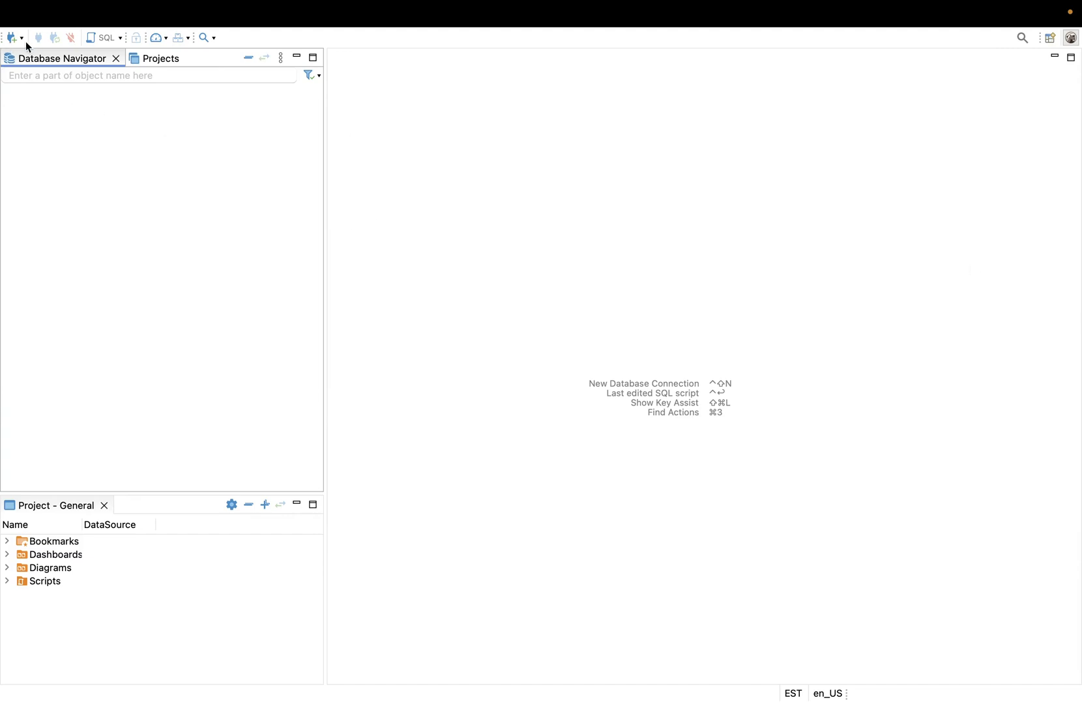
# Show the list of database types available for a new connection.
pyautogui.click(11, 38)
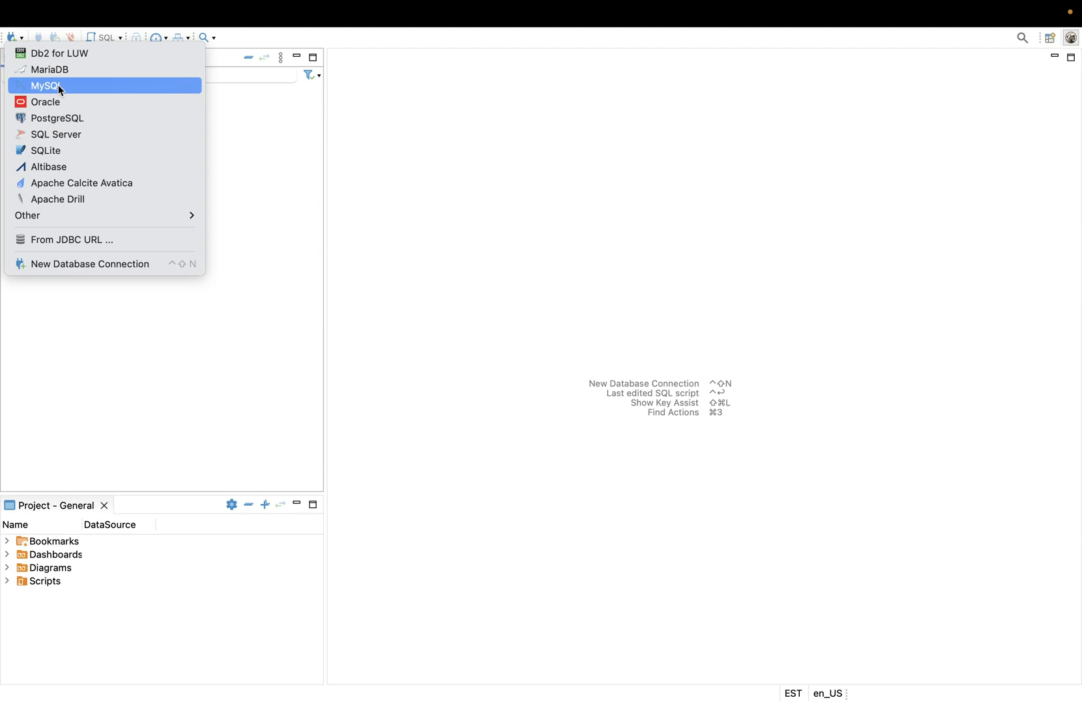
pyautogui.moveTo(66, 90)
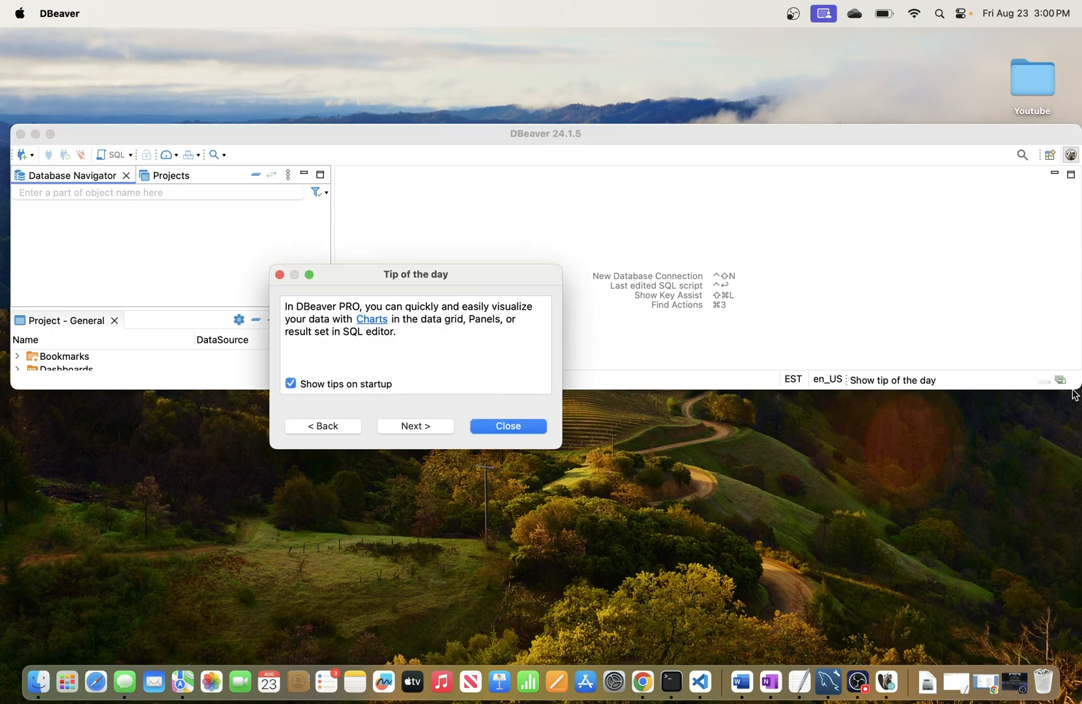
pyautogui.moveTo(508, 427)
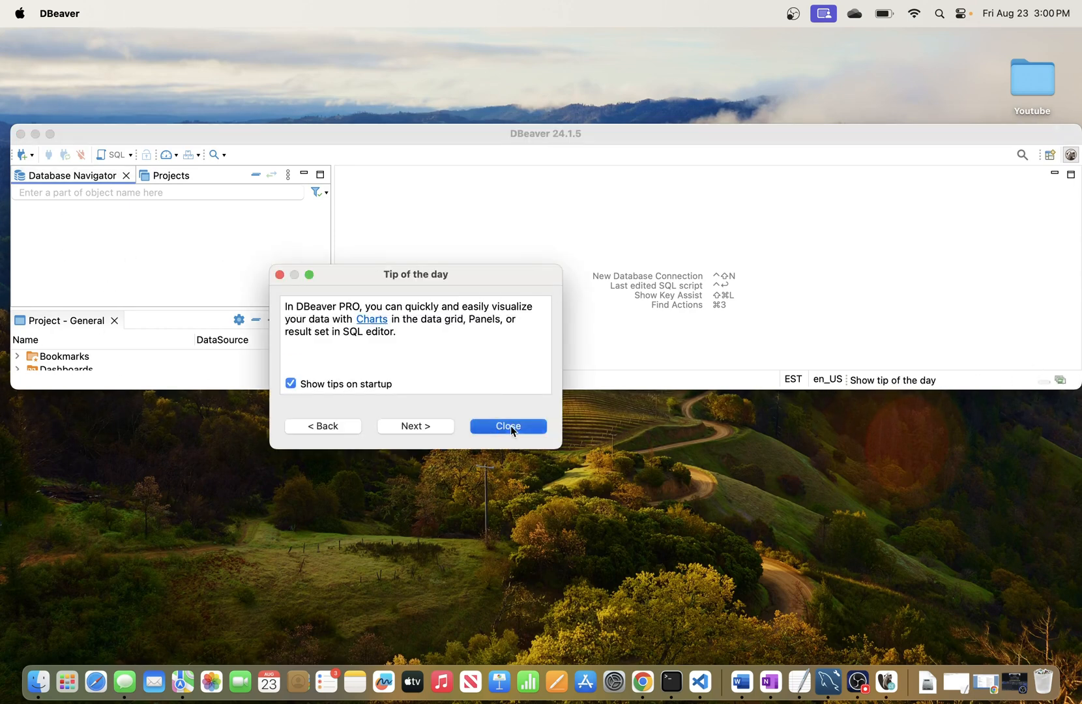
# Dismiss the Tip of the day and move the DBeaver window higher on the desktop.
pyautogui.click(507, 426)
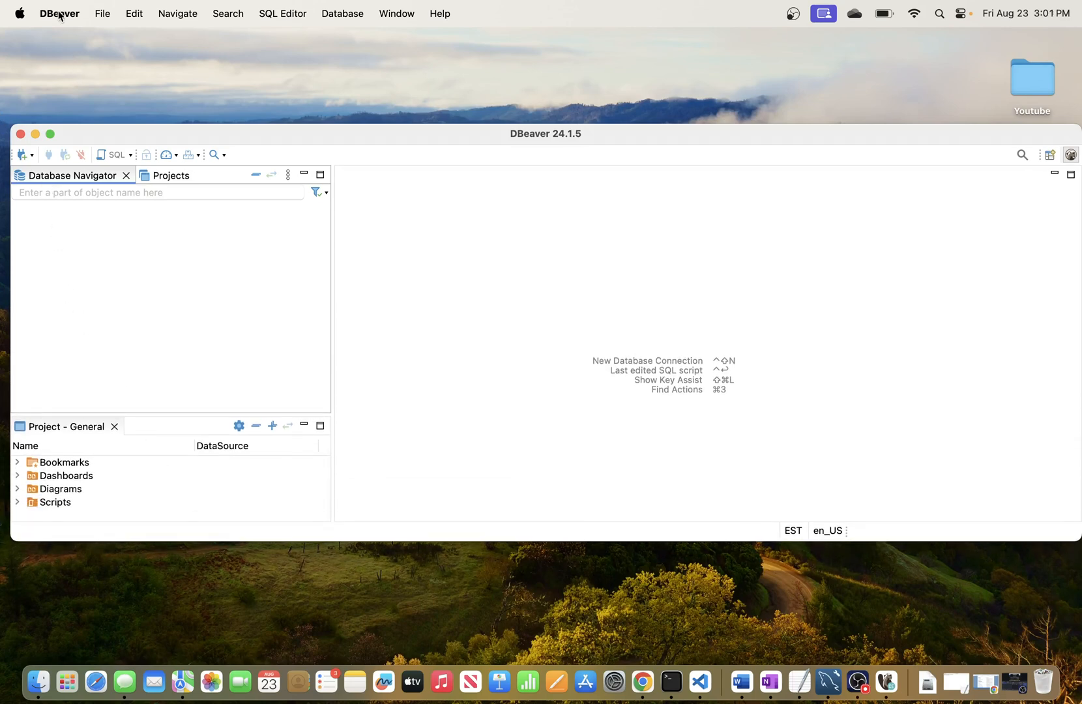
pyautogui.moveTo(285, 123)
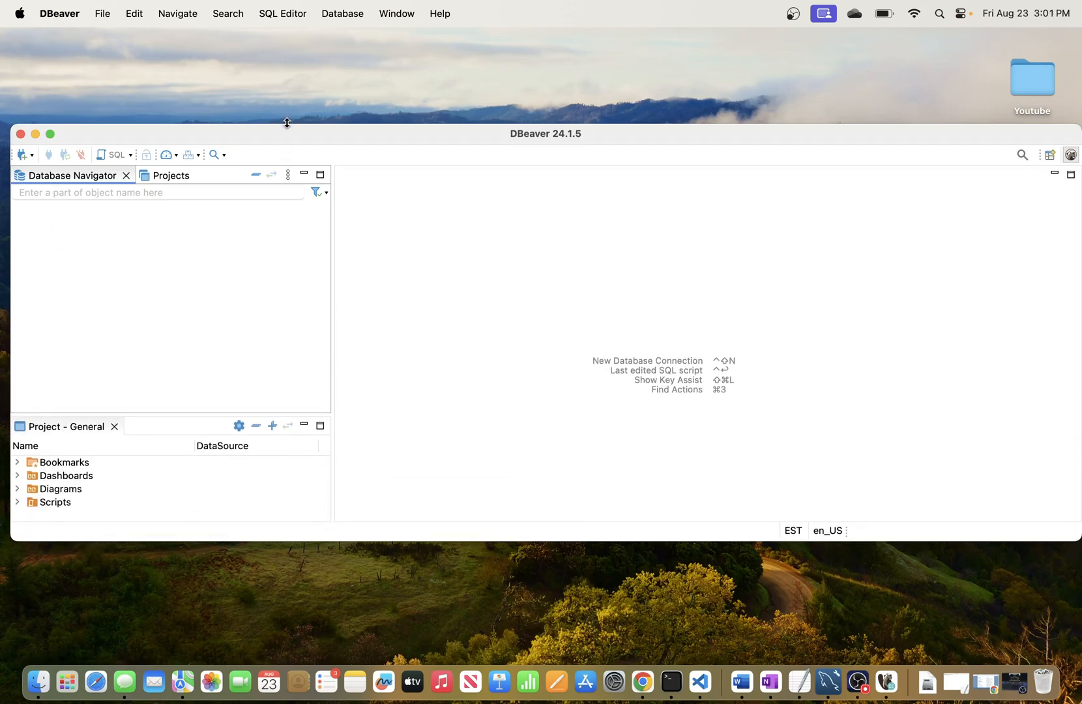
pyautogui.moveTo(545, 133); pyautogui.dragTo(545, 112)
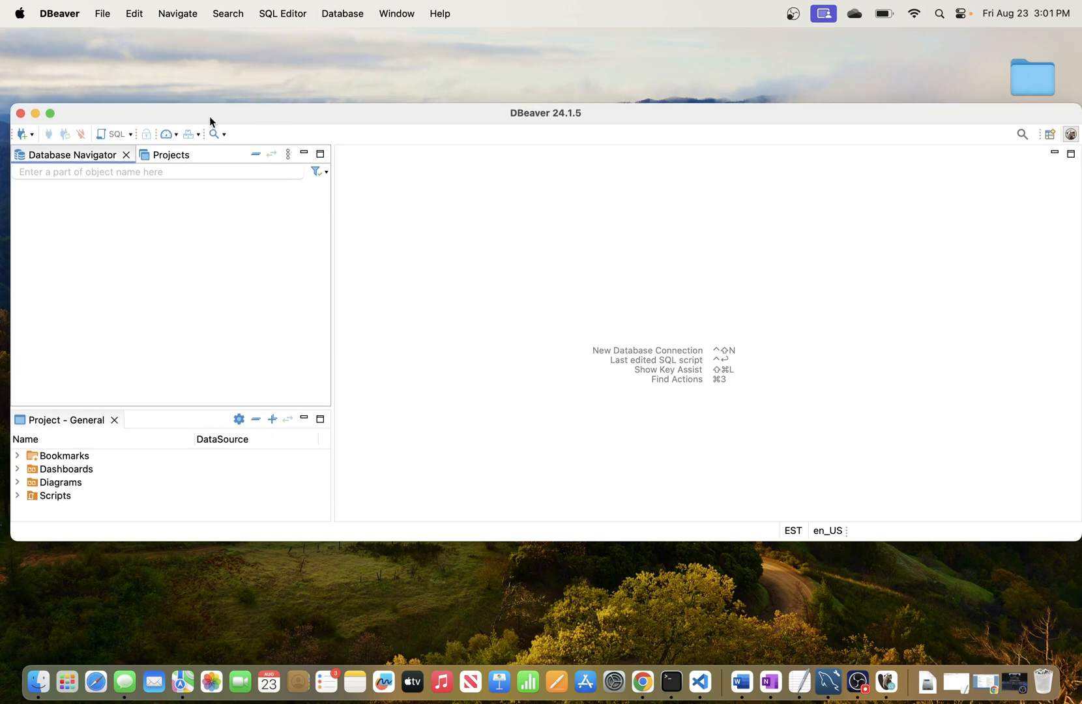
pyautogui.moveTo(205, 107)
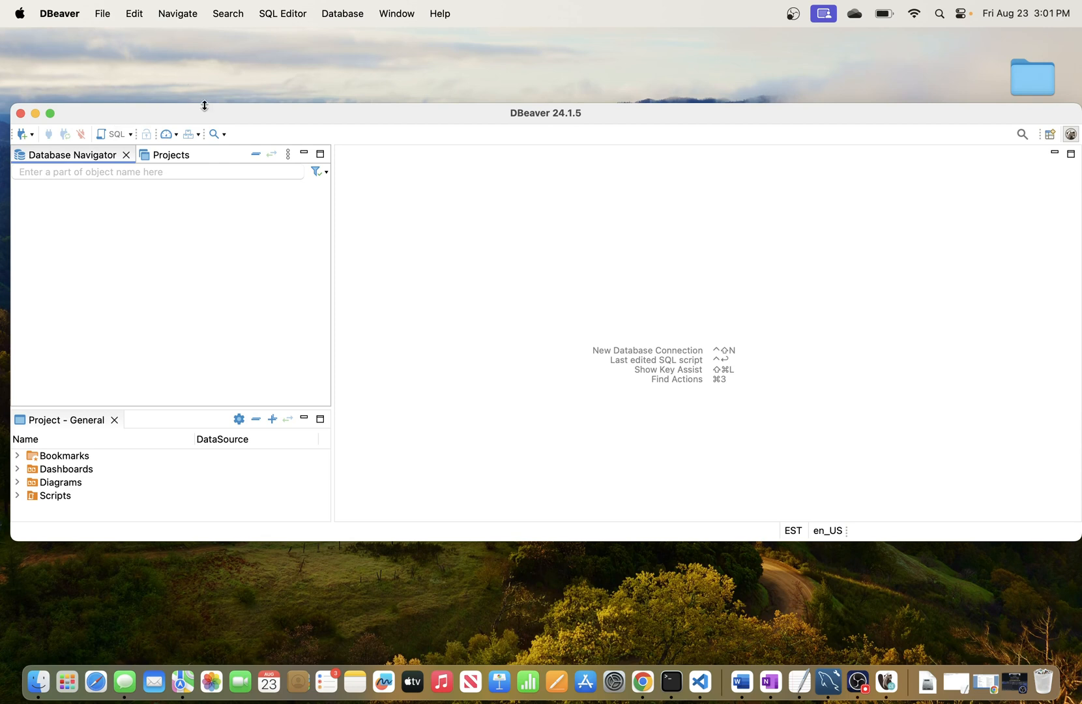
pyautogui.moveTo(247, 120)
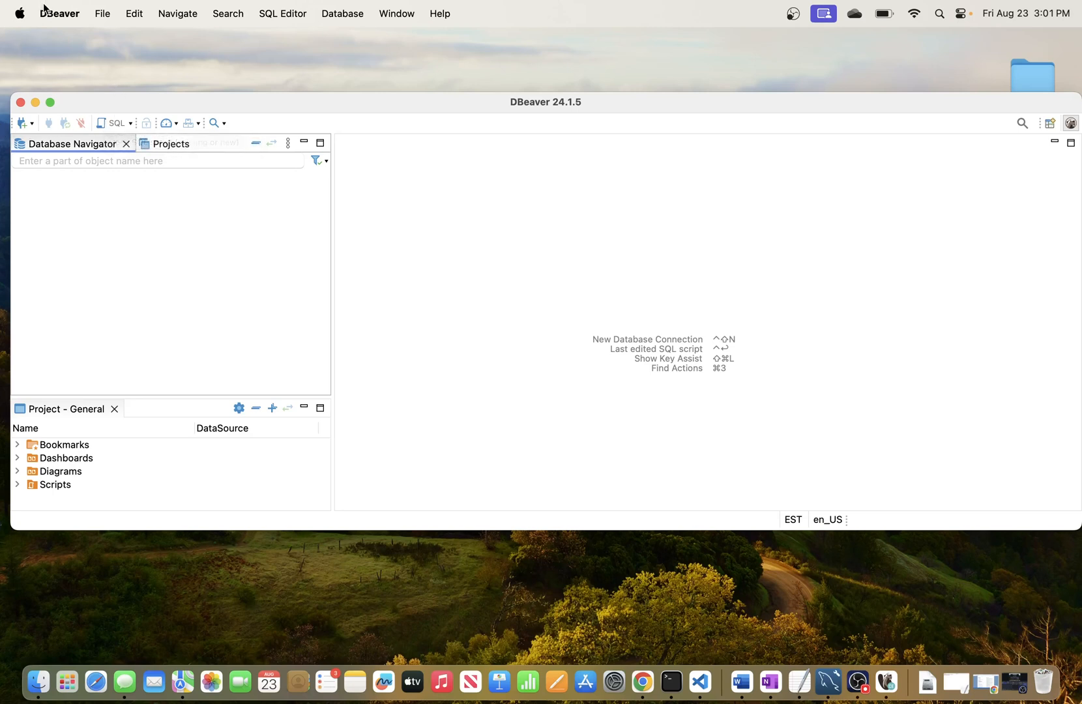
pyautogui.moveTo(420, 108)
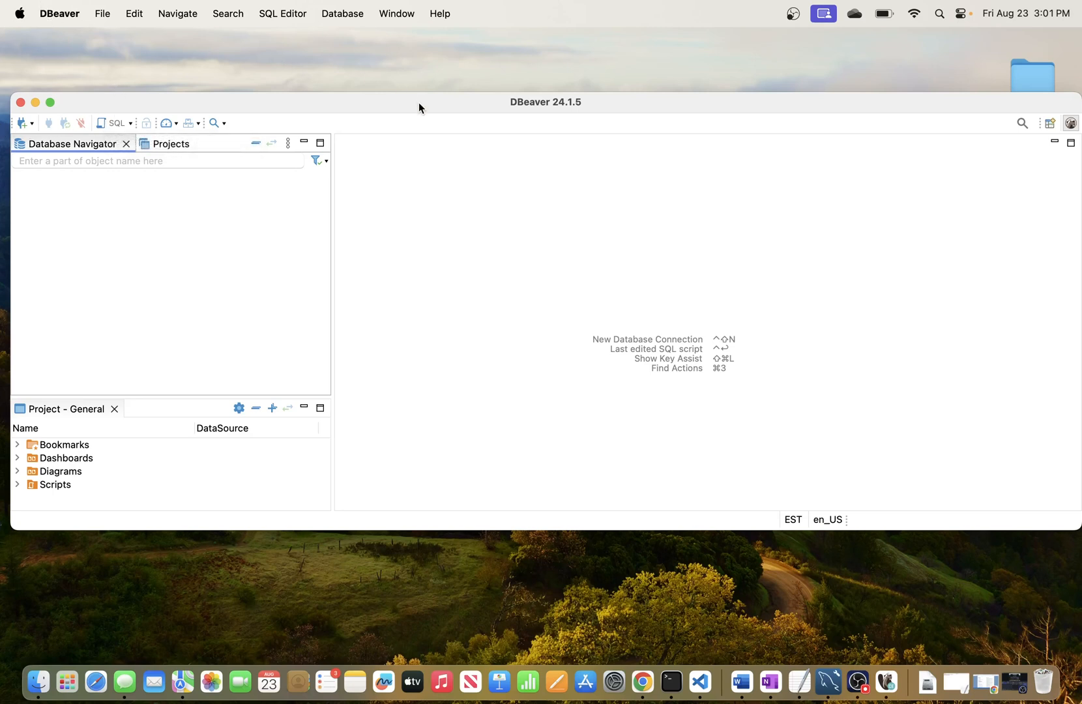
pyautogui.moveTo(458, 113)
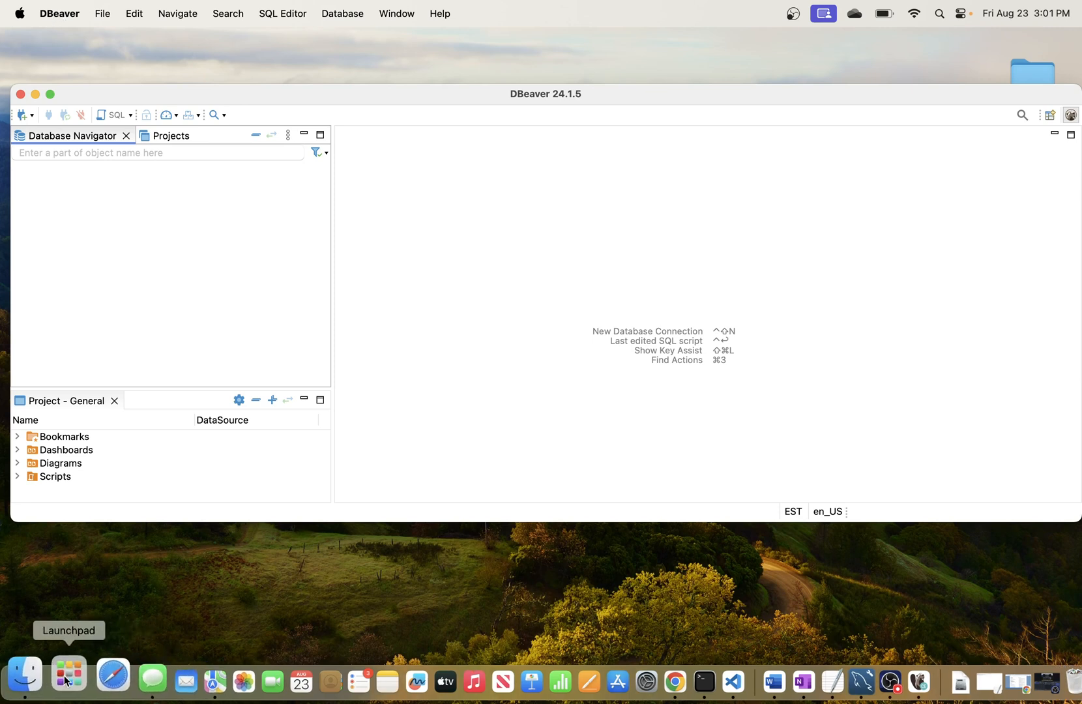
pyautogui.click(67, 673)
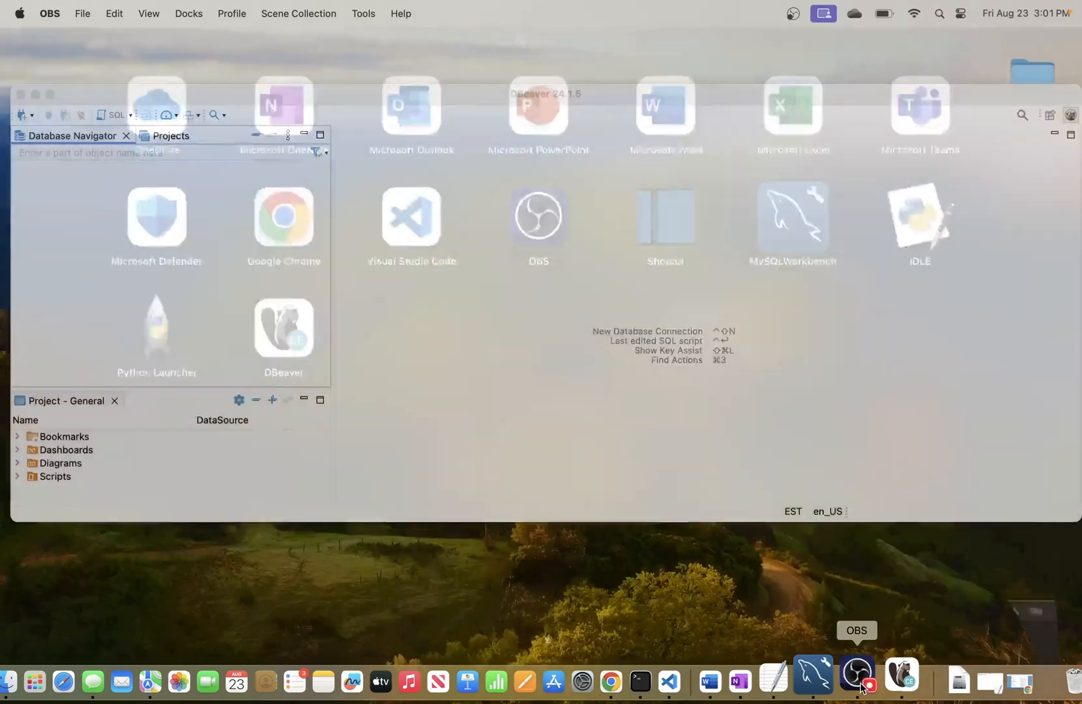
pyautogui.click(856, 680)
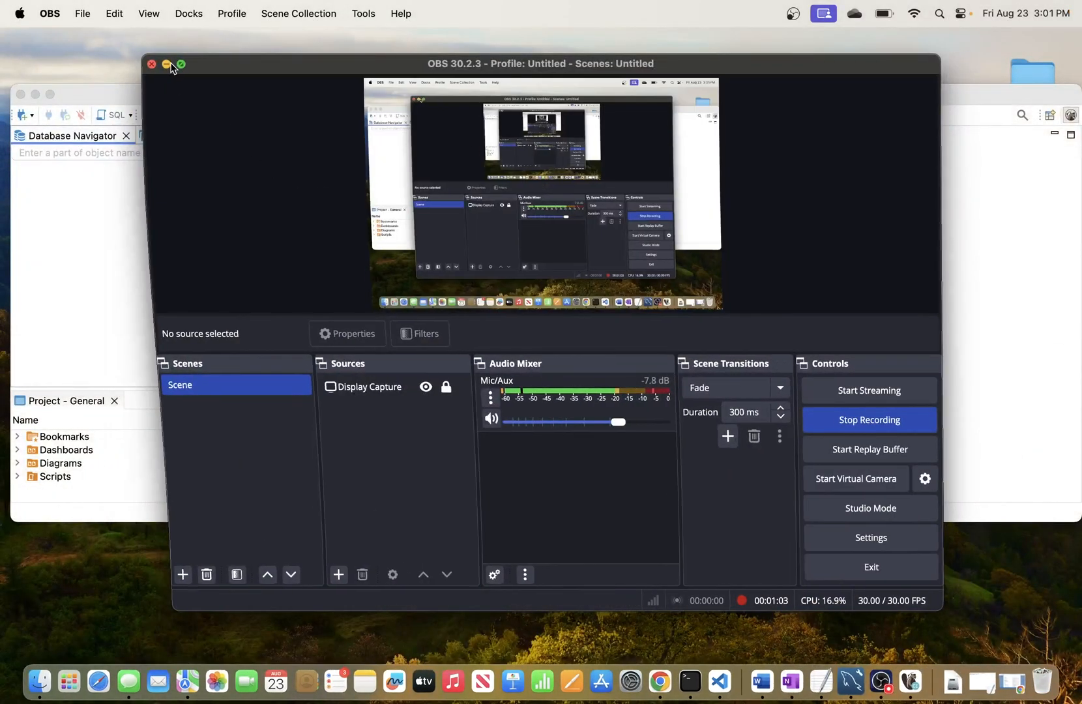
pyautogui.click(166, 64)
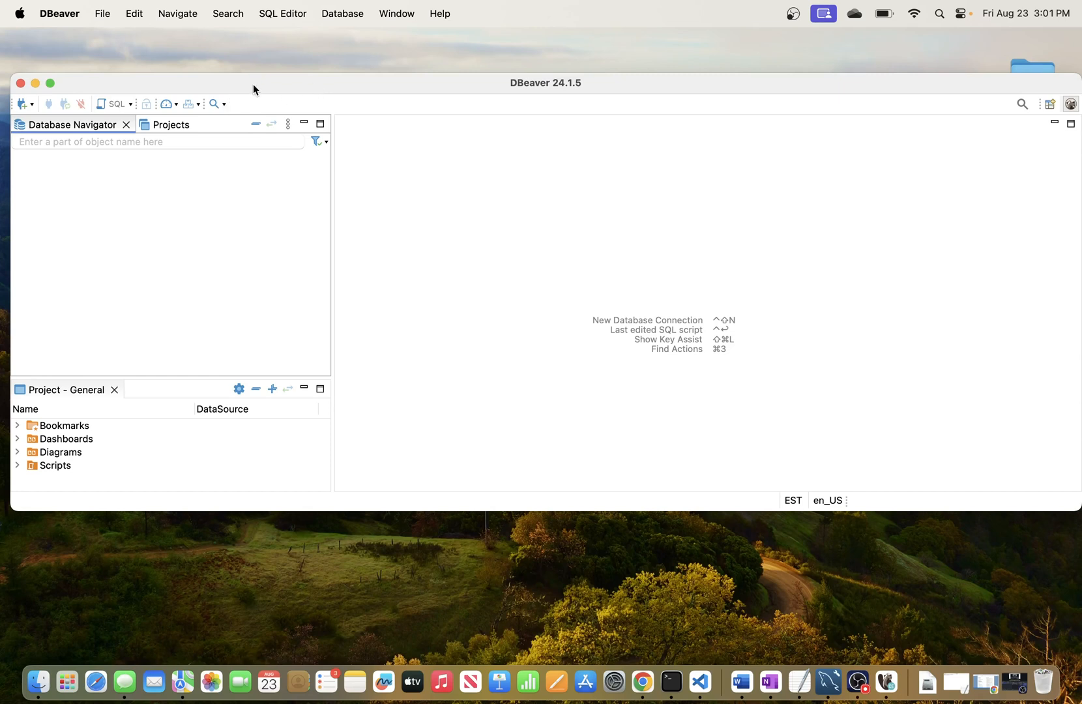
pyautogui.moveTo(1074, 506)
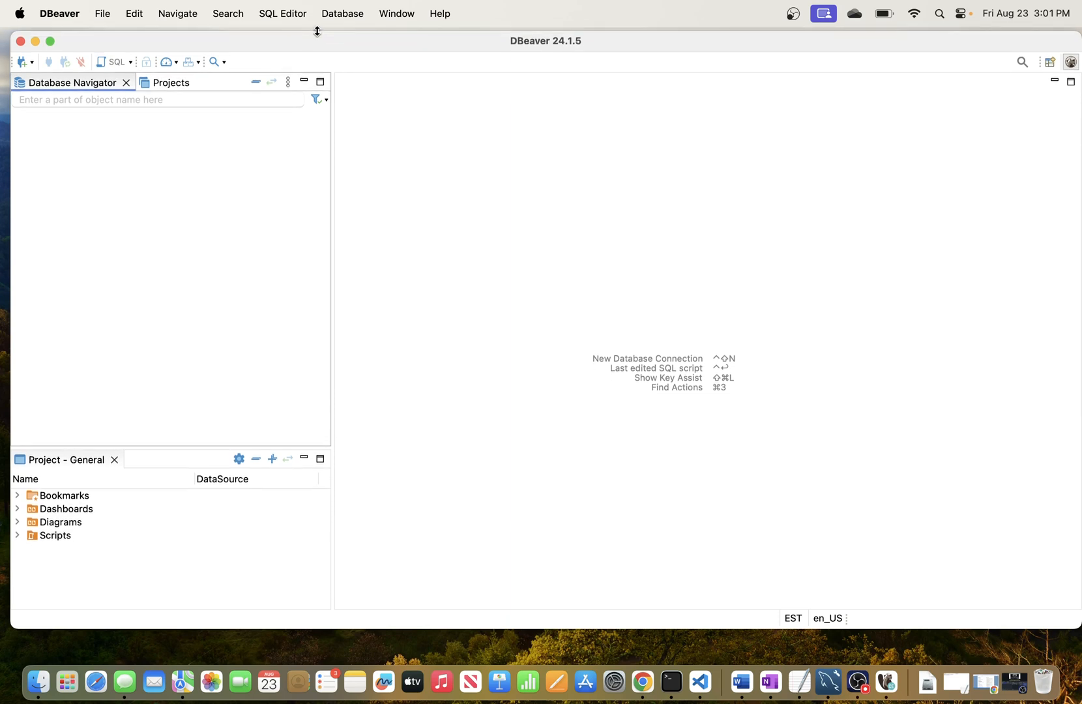
pyautogui.moveTo(331, 45)
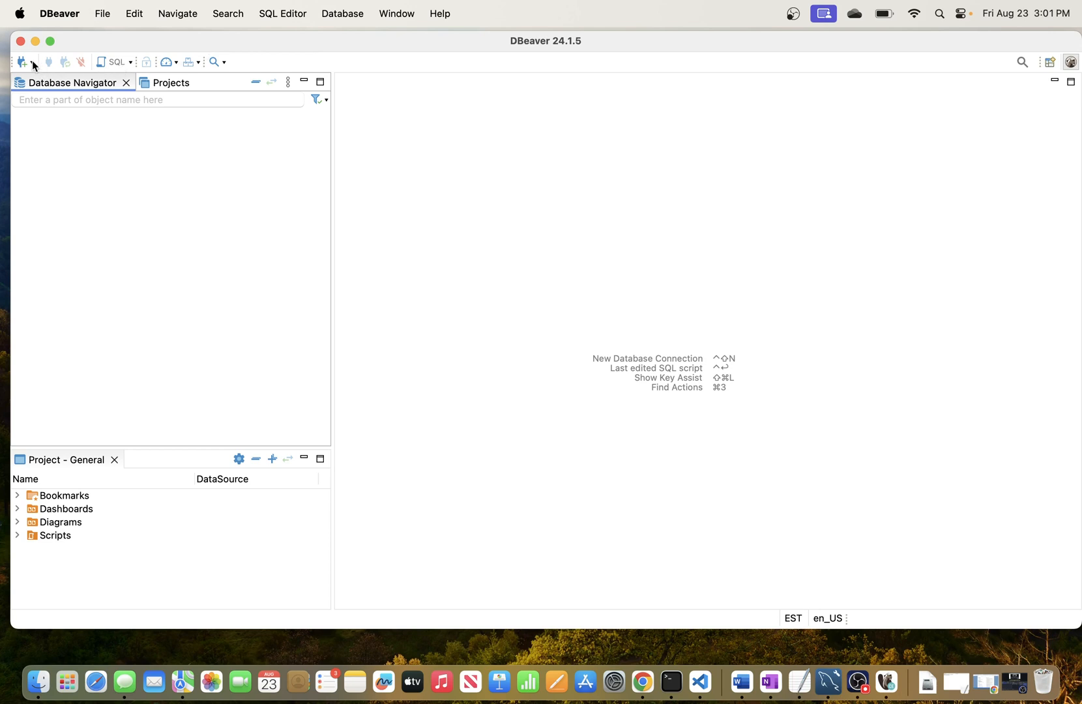
# Show the new-connection database type list with MySQL highlighted.
pyautogui.click(21, 61)
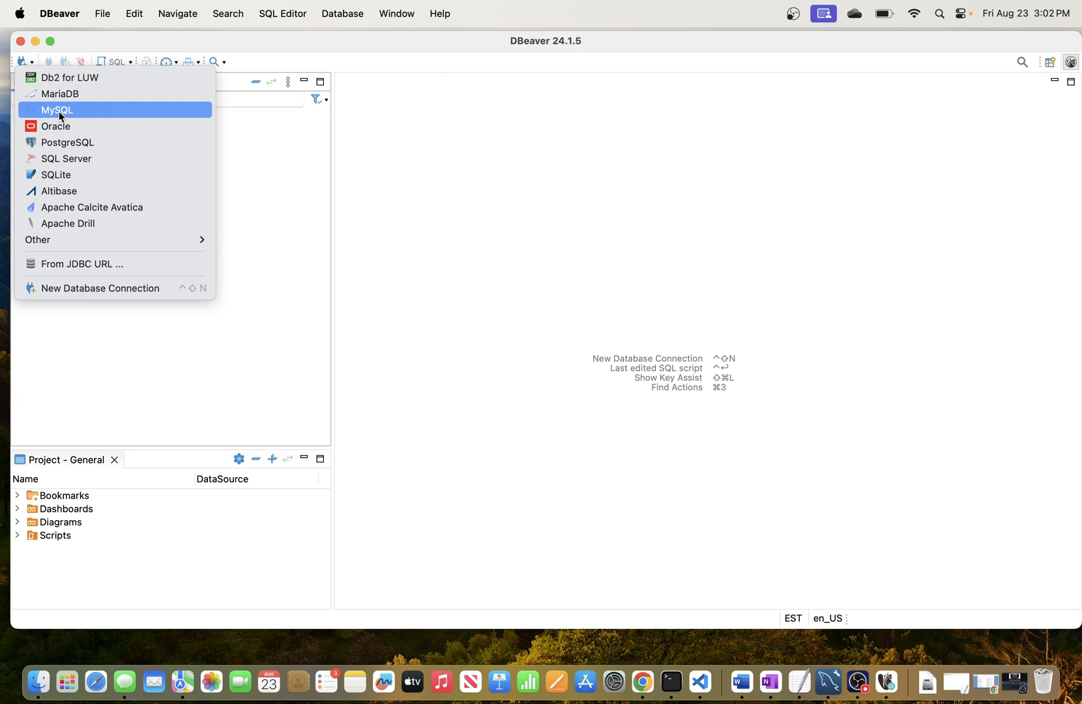
pyautogui.moveTo(63, 117)
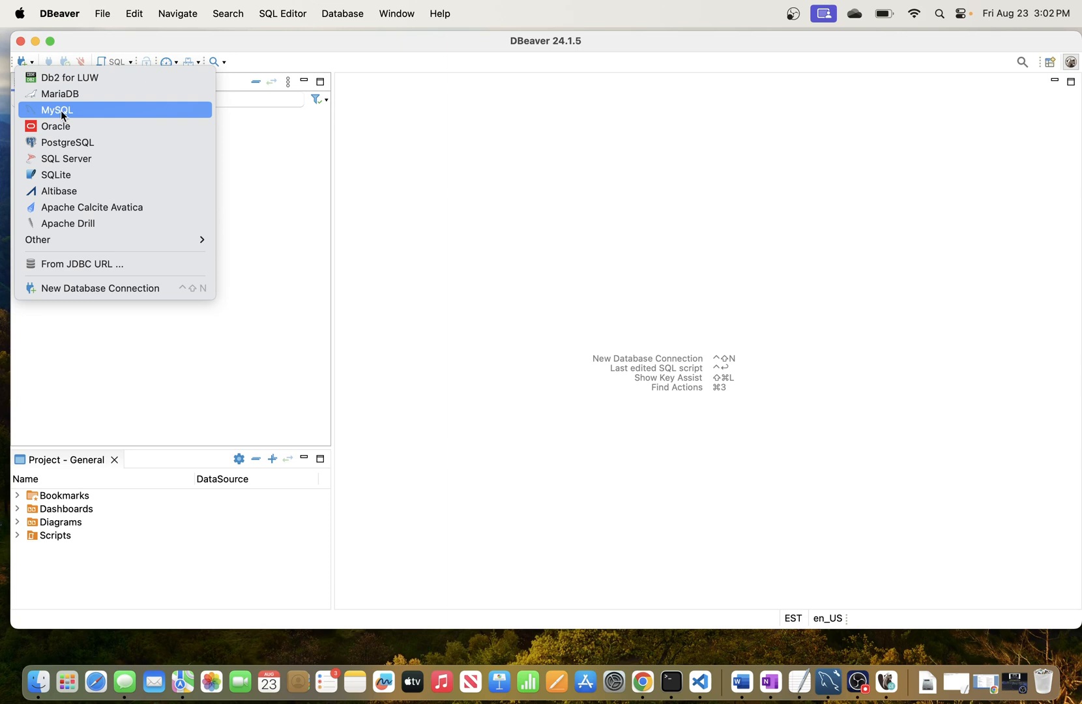
pyautogui.moveTo(98, 114)
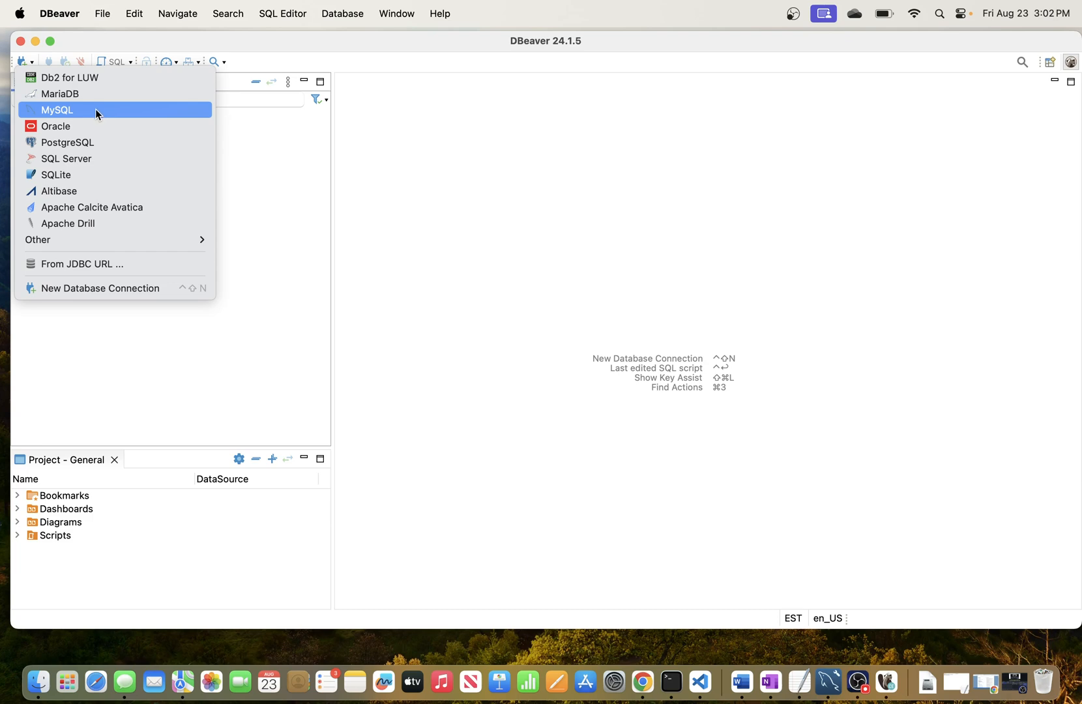
pyautogui.moveTo(75, 113)
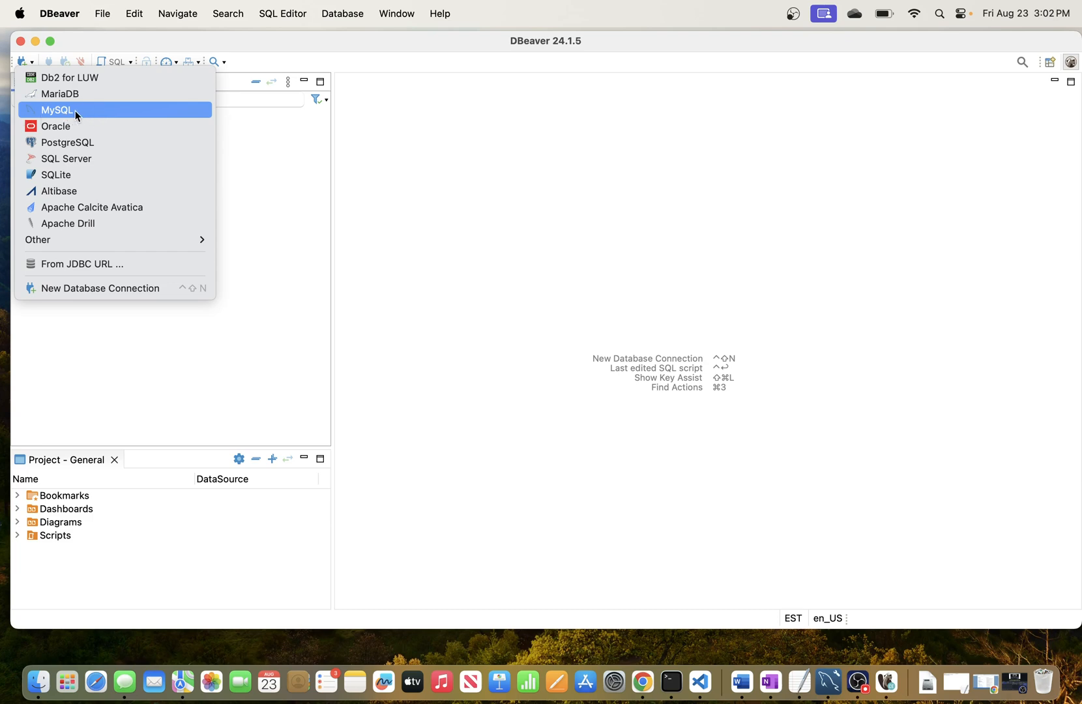
pyautogui.moveTo(830, 688)
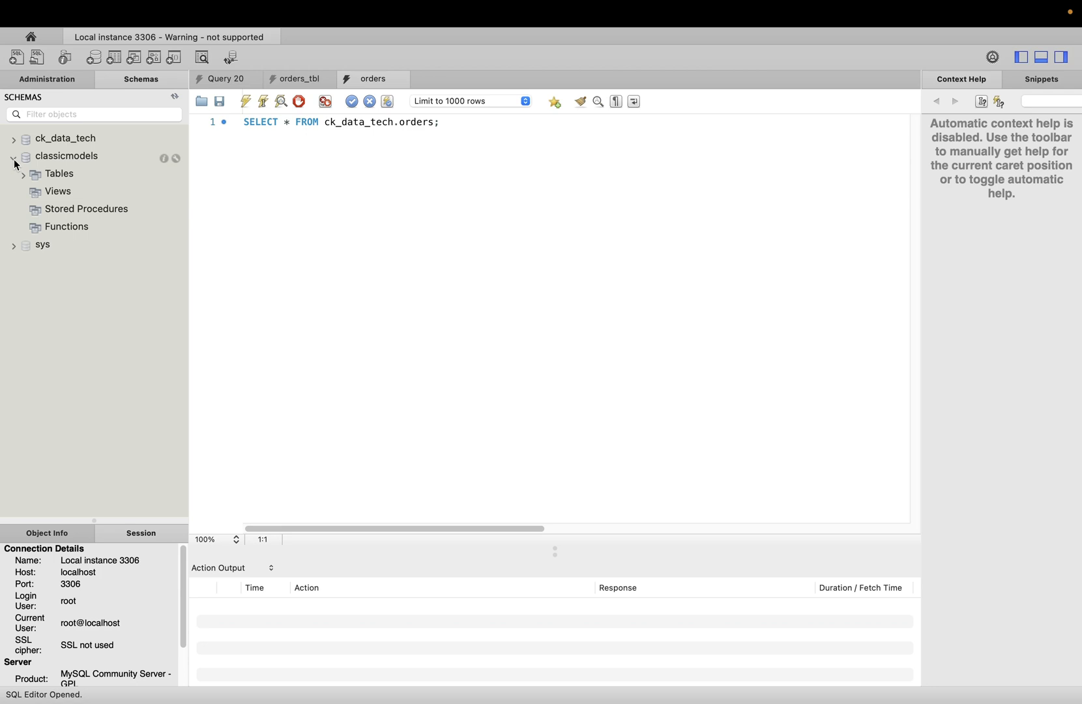
pyautogui.moveTo(116, 158)
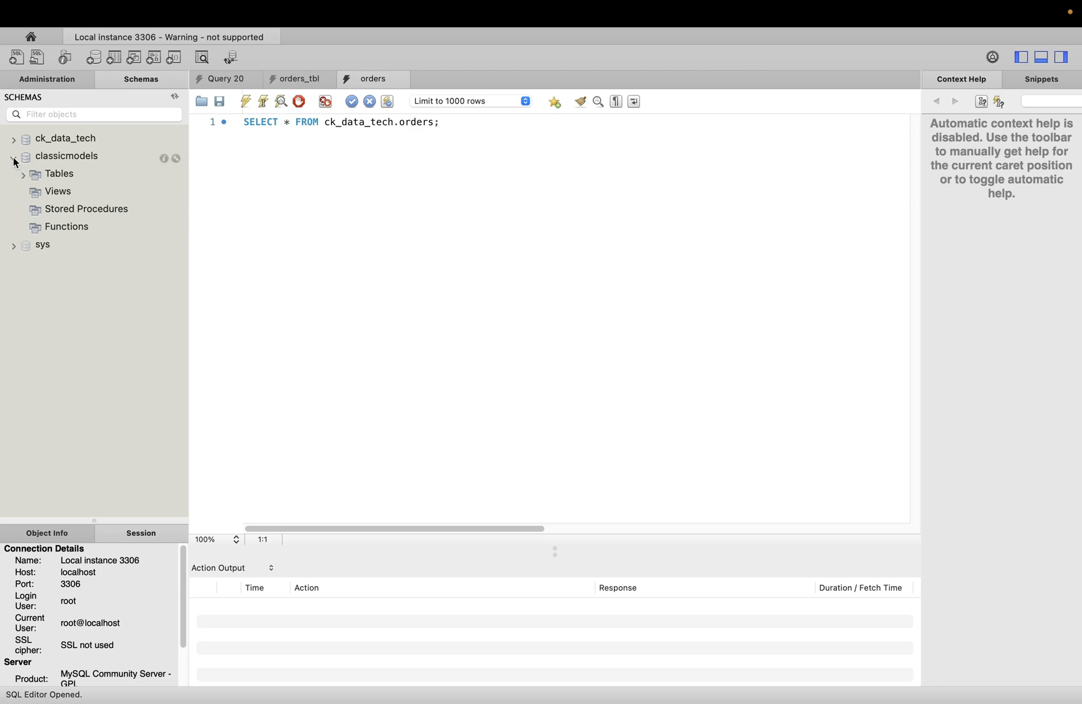
pyautogui.click(13, 157)
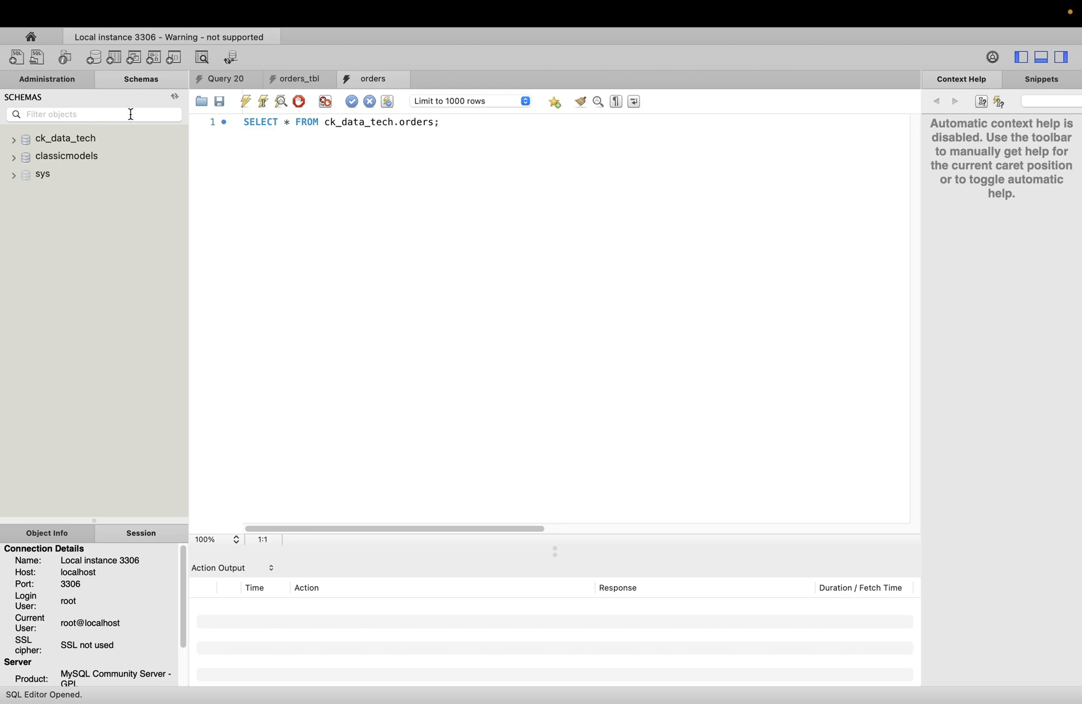
pyautogui.moveTo(281, 202)
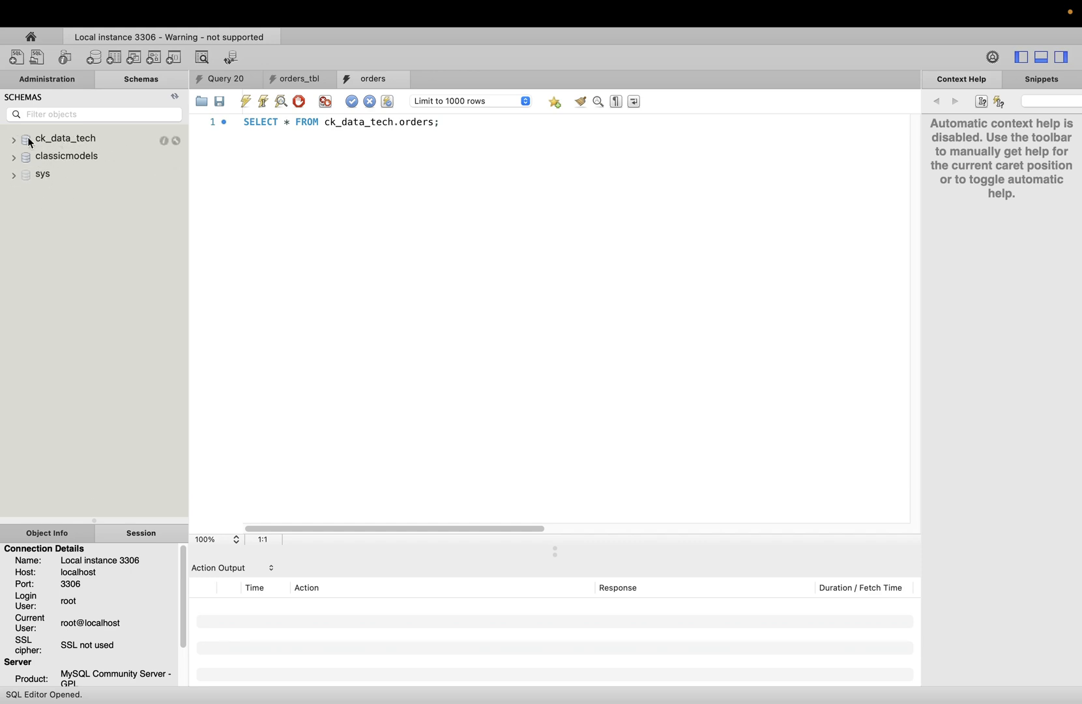
pyautogui.click(15, 156)
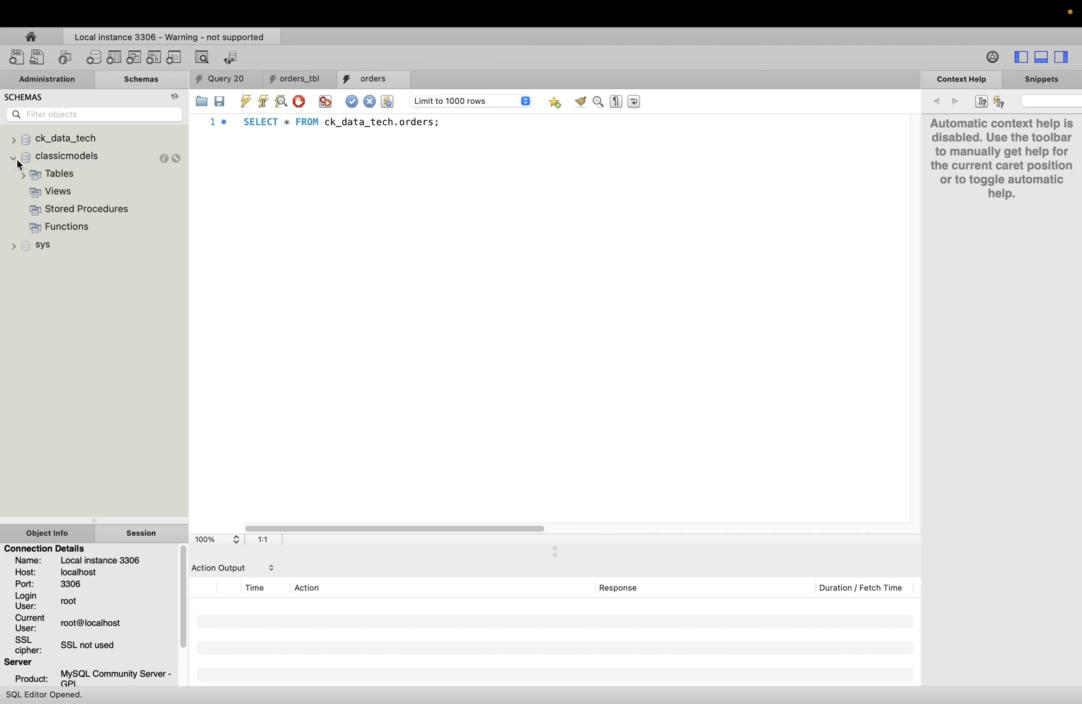
pyautogui.click(13, 156)
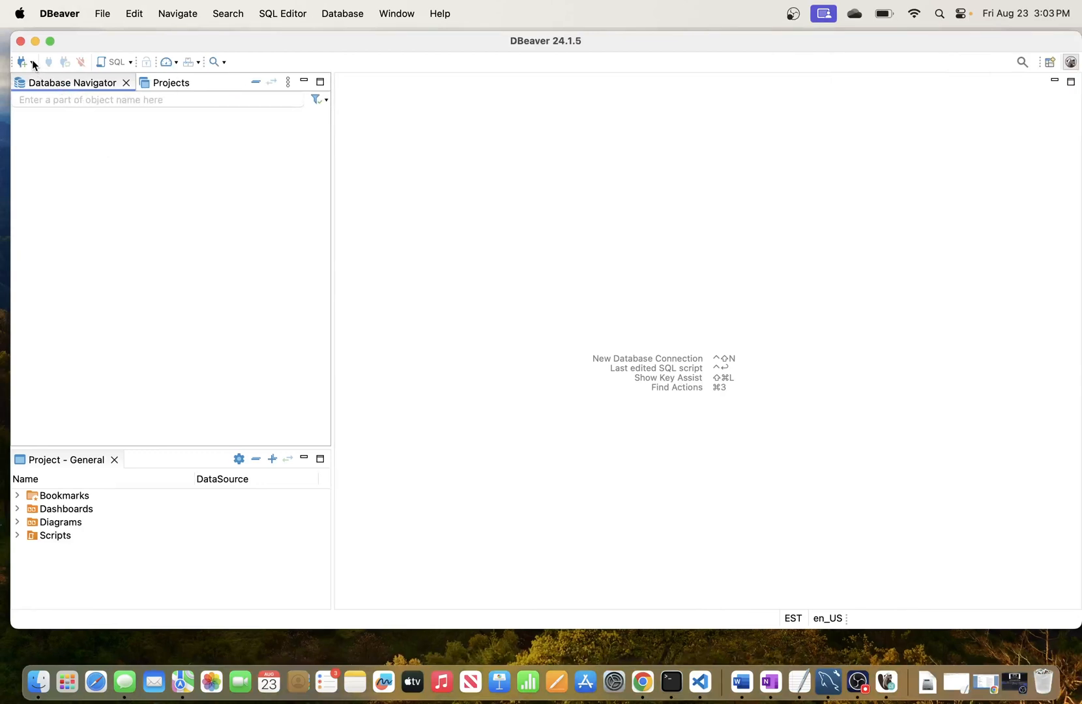
pyautogui.moveTo(22, 63)
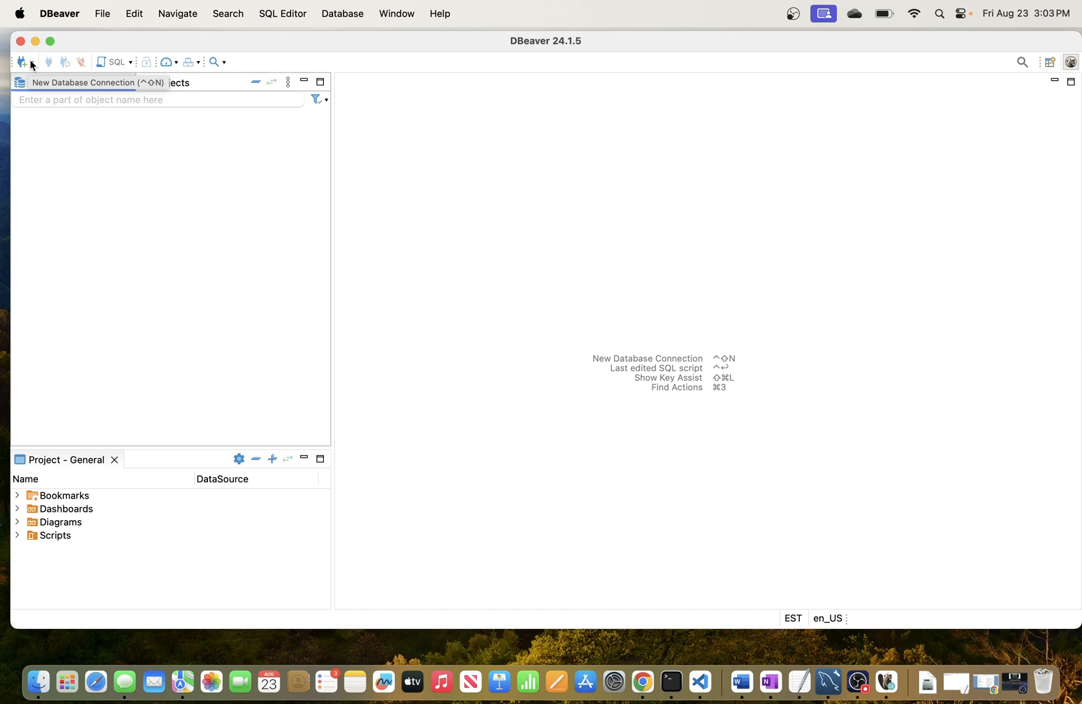
# Show the new-connection database type list again, MySQL highlighted.
pyautogui.click(32, 62)
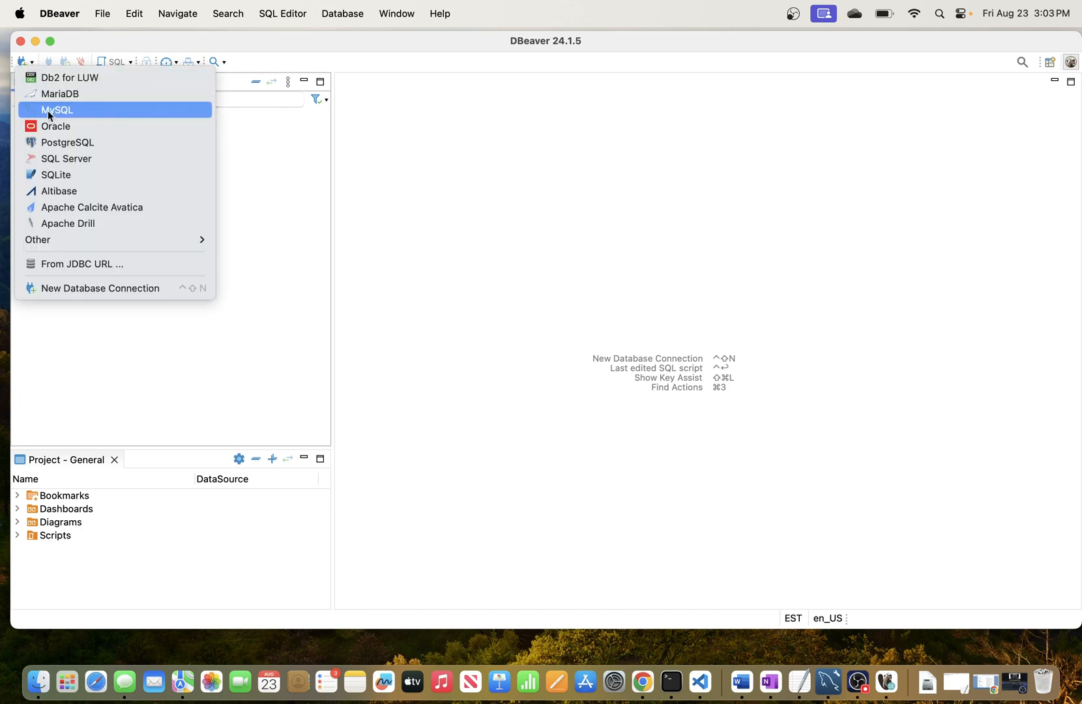
pyautogui.moveTo(116, 119)
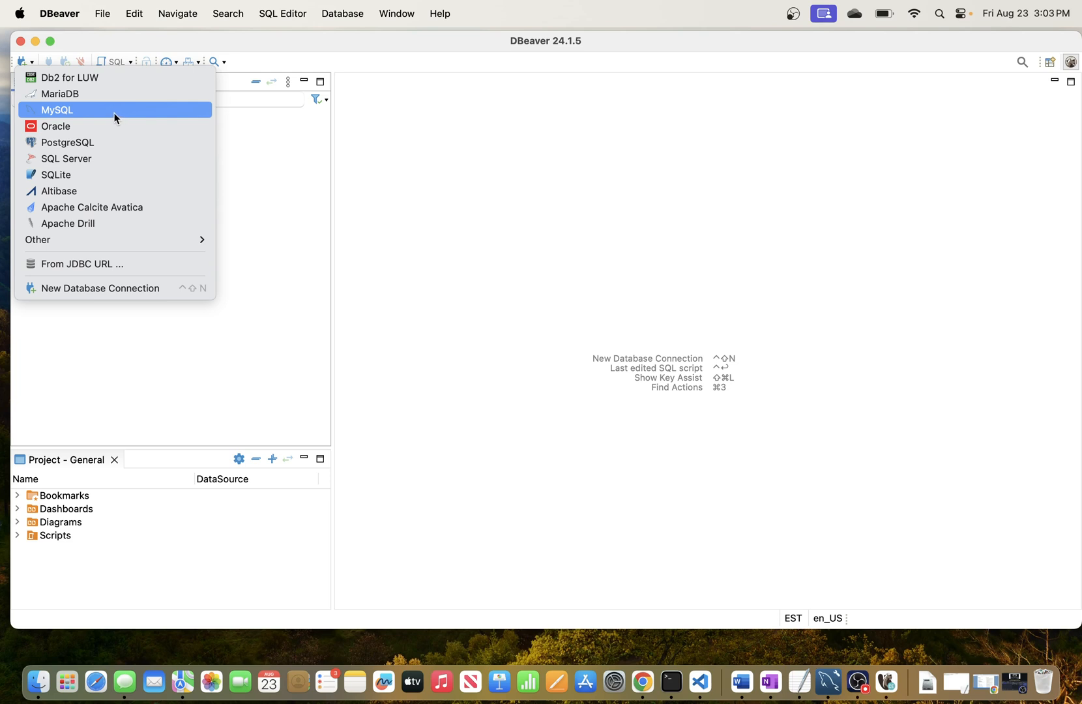
pyautogui.moveTo(60, 92)
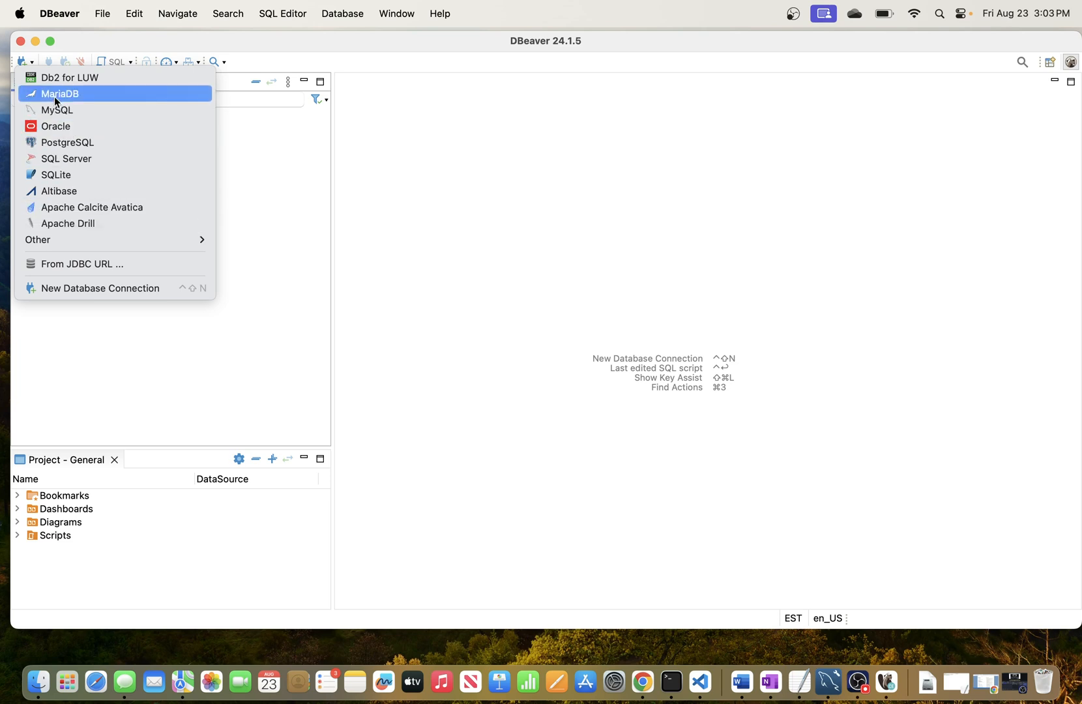
pyautogui.moveTo(63, 111)
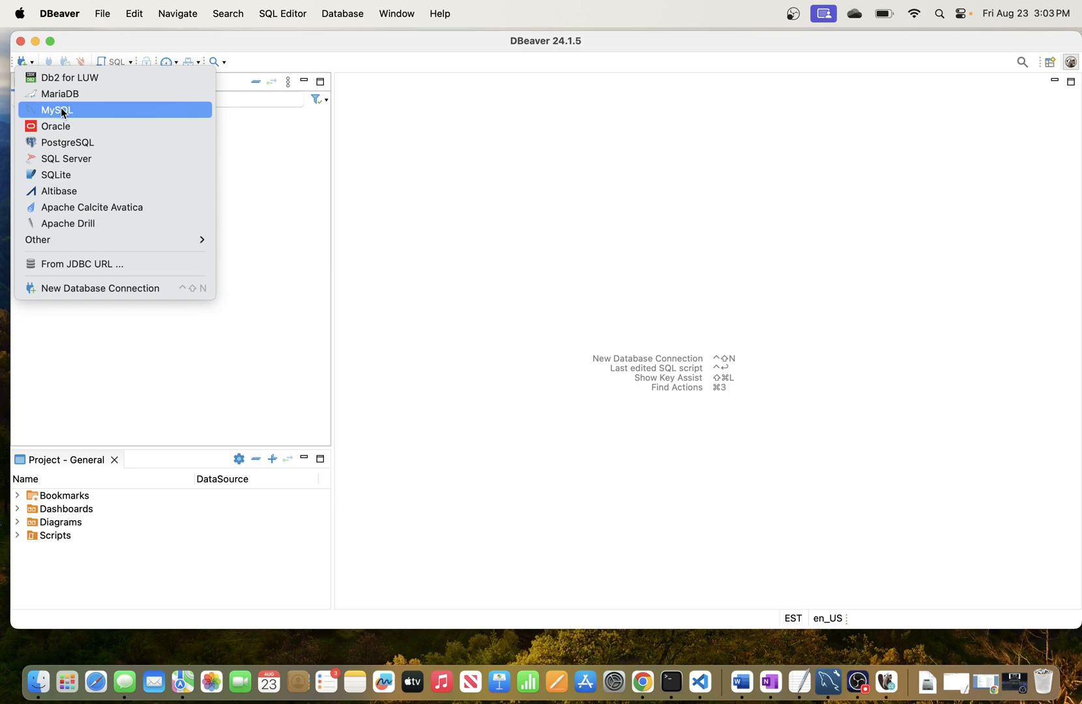
# Start a MySQL connection, keeping host localhost after a brief edit, port 3306, user root.
pyautogui.click(56, 109)
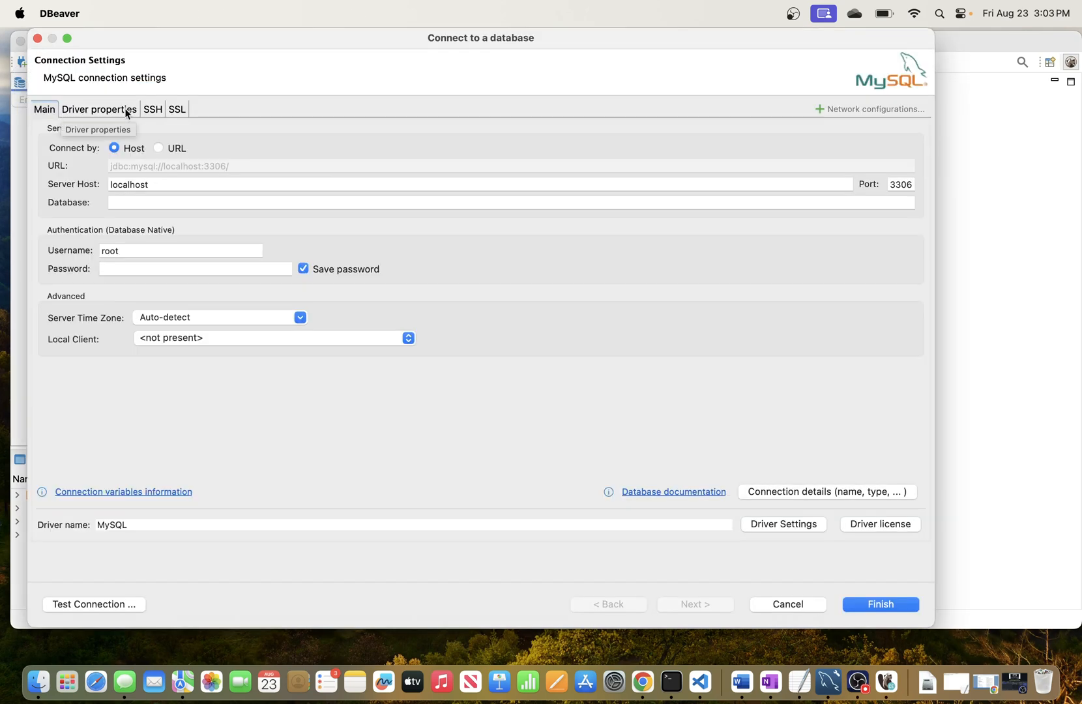
pyautogui.moveTo(520, 157)
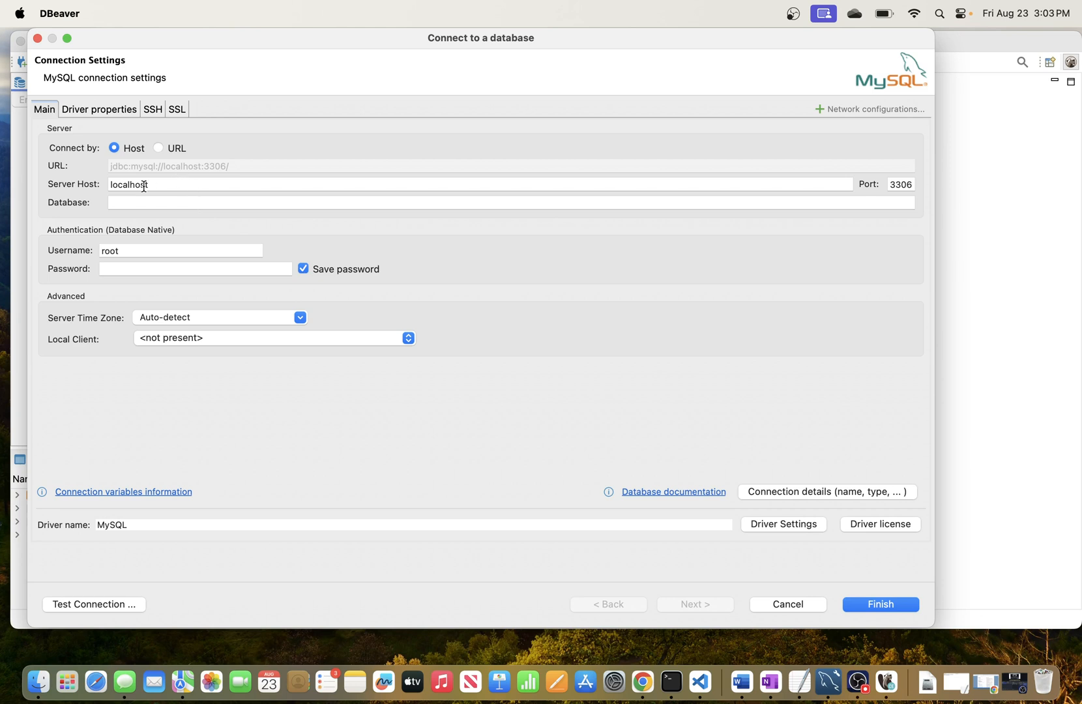
pyautogui.moveTo(169, 185)
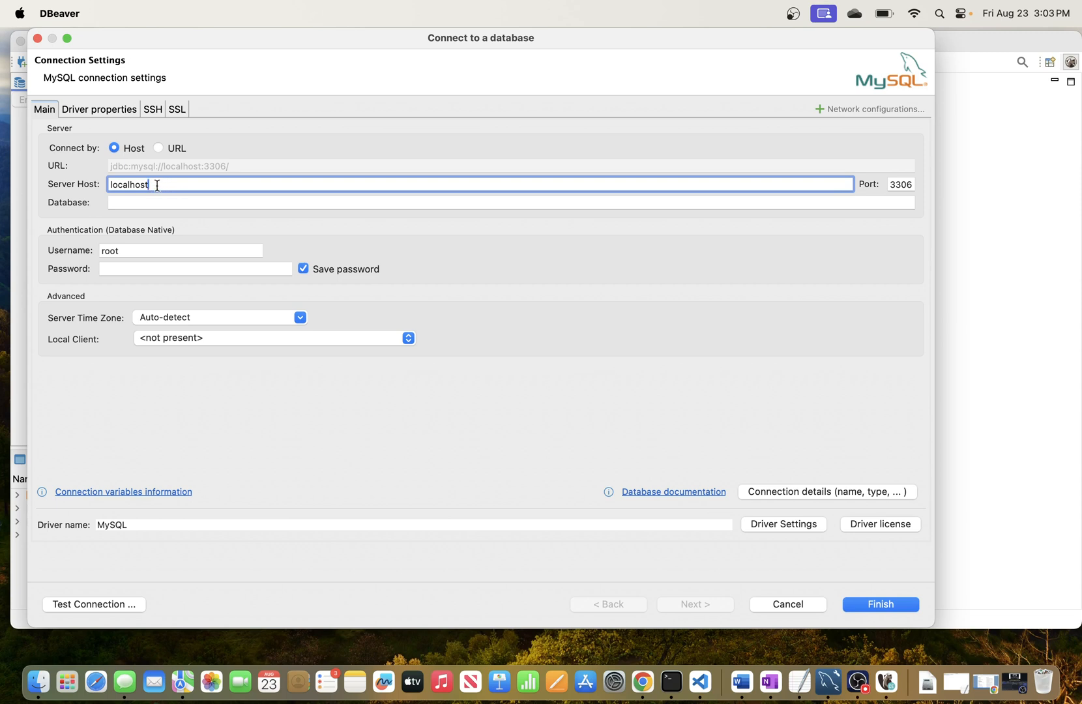
pyautogui.moveTo(190, 184)
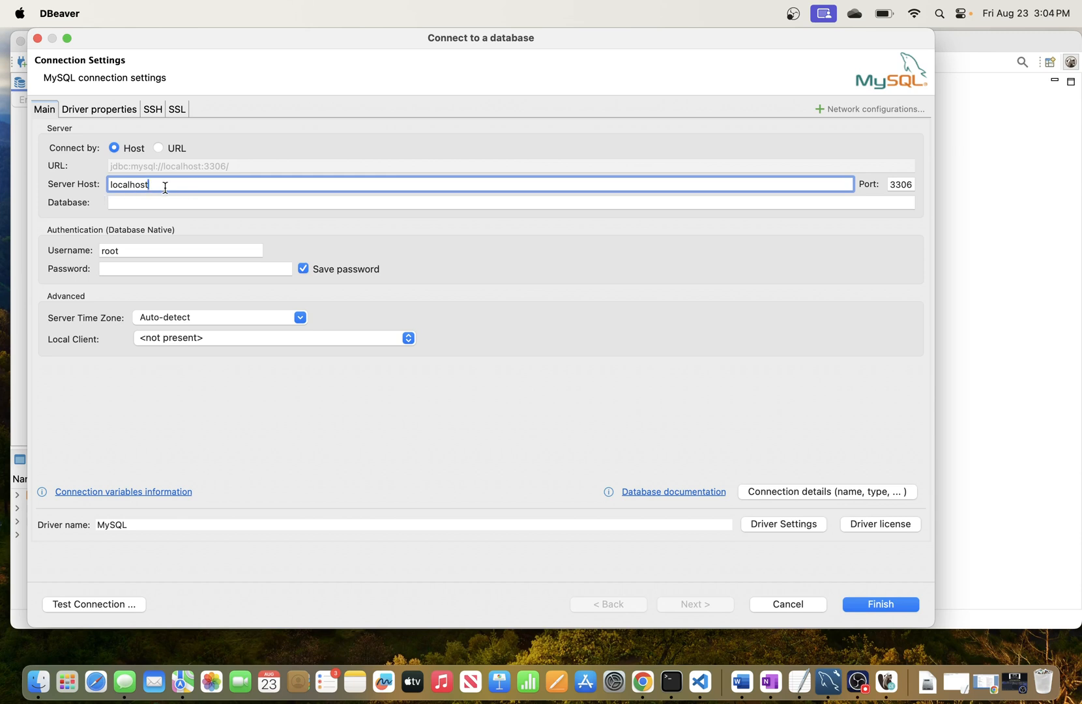
pyautogui.moveTo(177, 195)
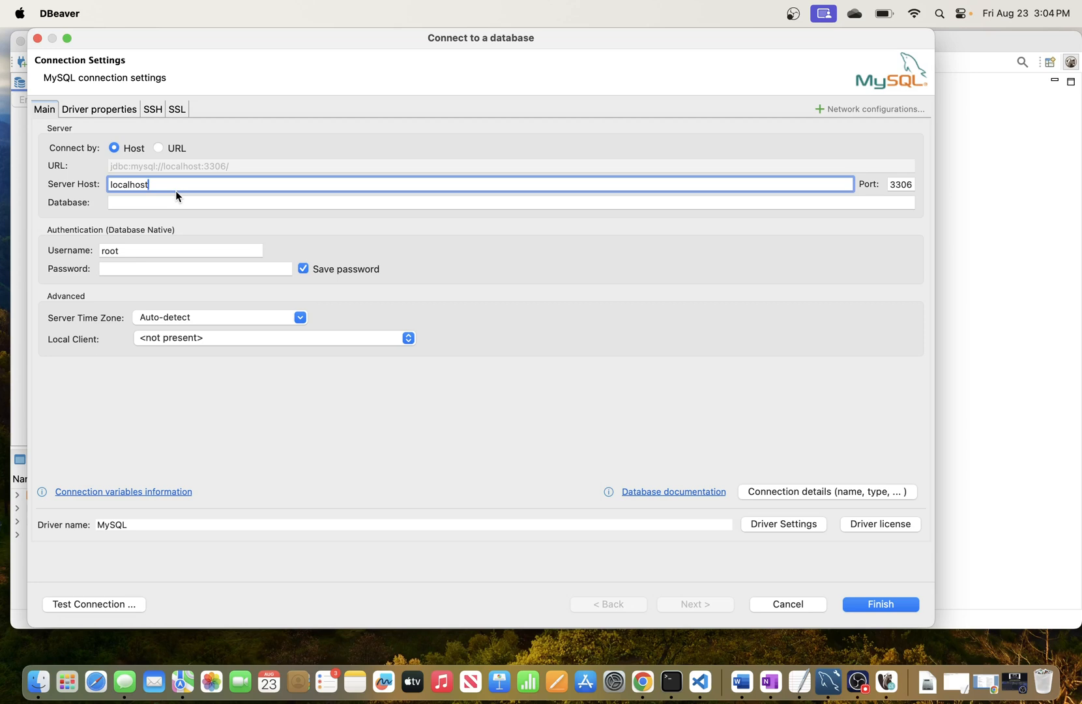
pyautogui.write('127')
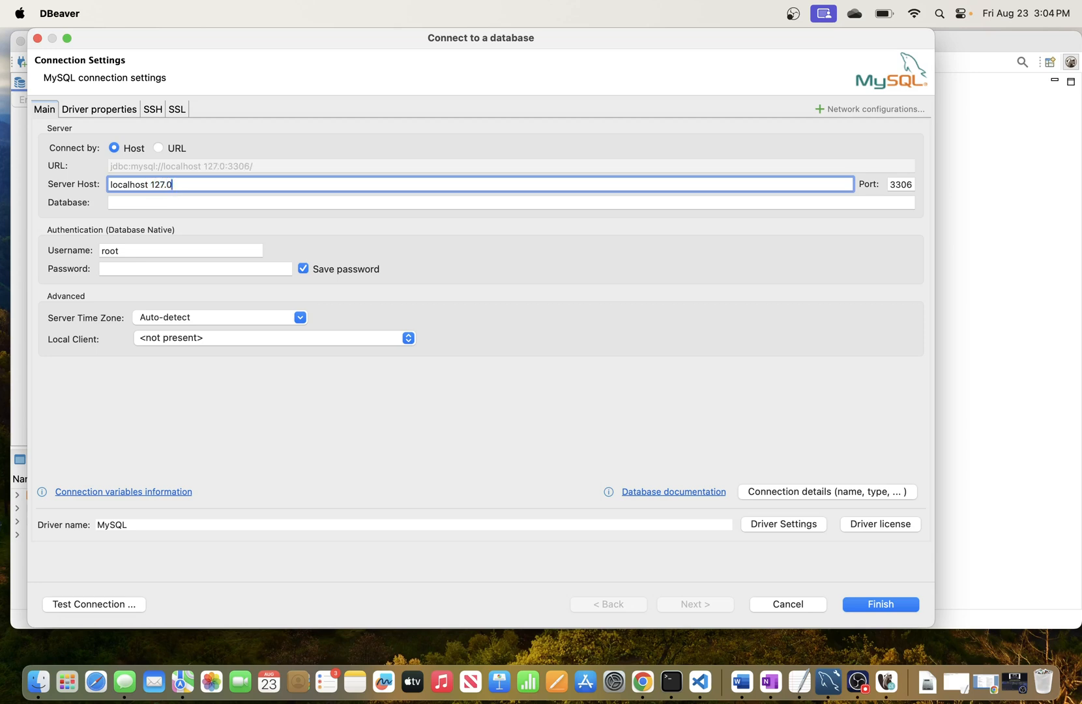
pyautogui.write('.0.1')
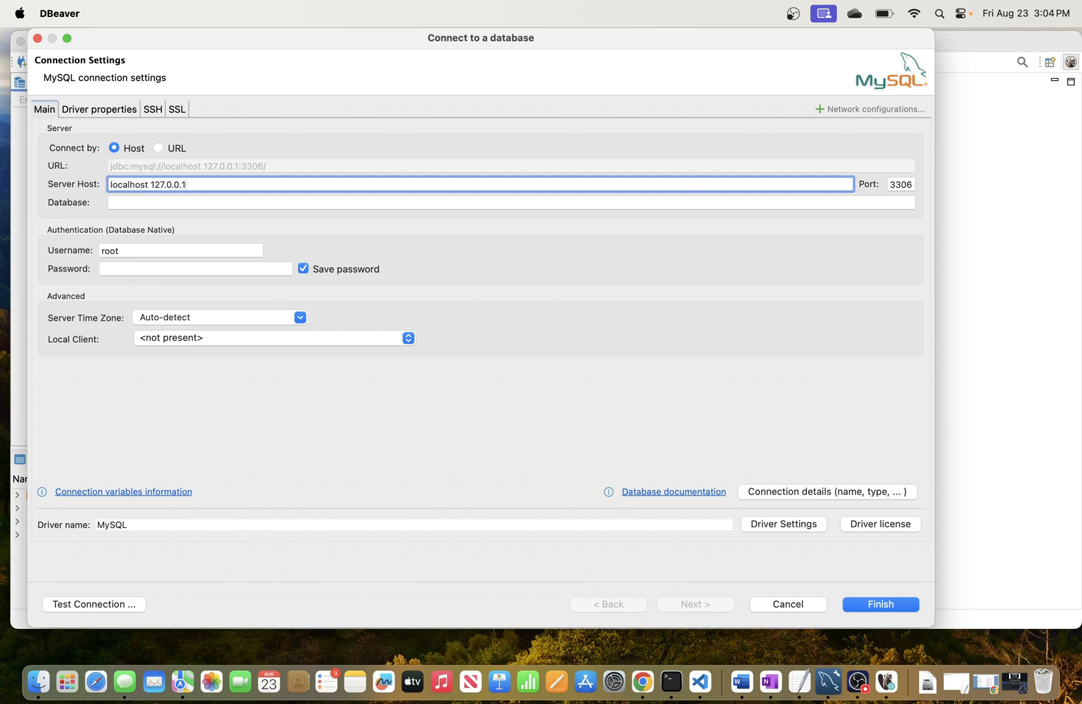
pyautogui.press('Backspace')
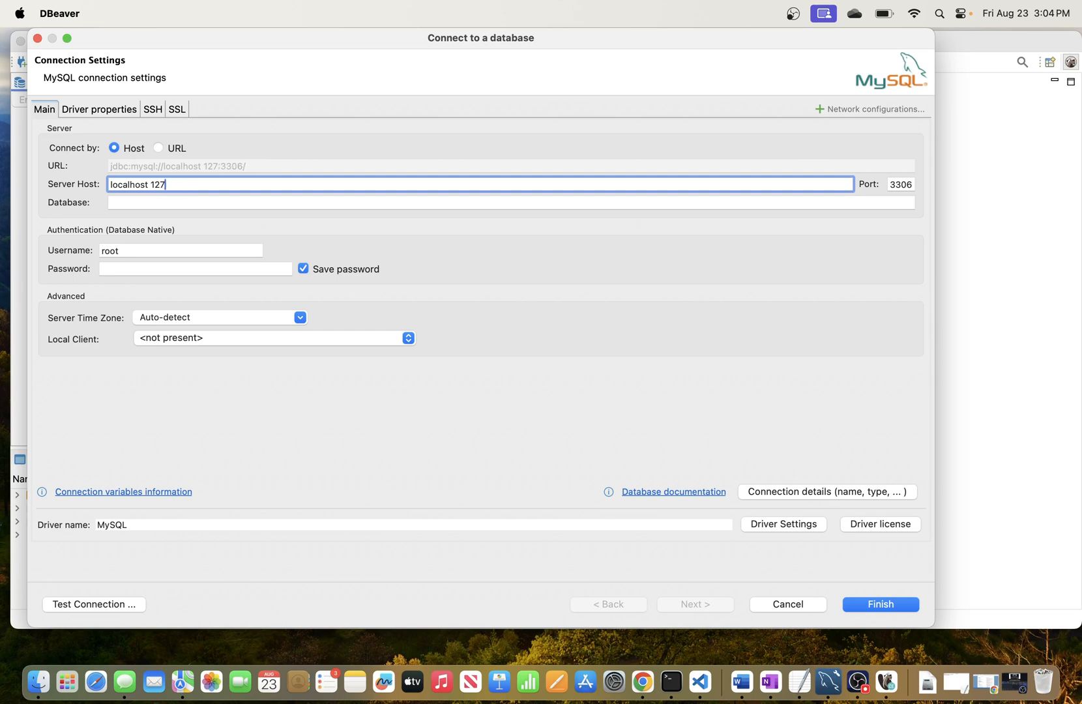
pyautogui.press('Backspace')
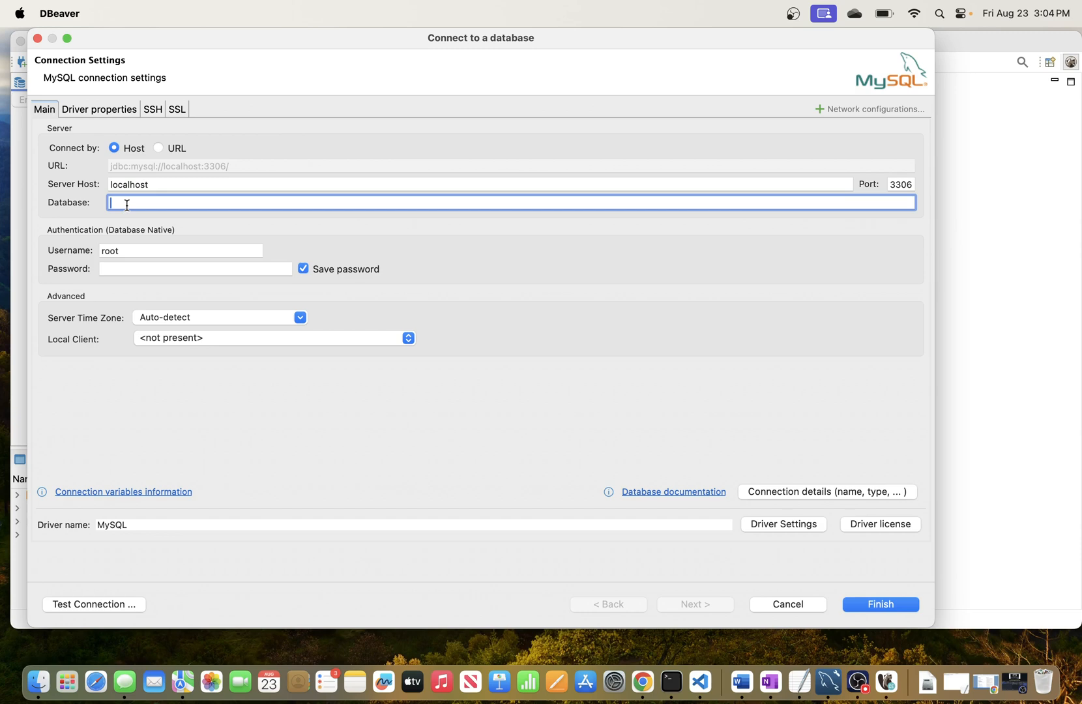
pyautogui.click(879, 603)
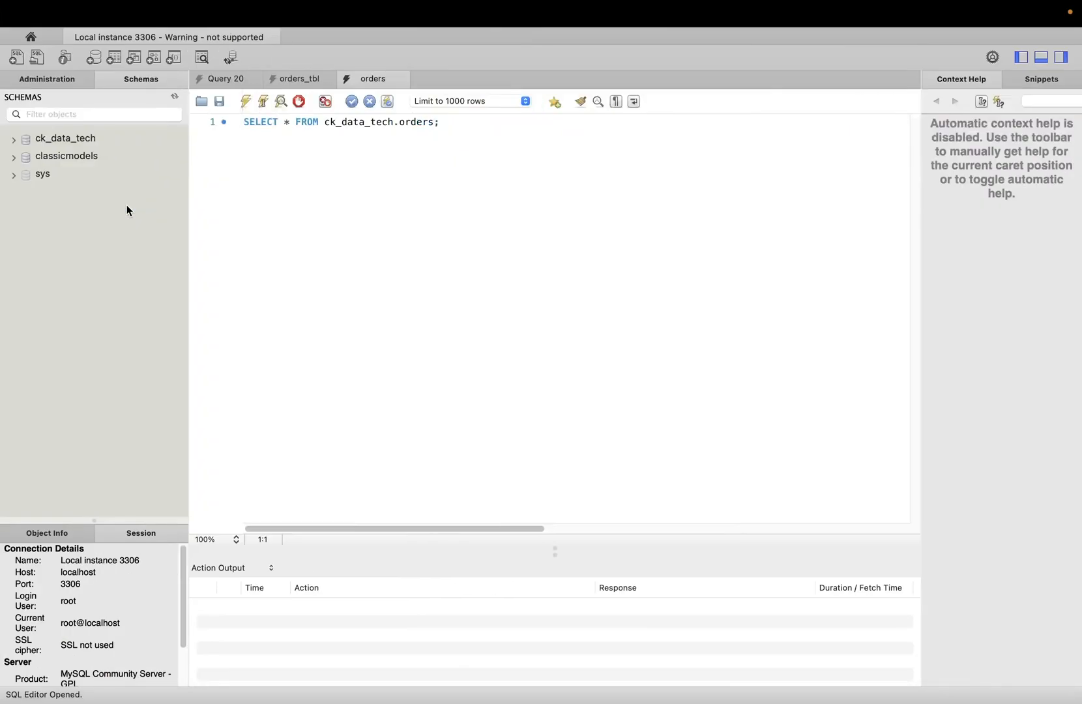
pyautogui.moveTo(69, 149)
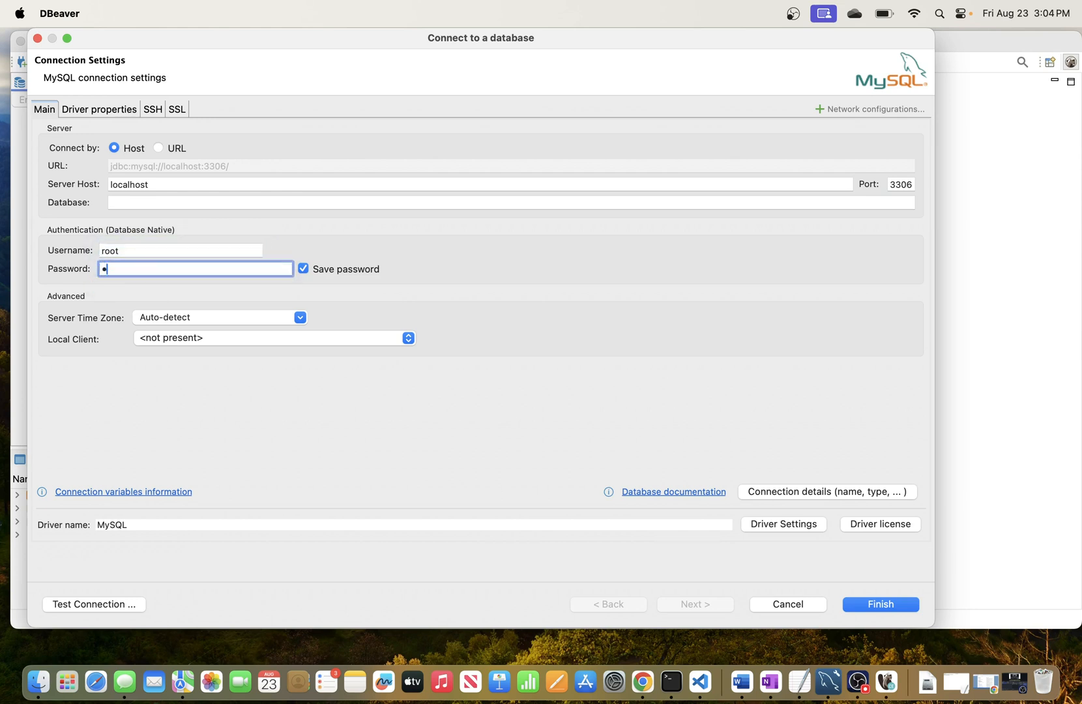
# Enter the root user's password in the MySQL connection form.
pyautogui.write('password')
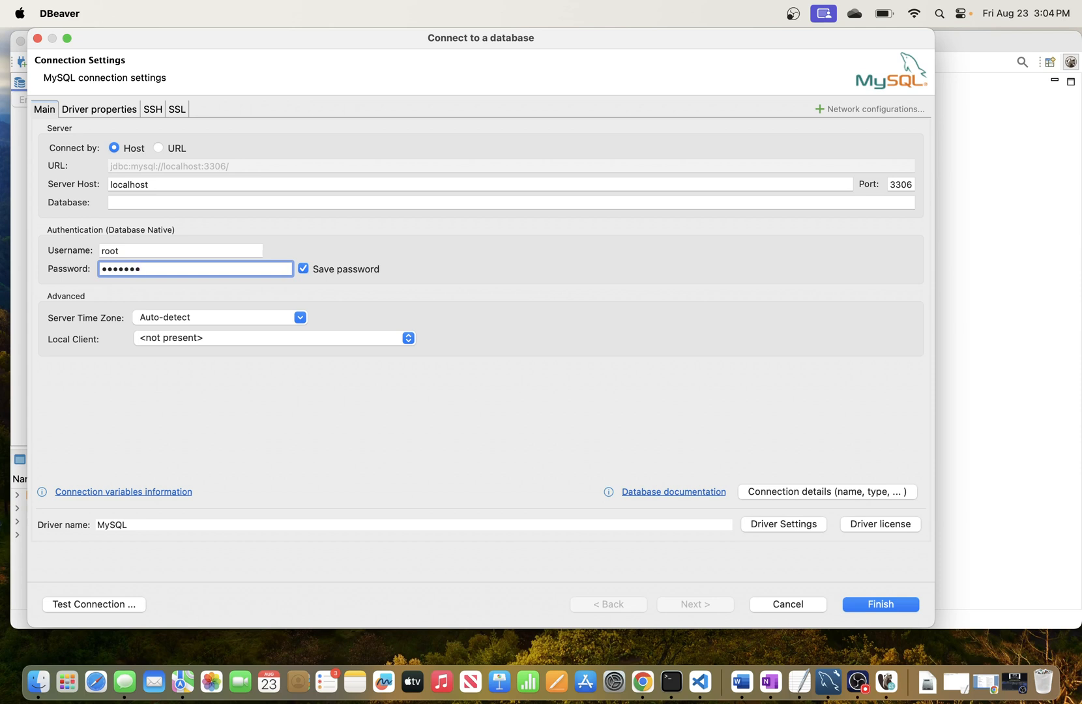
pyautogui.write('••••')
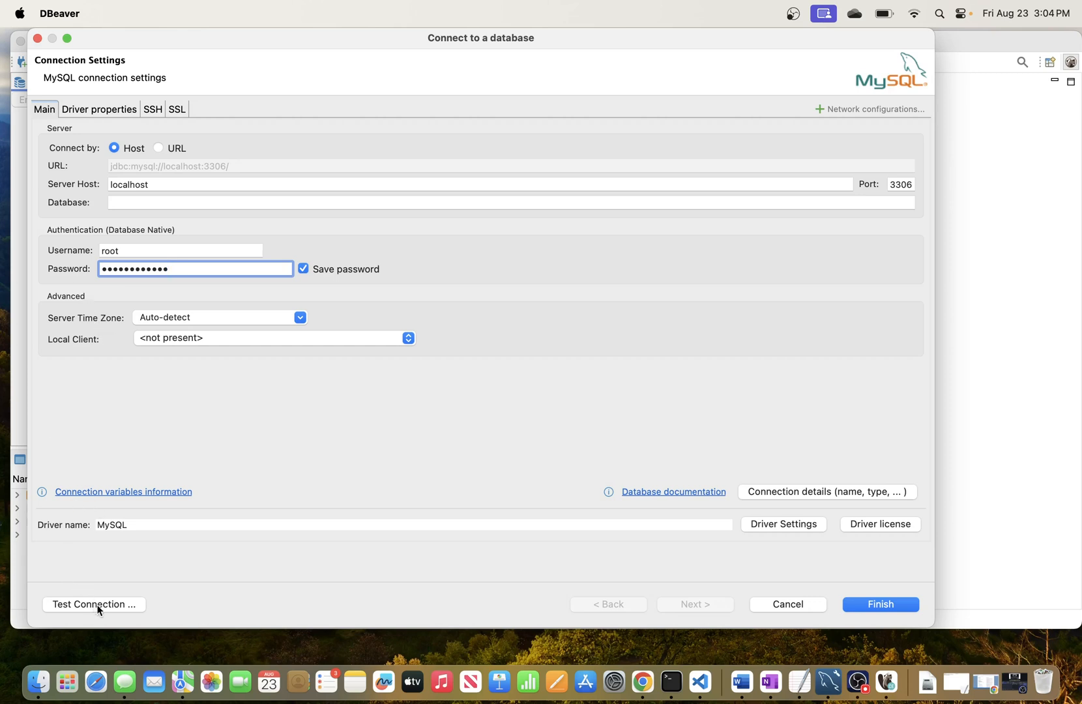
pyautogui.click(93, 604)
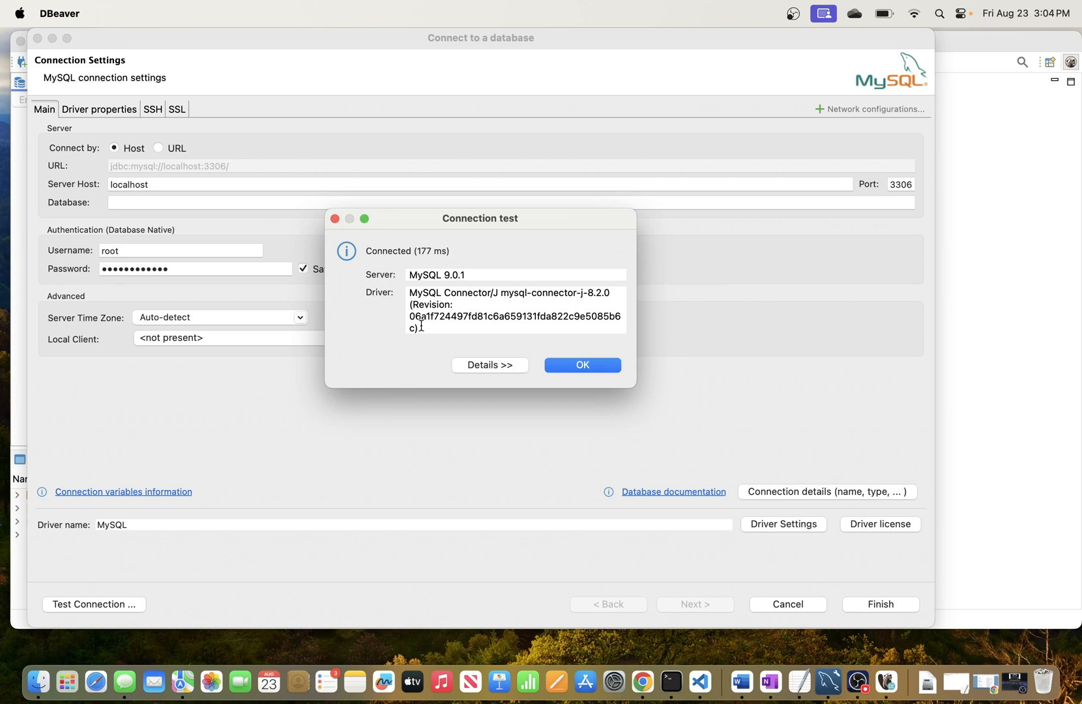
pyautogui.moveTo(437, 258)
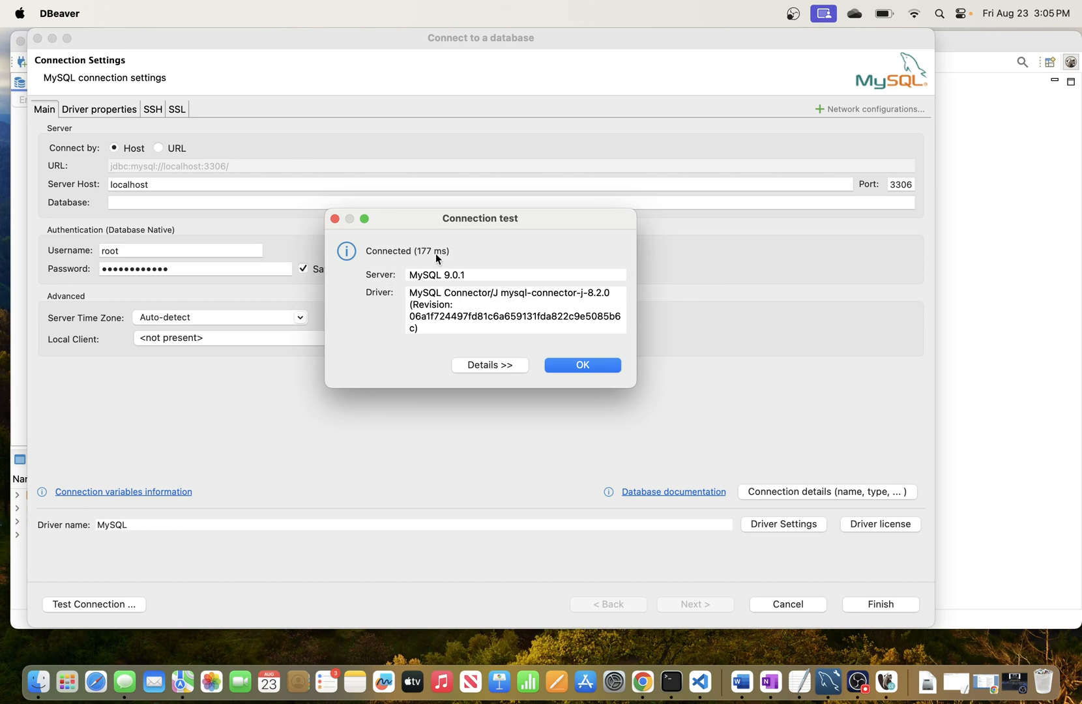
pyautogui.moveTo(370, 255)
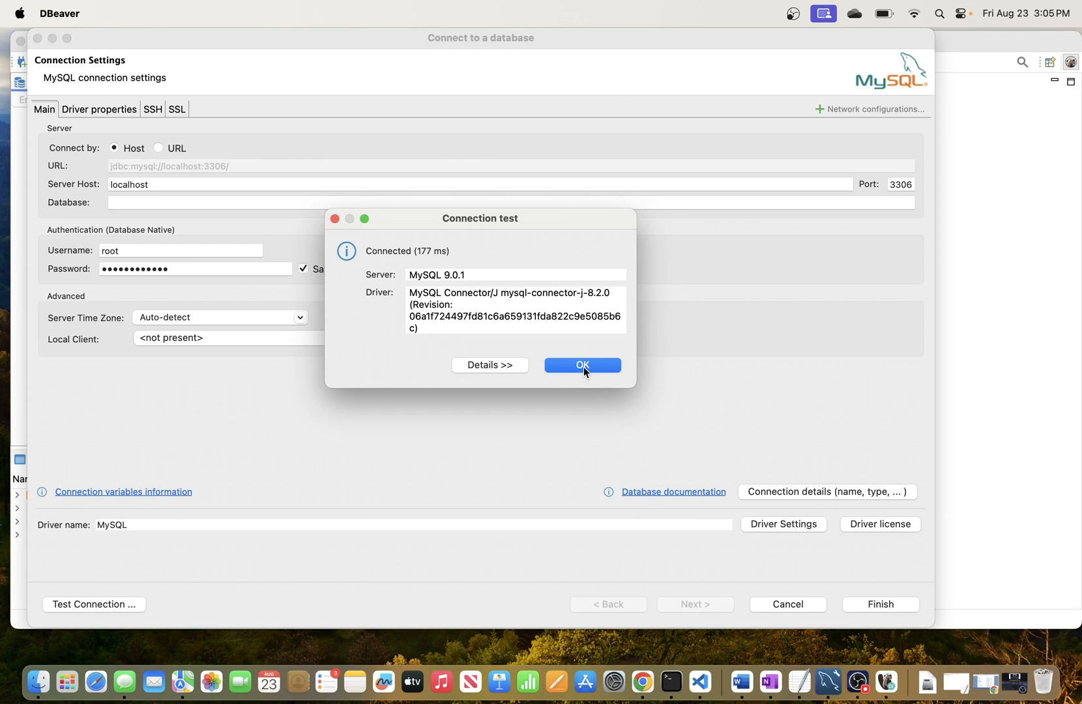
pyautogui.click(581, 365)
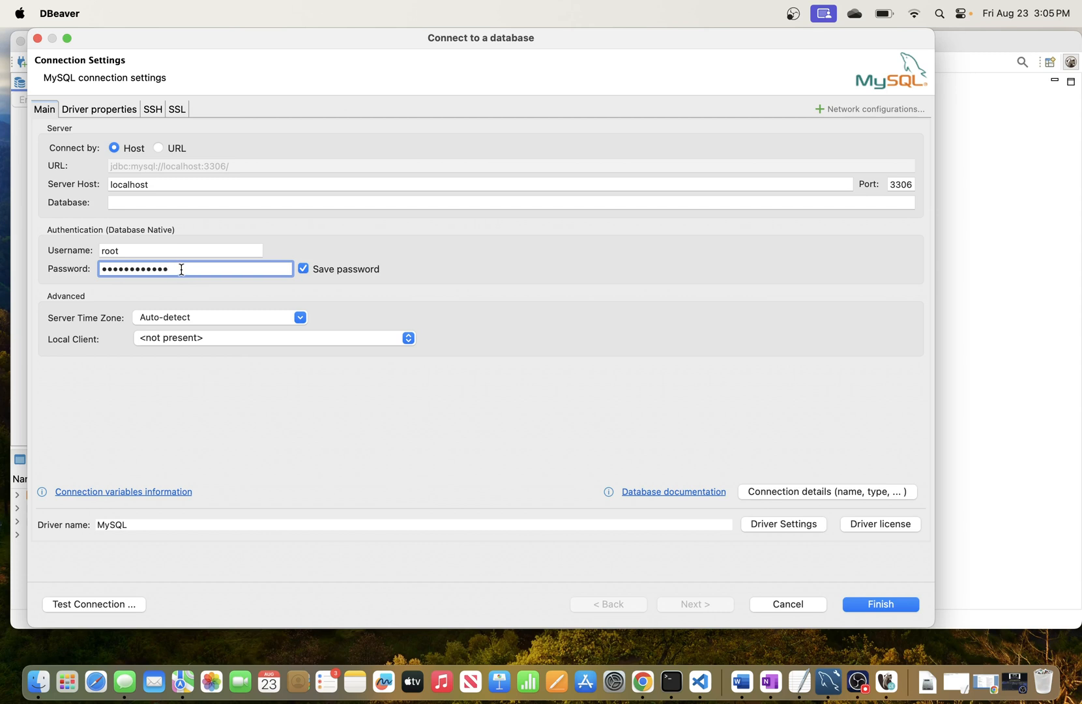
pyautogui.moveTo(158, 251)
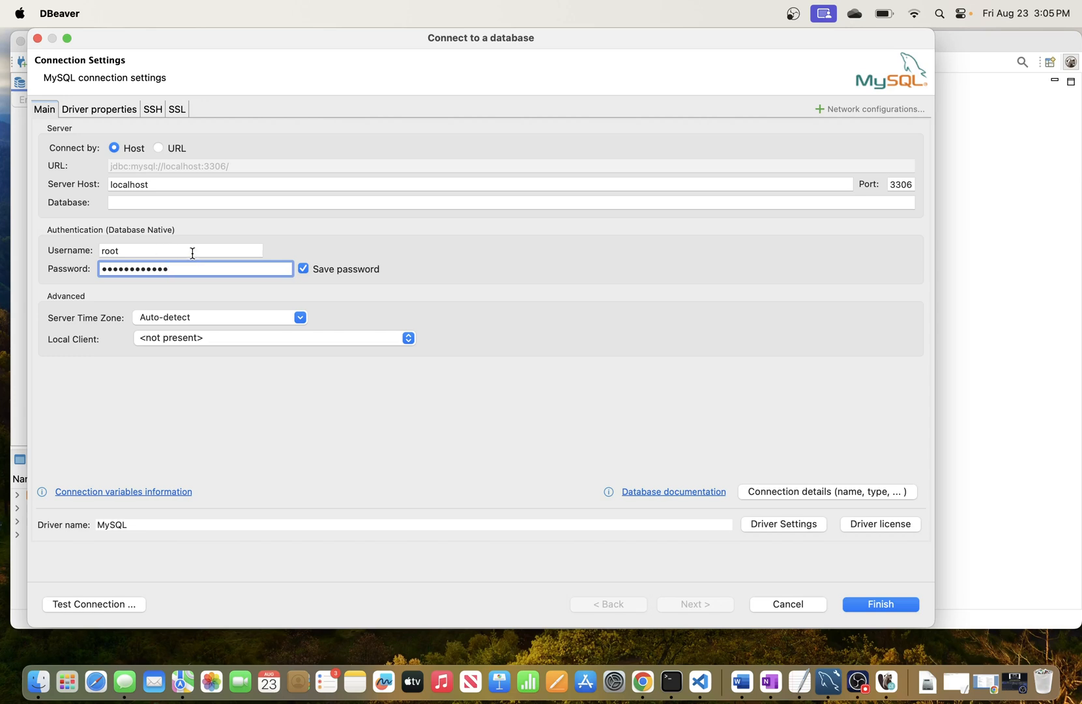
pyautogui.moveTo(187, 261)
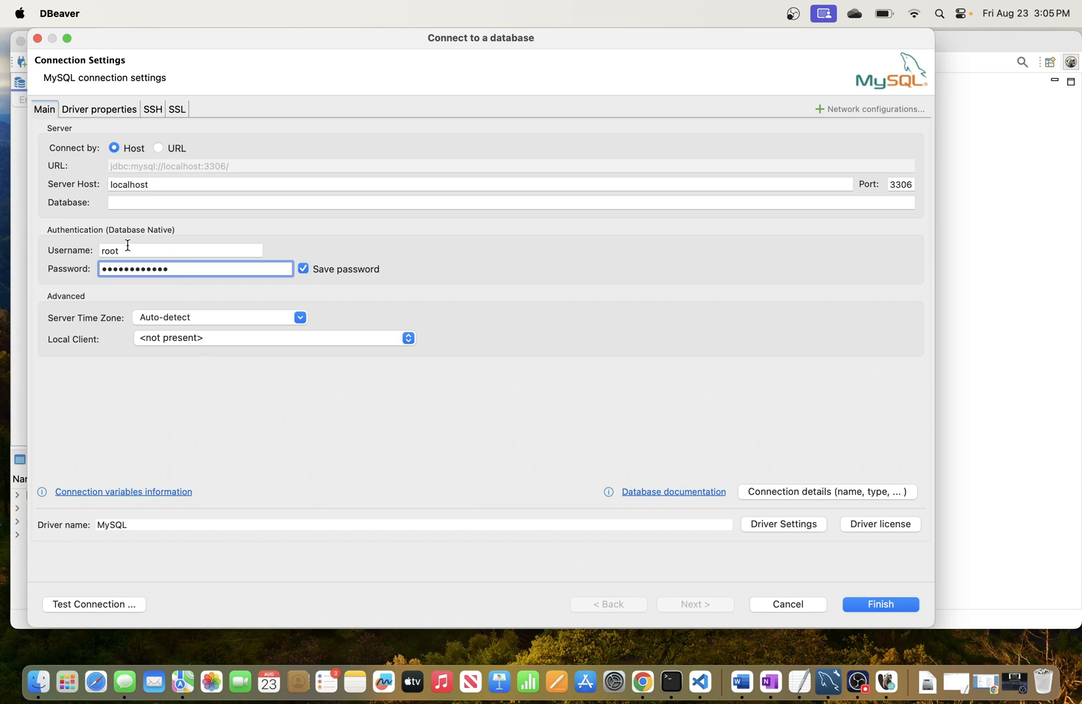
pyautogui.moveTo(142, 447)
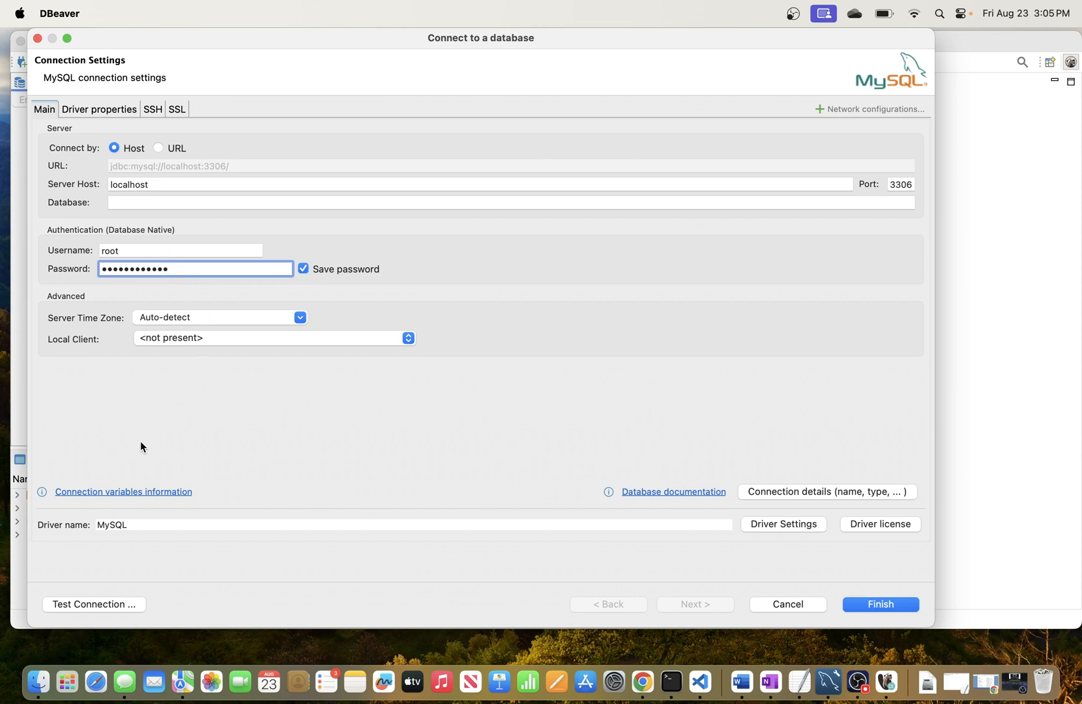
pyautogui.moveTo(254, 475)
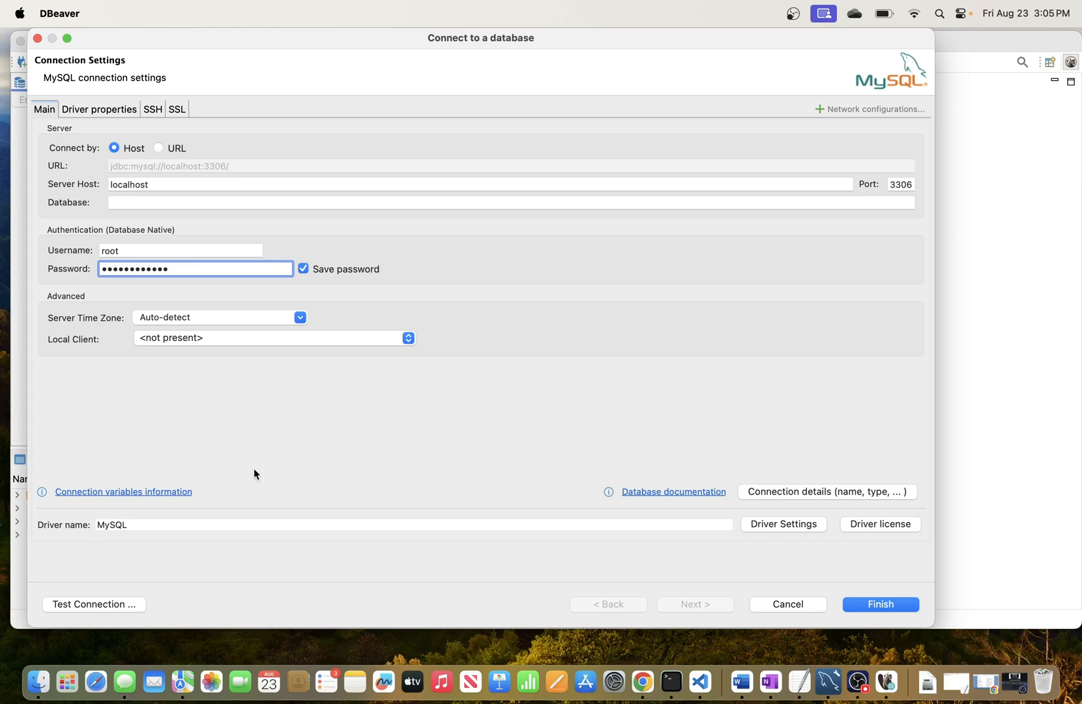
pyautogui.moveTo(205, 474)
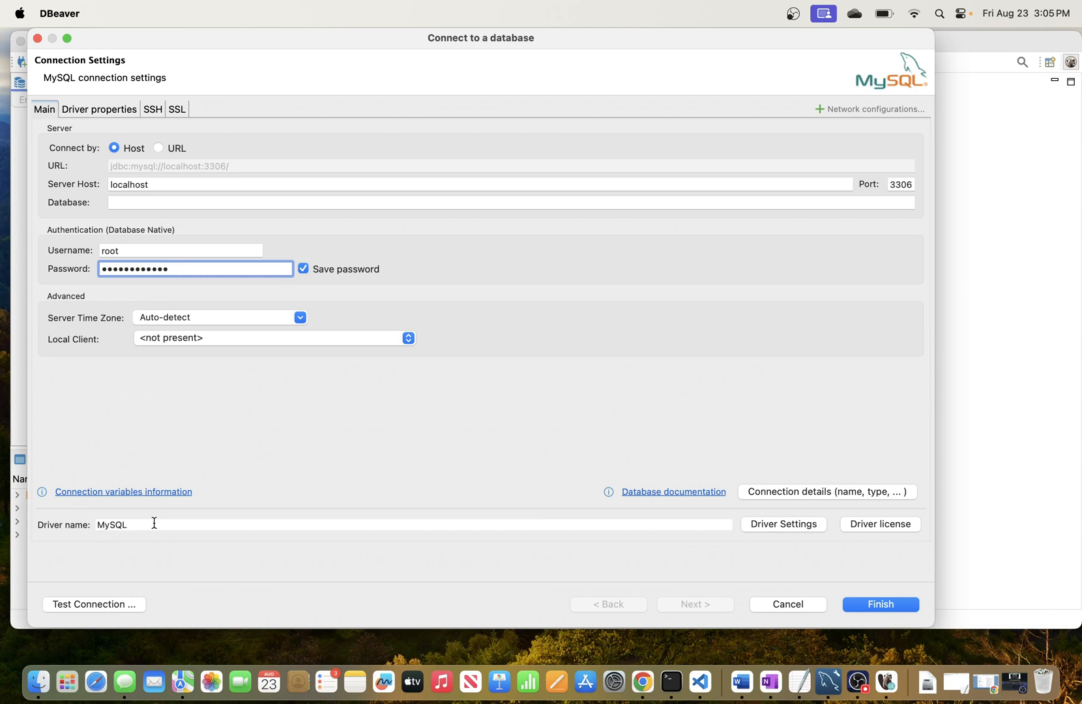
pyautogui.moveTo(237, 425)
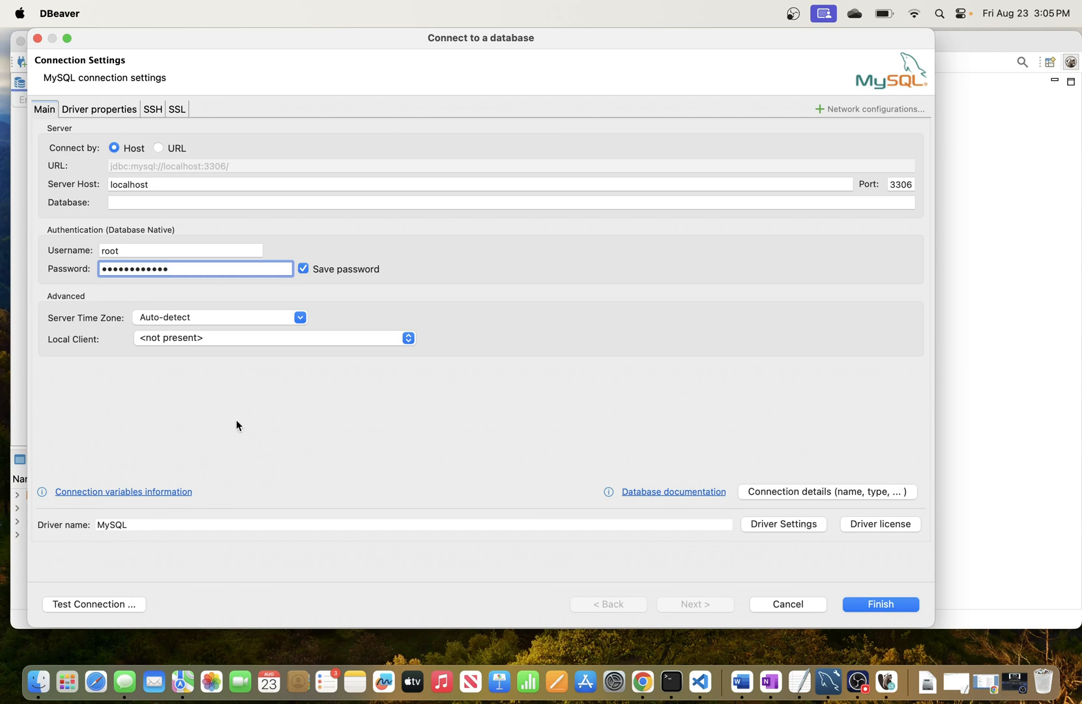
pyautogui.moveTo(131, 228)
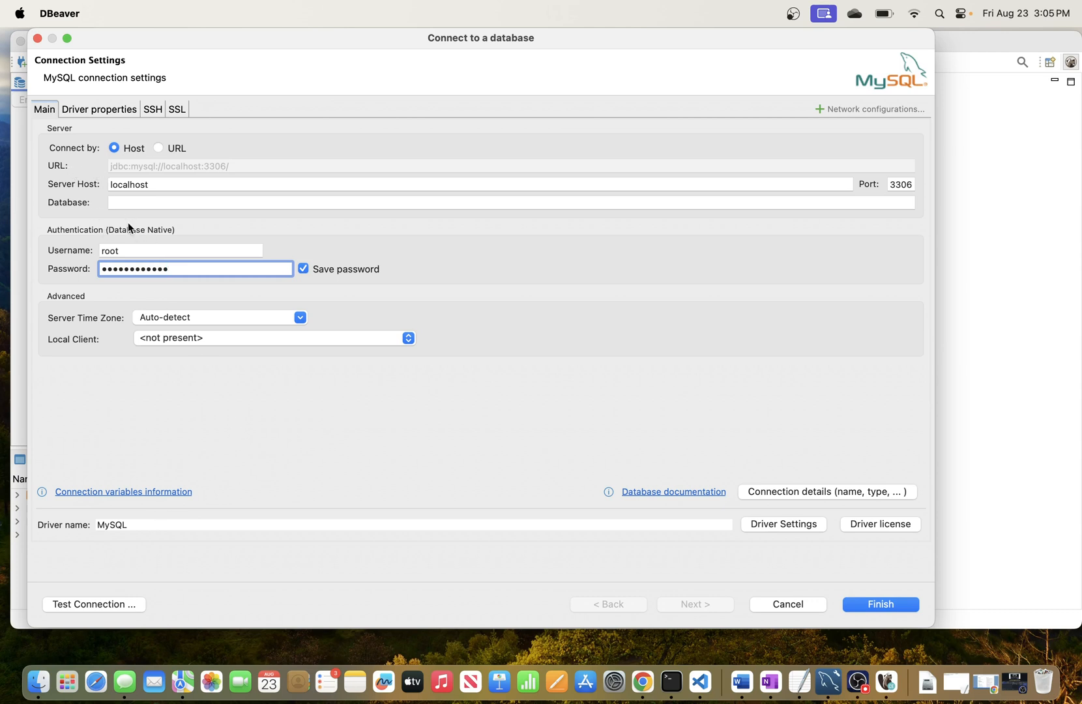
pyautogui.moveTo(112, 525)
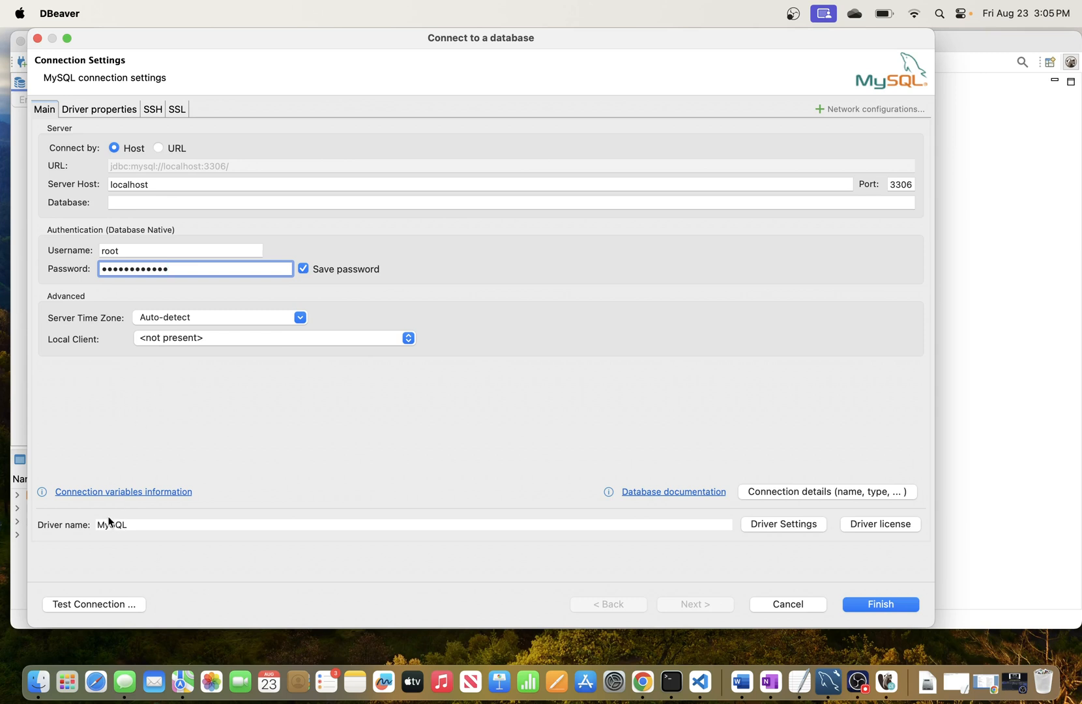
pyautogui.moveTo(415, 536)
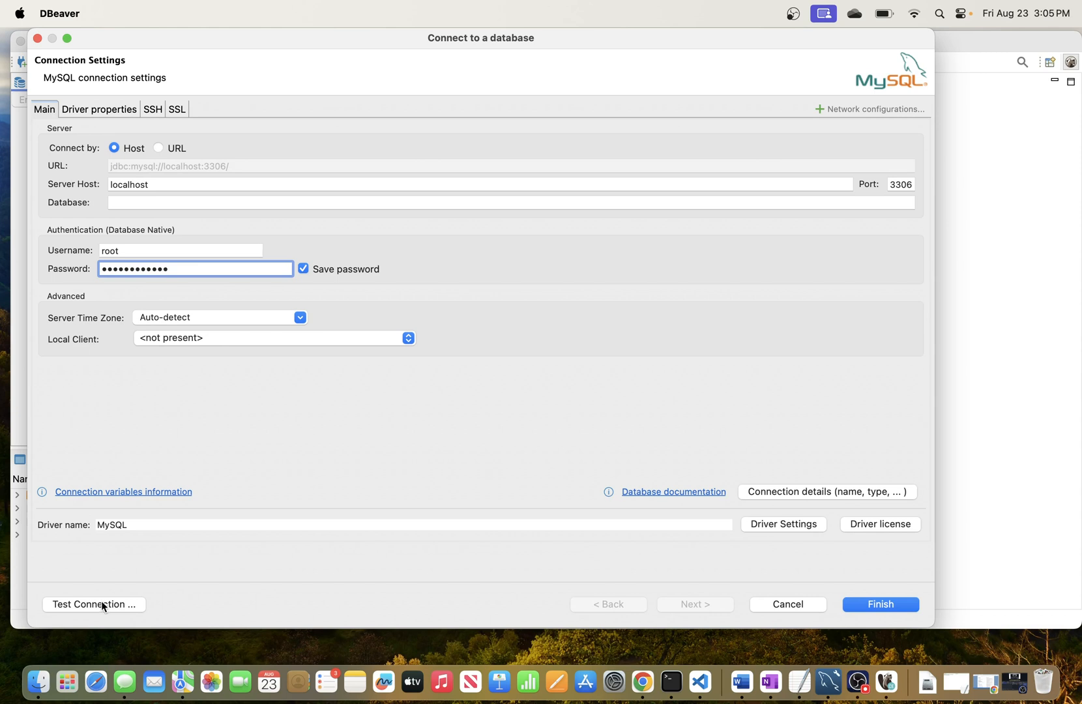
pyautogui.moveTo(269, 478)
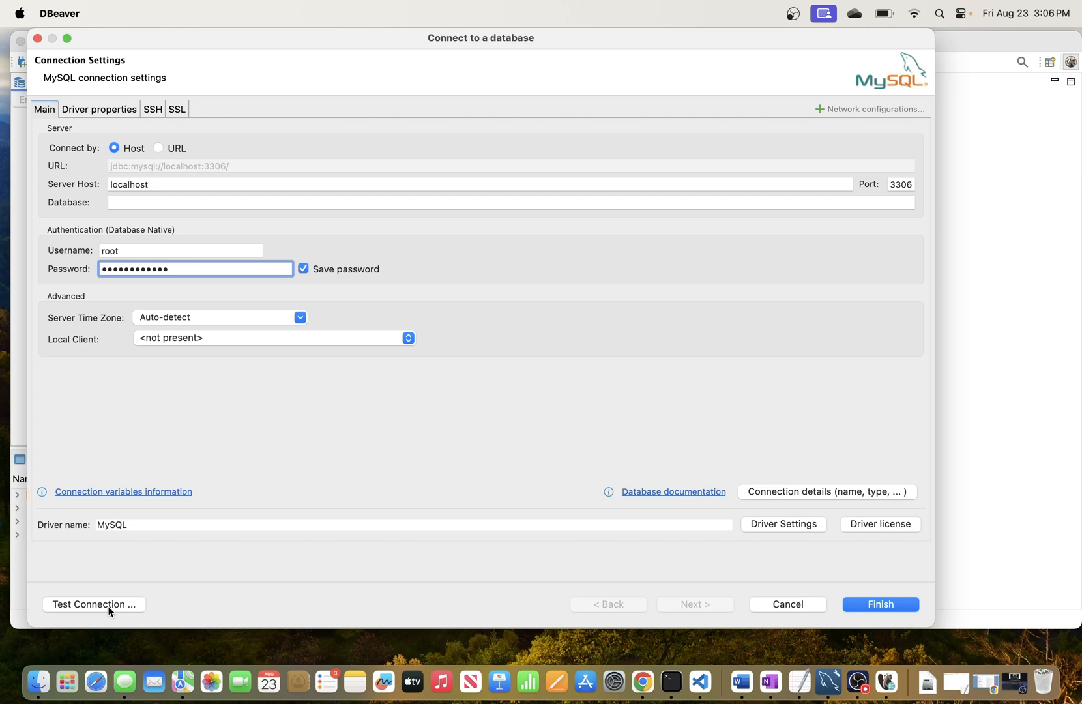
# Test the localhost connection successfully and finish creating it in the navigator.
pyautogui.click(92, 604)
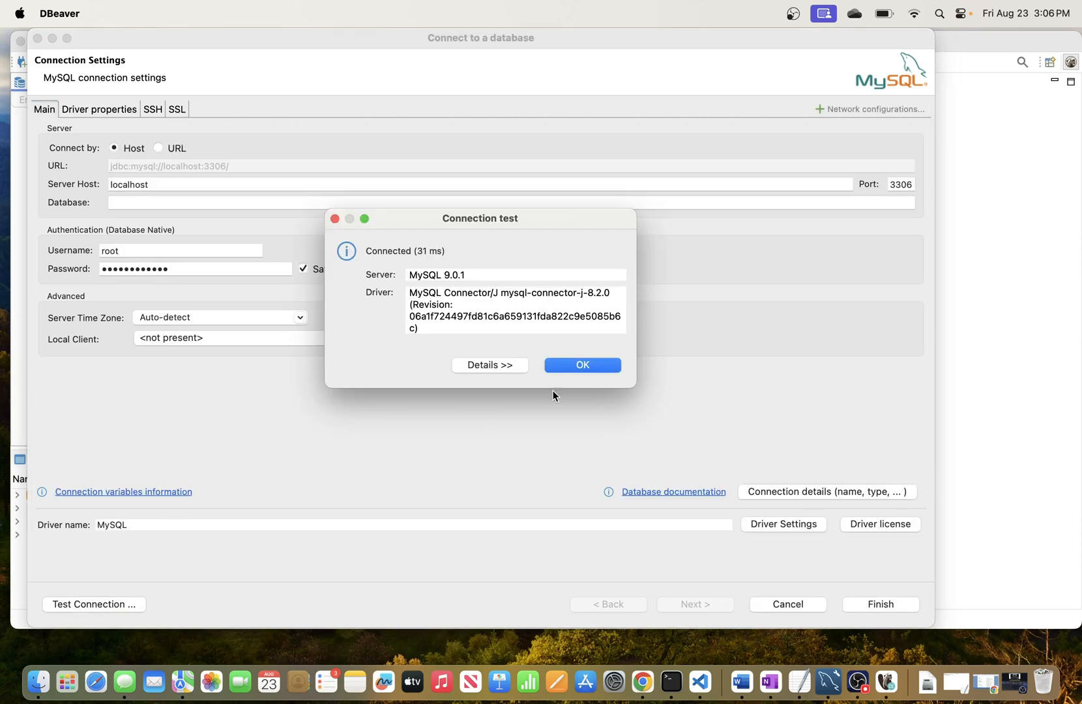
pyautogui.click(581, 365)
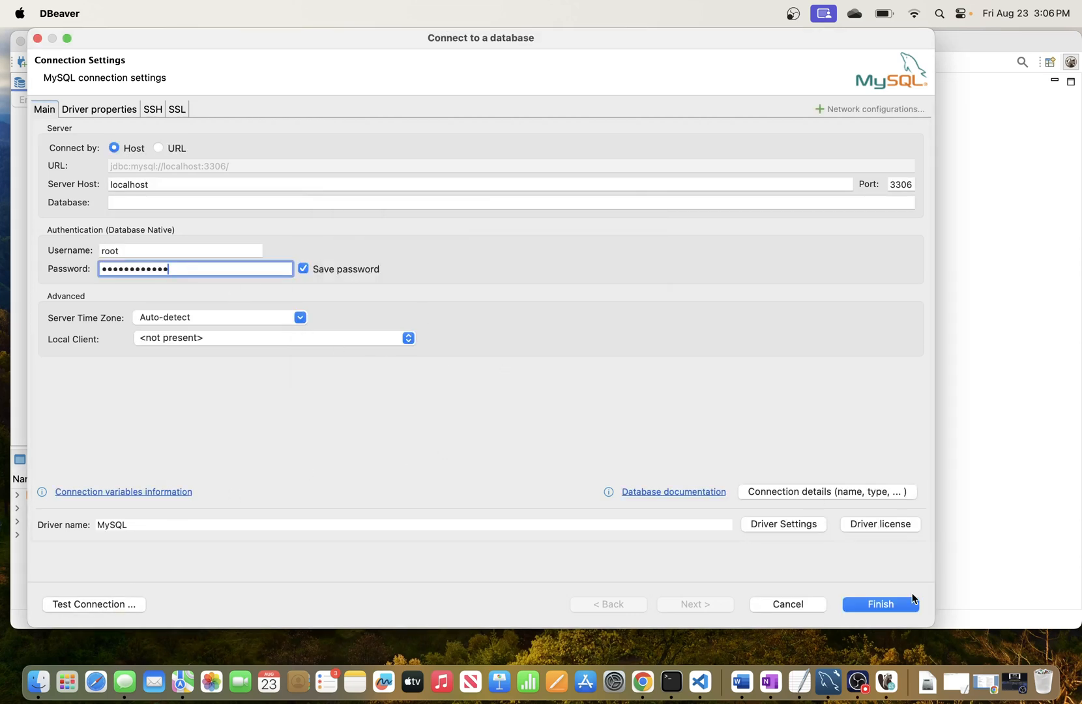
pyautogui.click(880, 603)
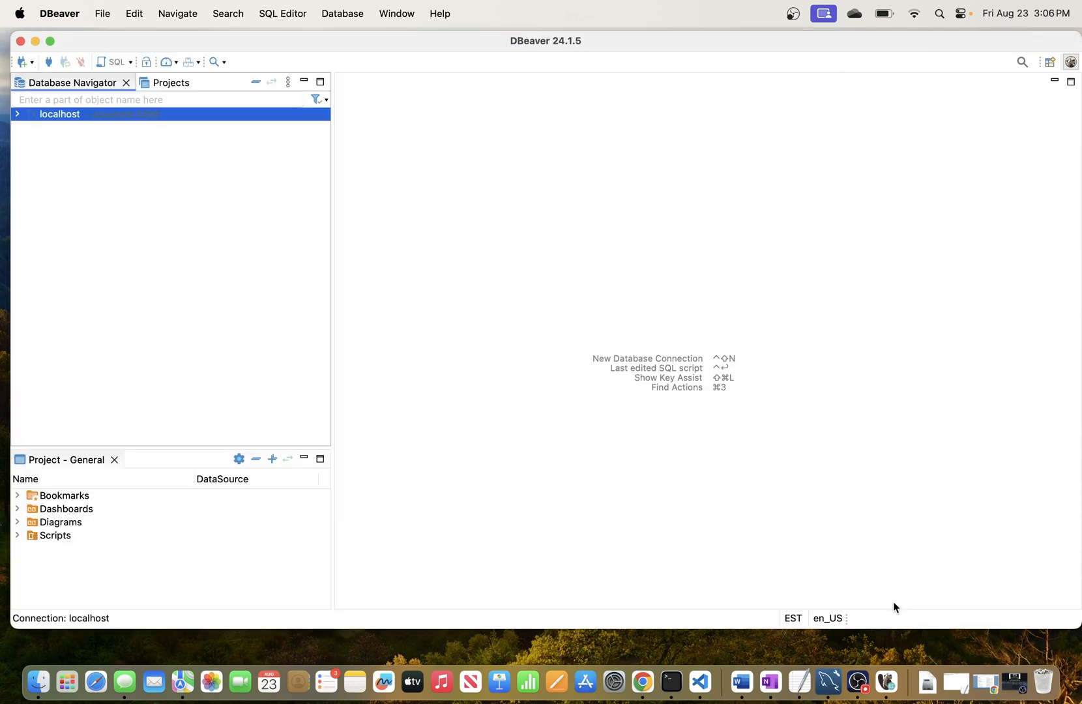
pyautogui.moveTo(17, 119)
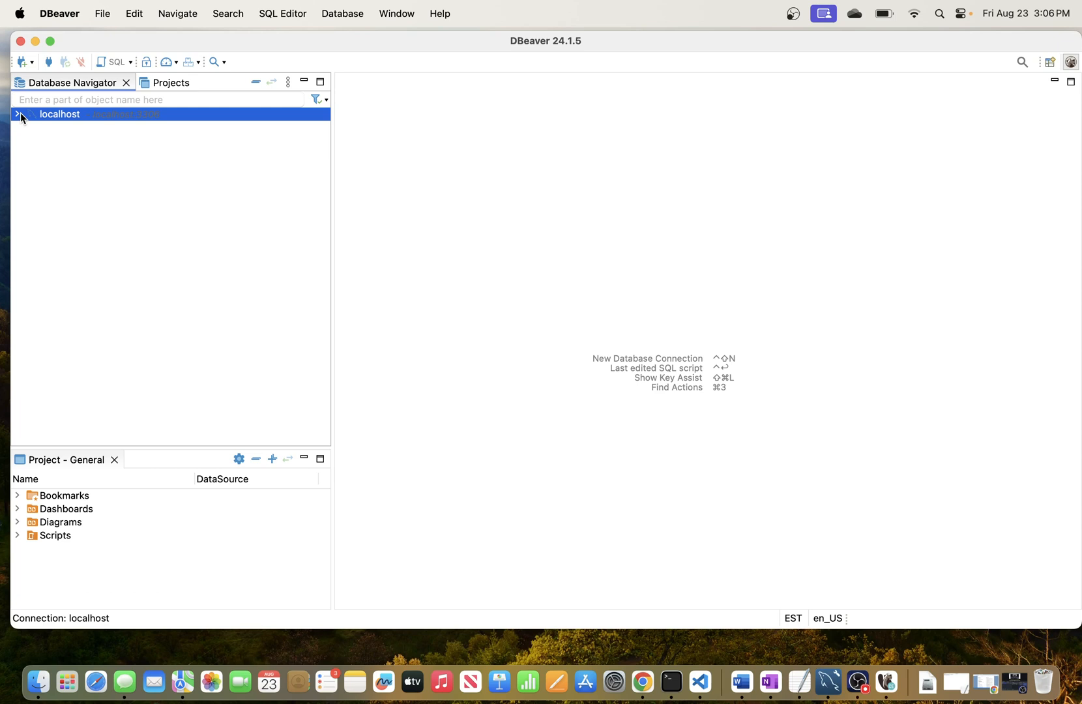
# Expand localhost and its Databases folder in the Database Navigator.
pyautogui.click(19, 114)
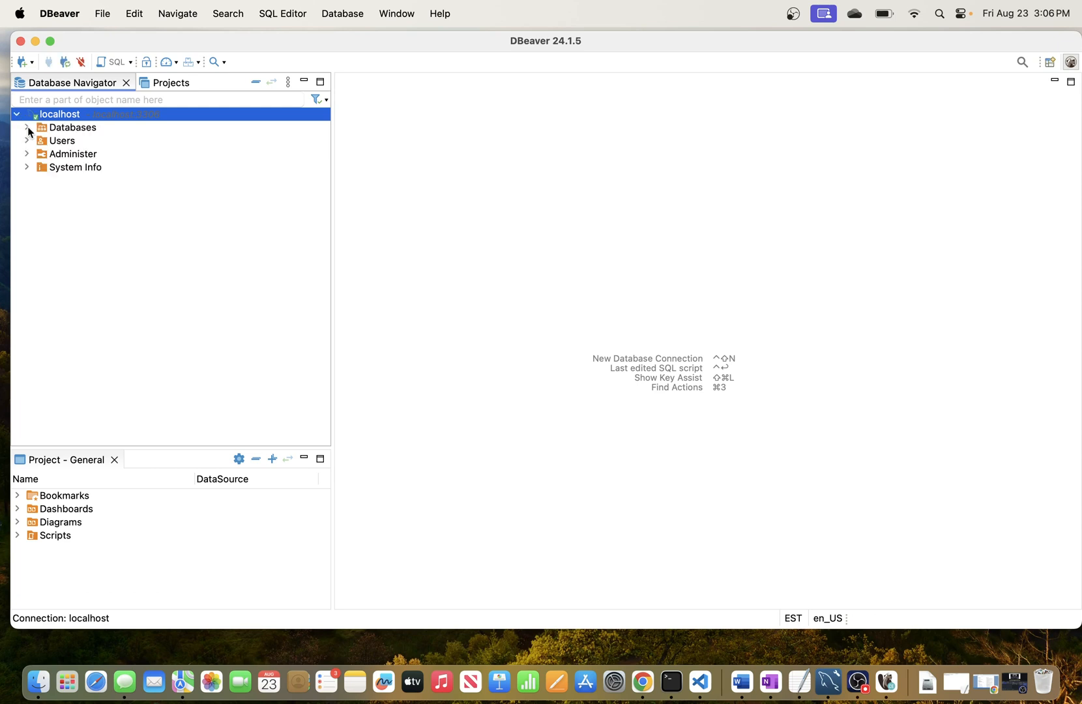
pyautogui.click(26, 126)
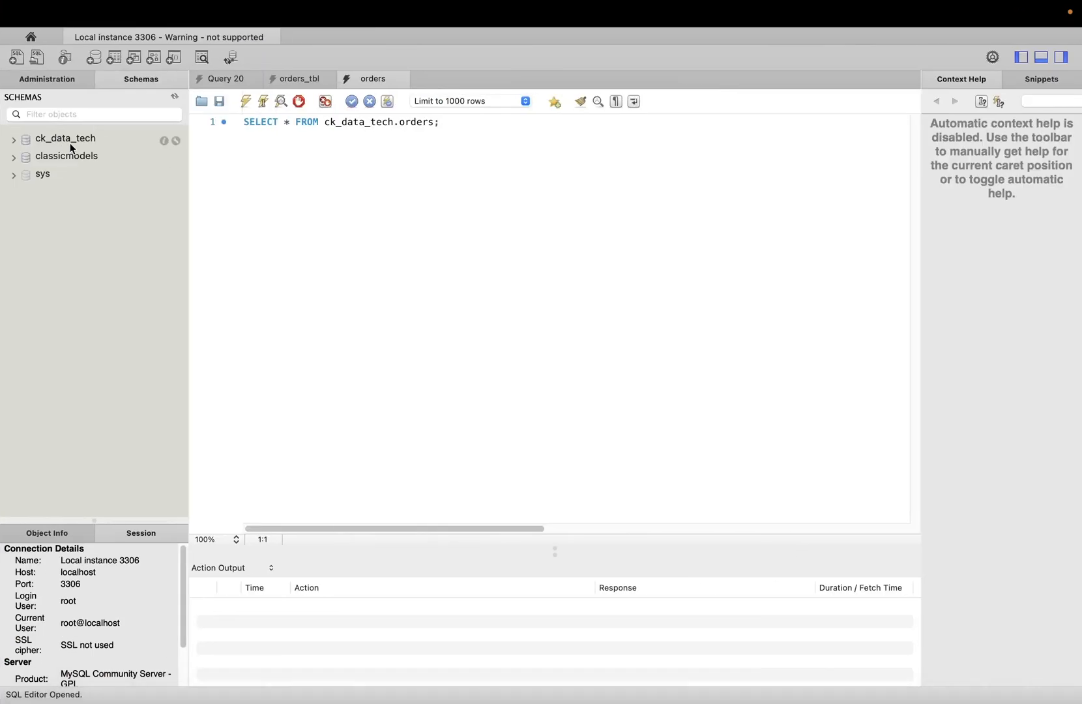
# Expand classicmodels in MySQL Workbench to list customers, employees, offices, orders, payments, products.
pyautogui.click(14, 139)
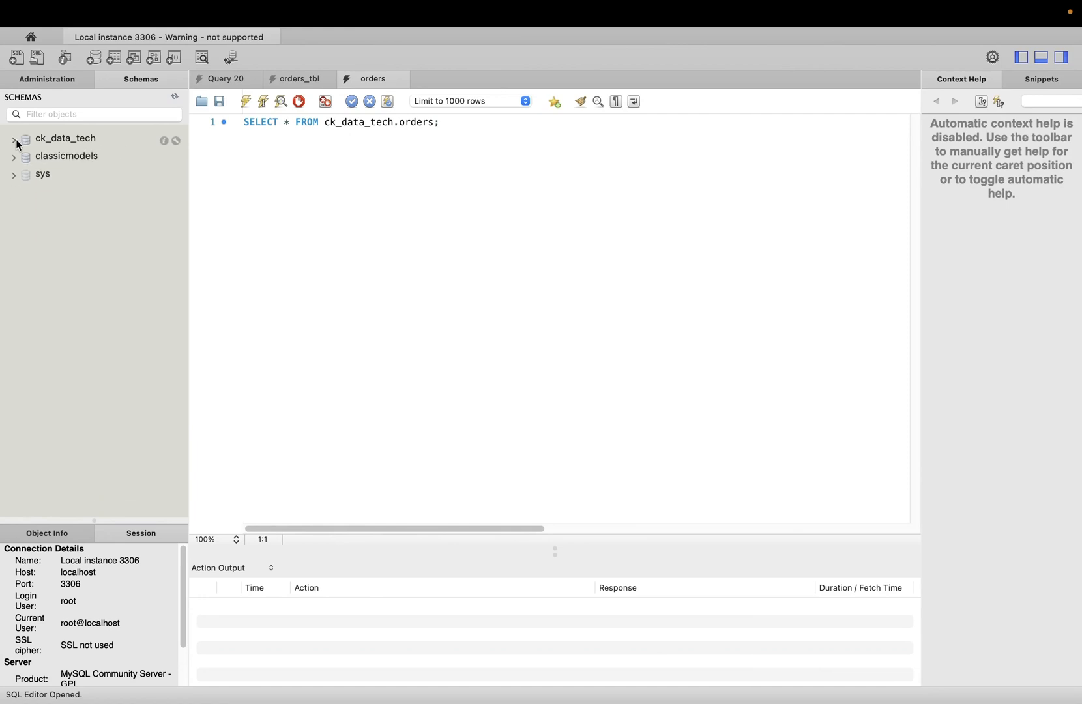
pyautogui.click(14, 156)
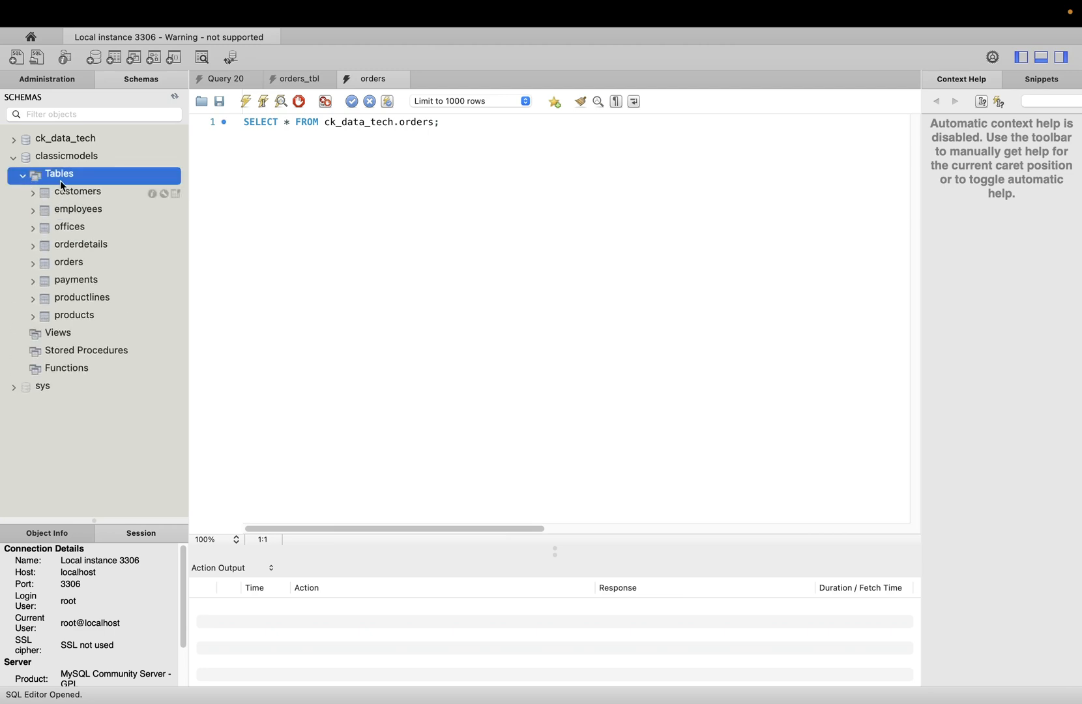
pyautogui.moveTo(107, 179)
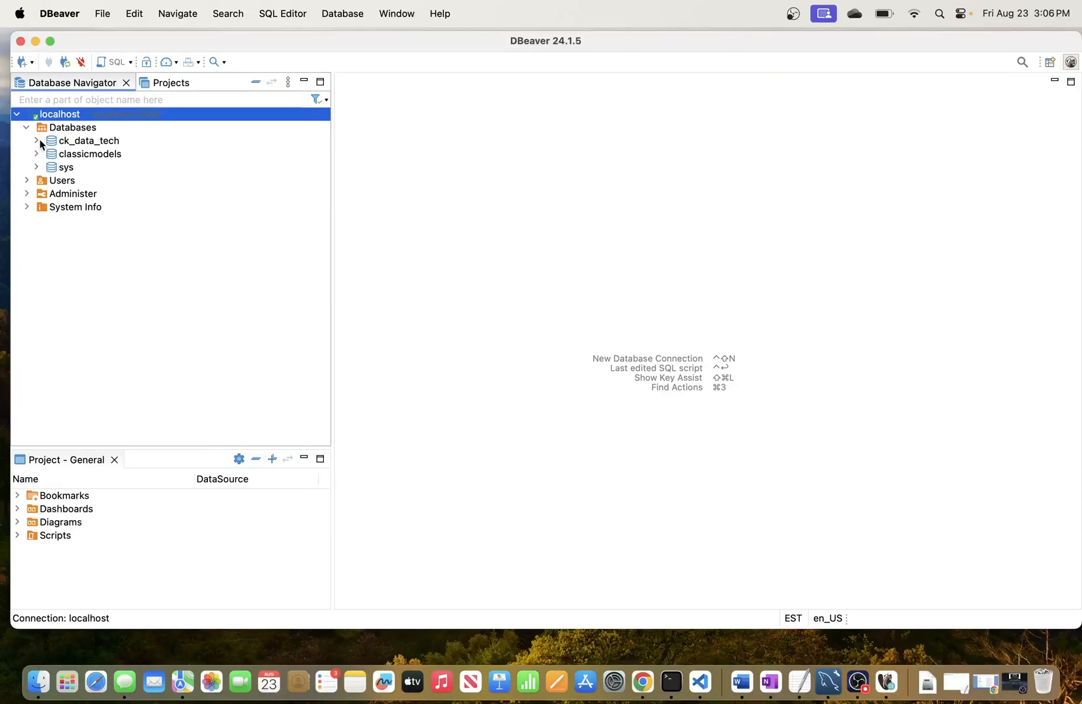
# Show the ck_data_tech context menu, then close it leaving the database expanded.
pyautogui.rightClick(88, 140)
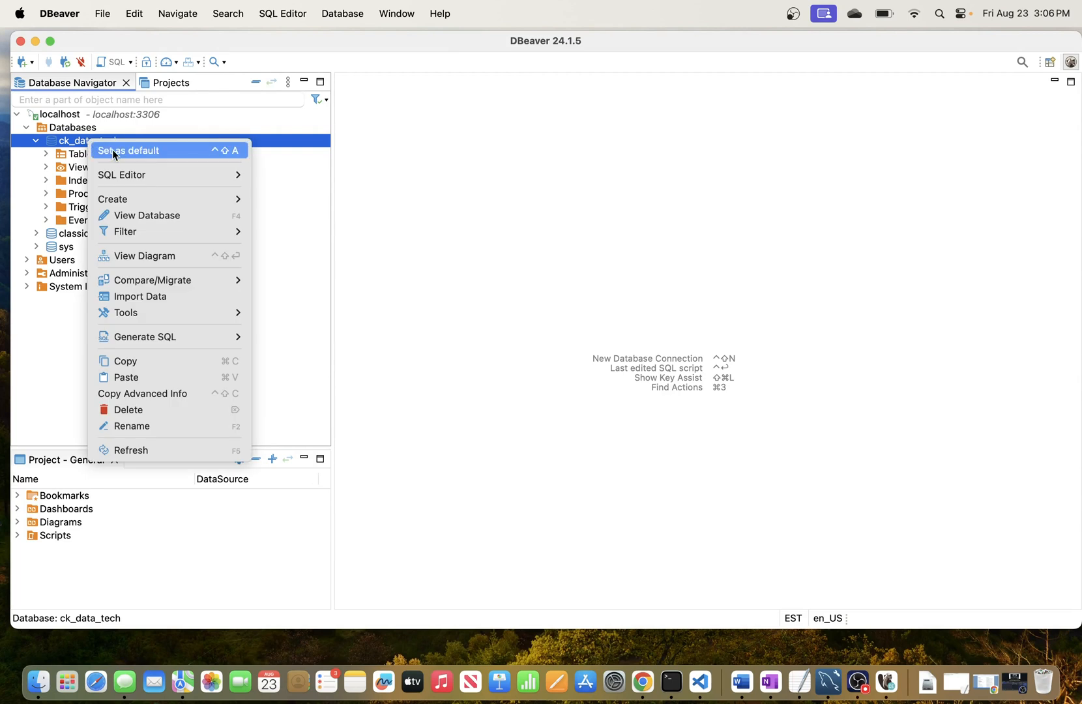
pyautogui.moveTo(136, 336)
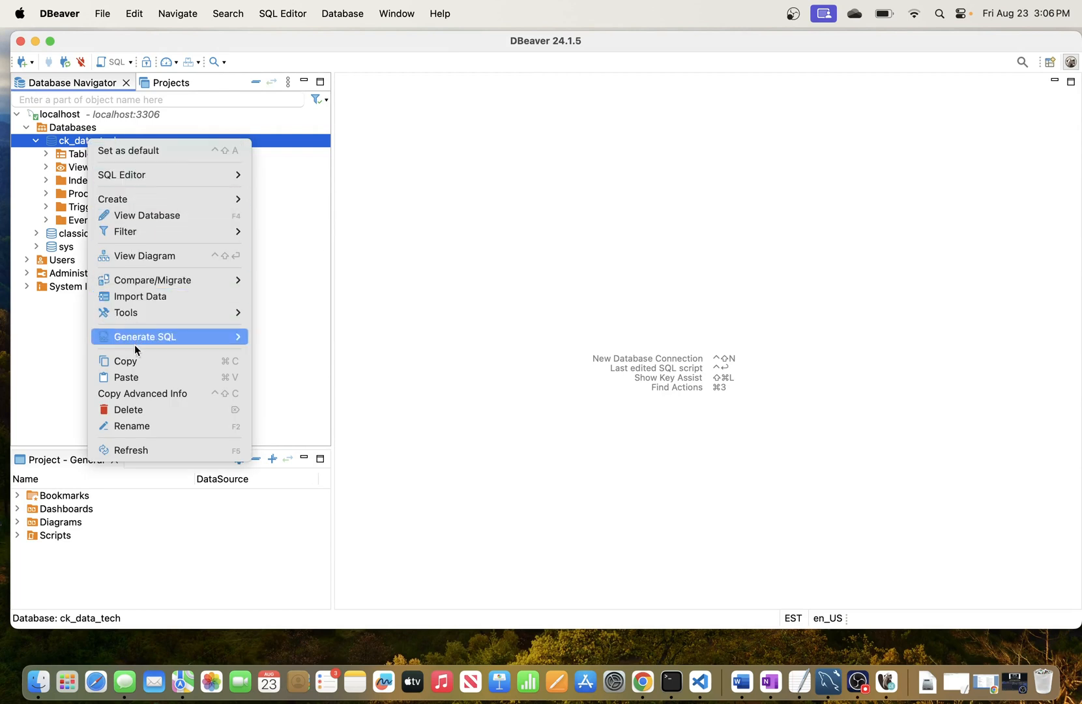
pyautogui.moveTo(142, 393)
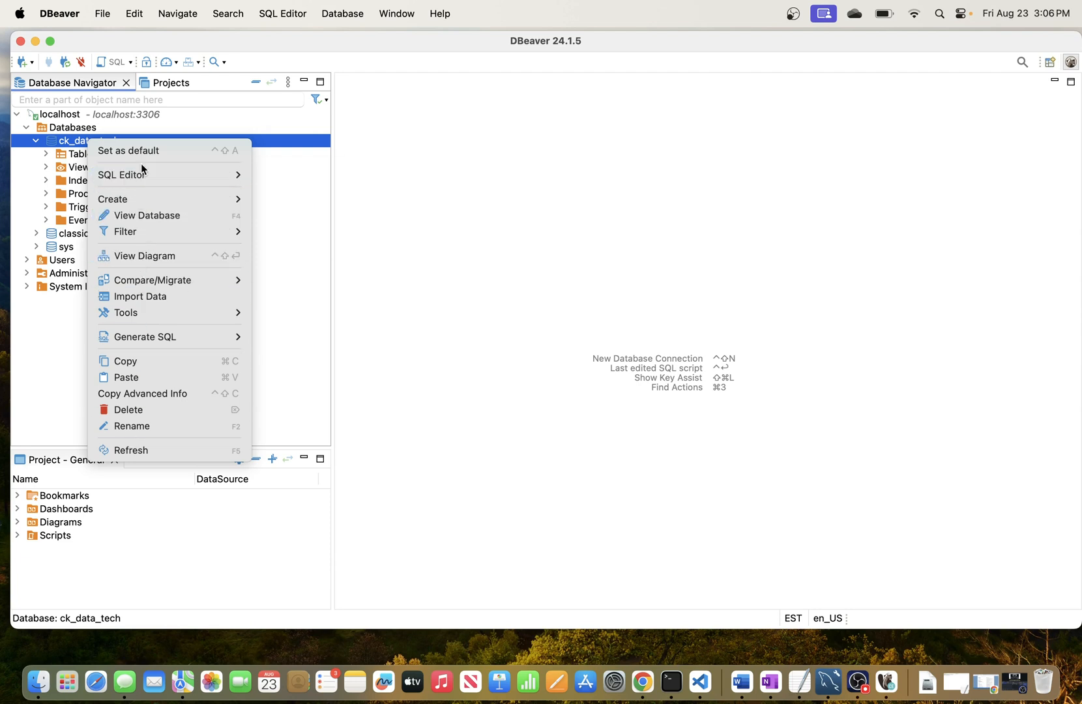
pyautogui.moveTo(151, 279)
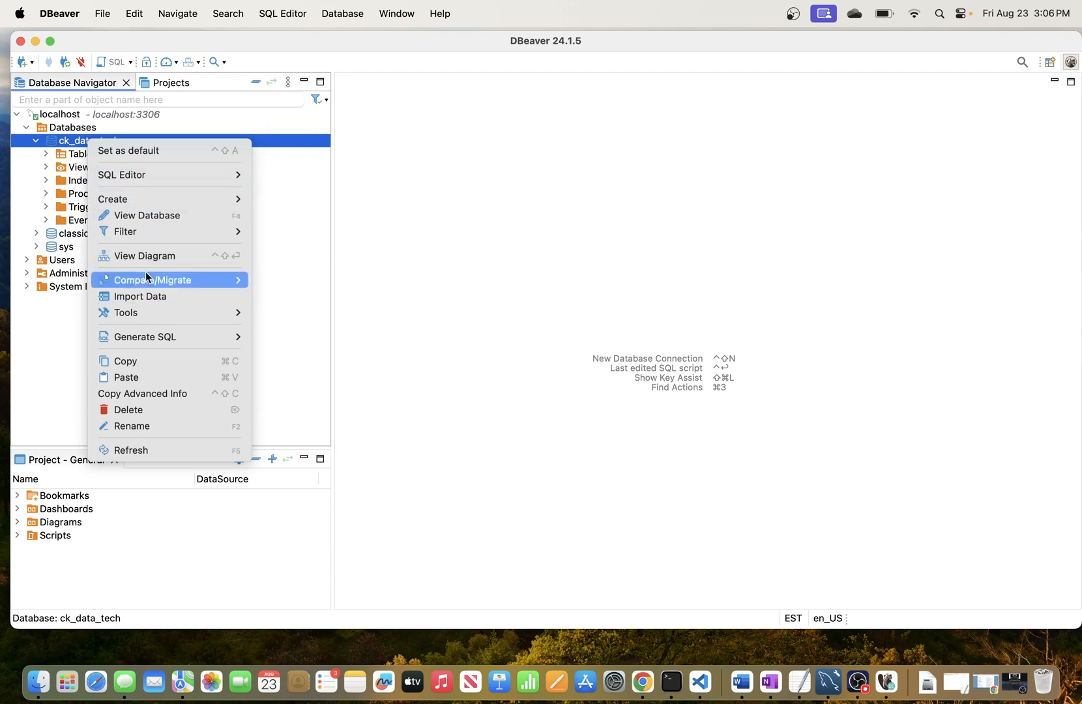
pyautogui.moveTo(146, 215)
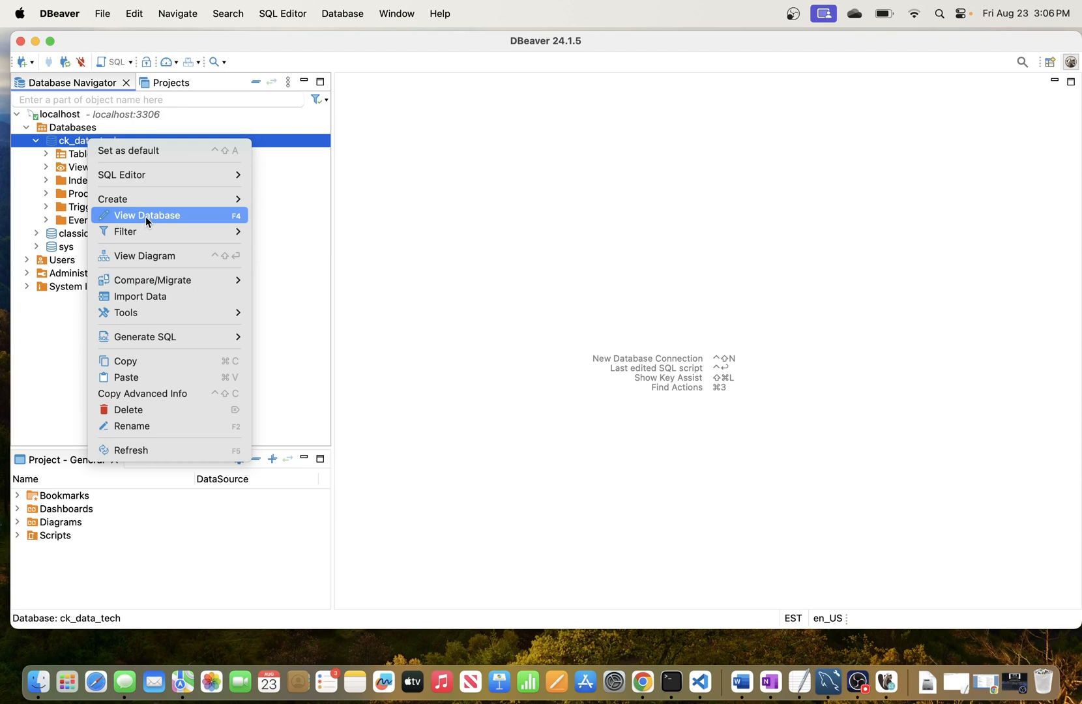
pyautogui.click(146, 215)
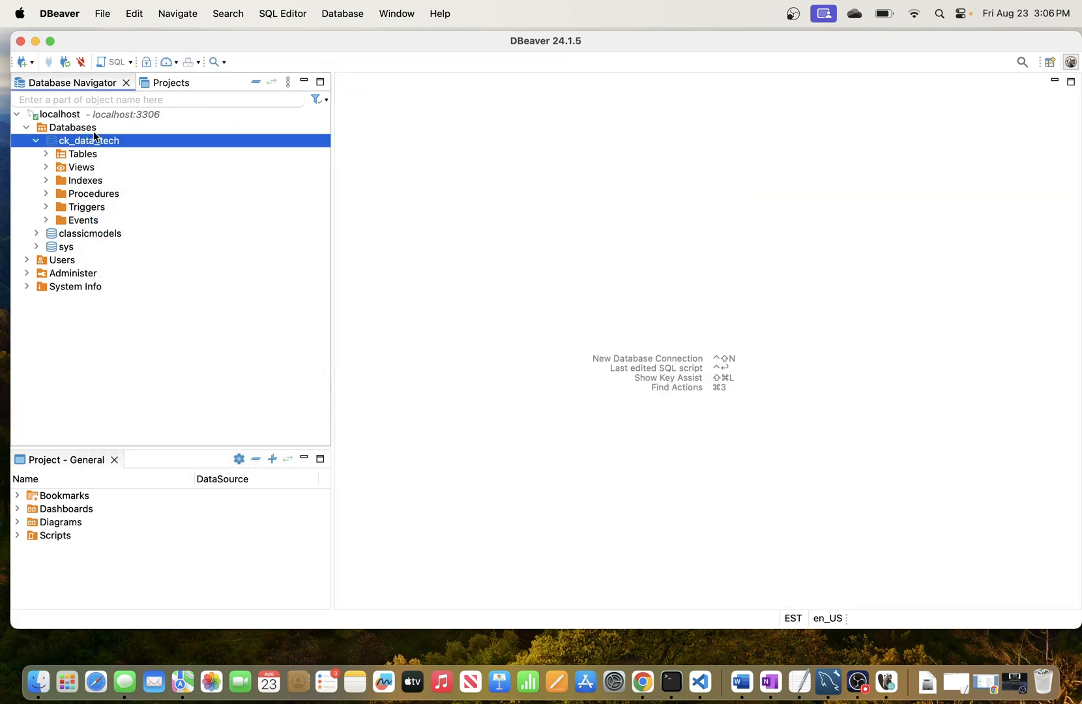
# Enter 'select * from customers;' in the script and list classicmodels' tables in the navigator.
pyautogui.rightClick(89, 140)
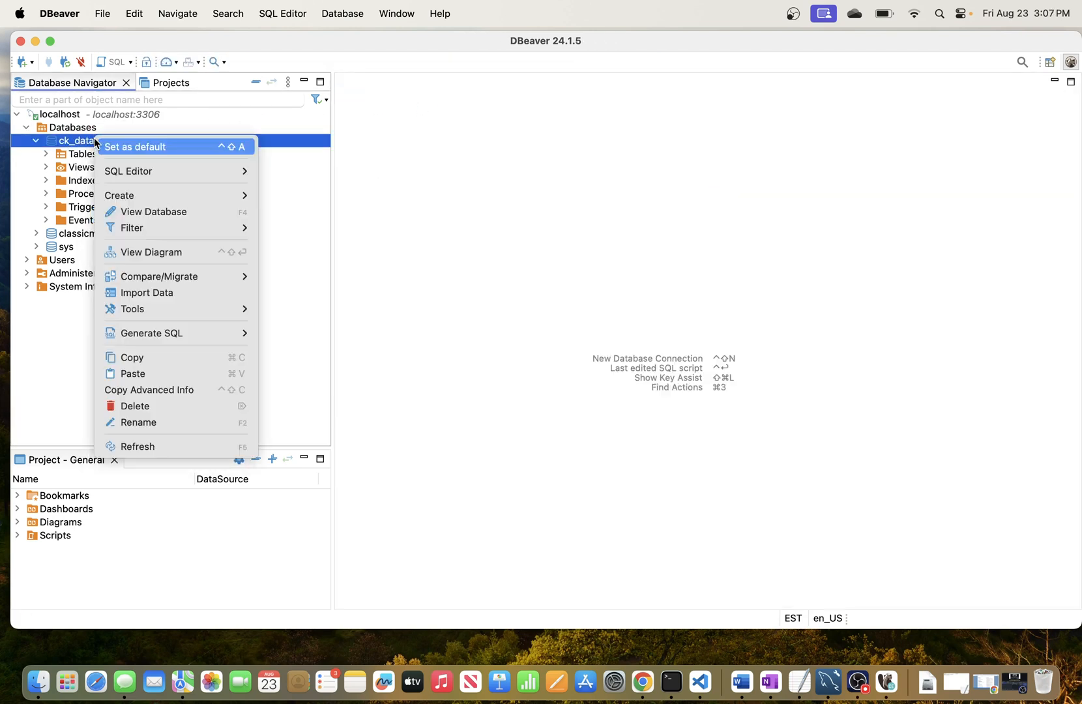
pyautogui.moveTo(128, 171)
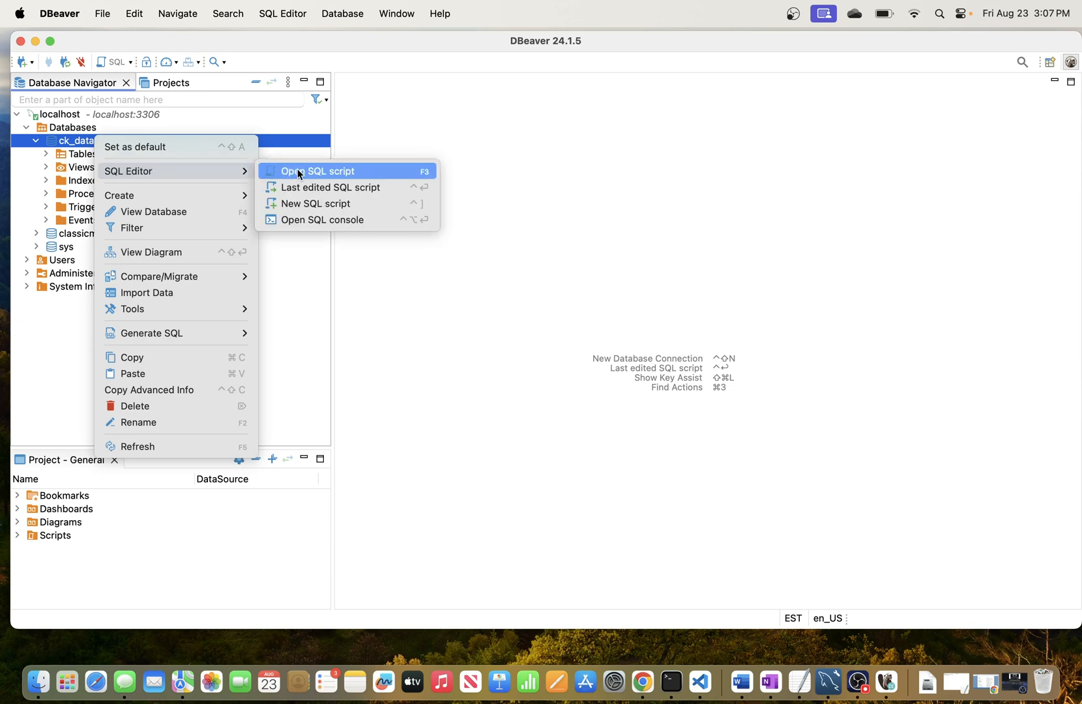
pyautogui.click(316, 171)
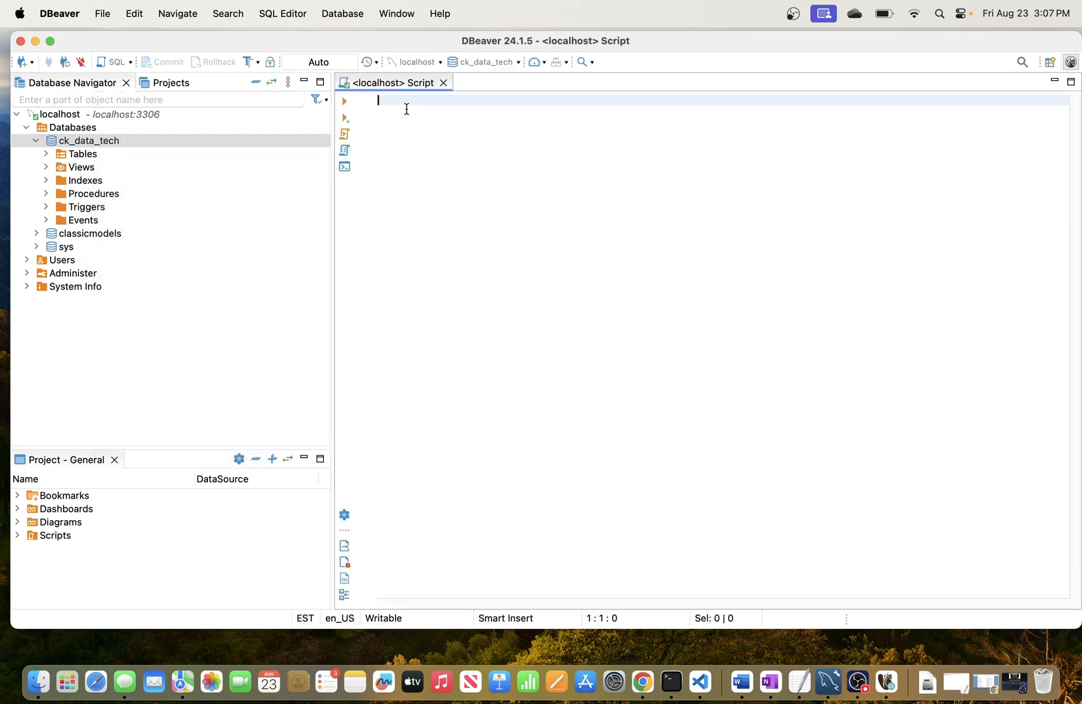
pyautogui.write('select *')
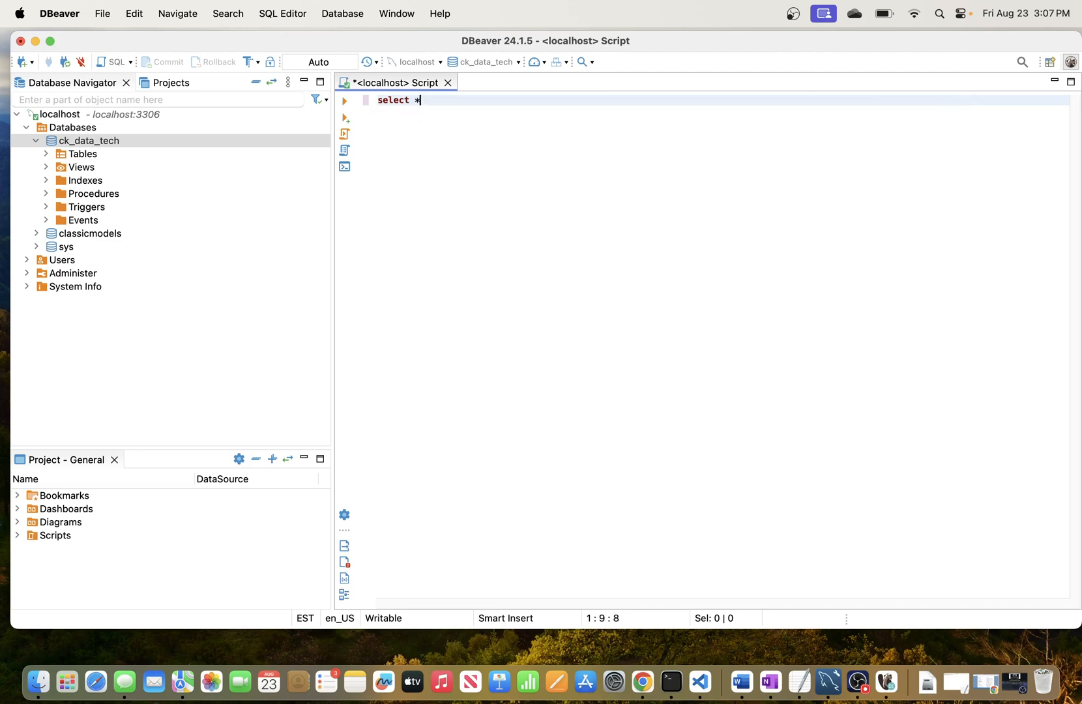
pyautogui.write('from')
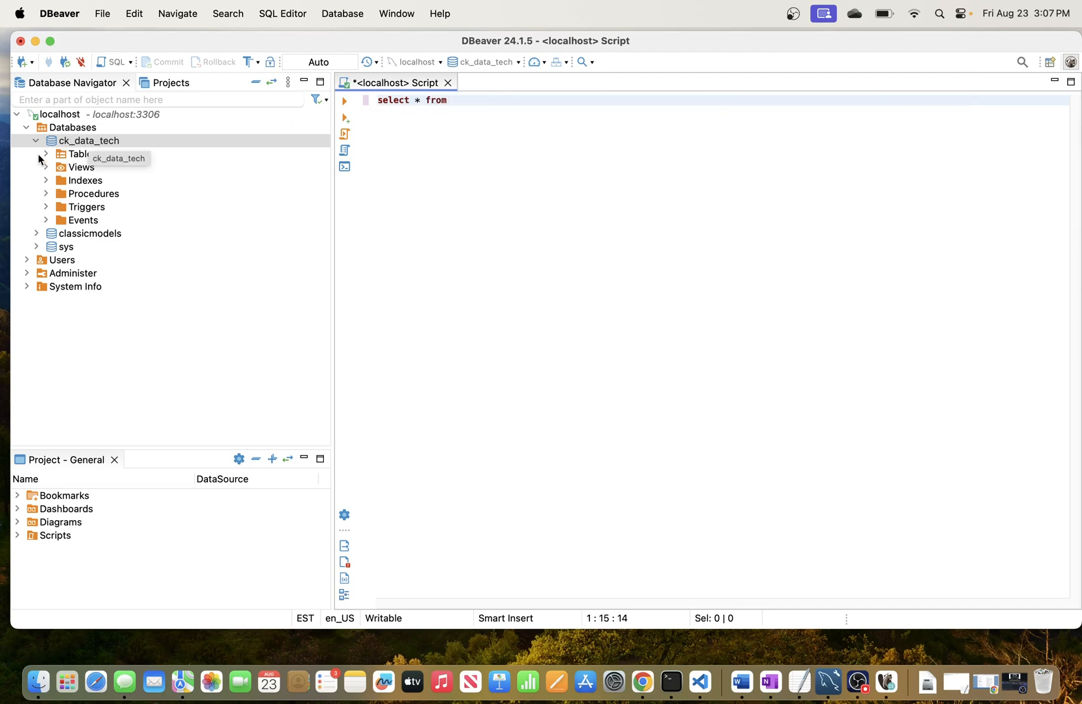
pyautogui.click(89, 140)
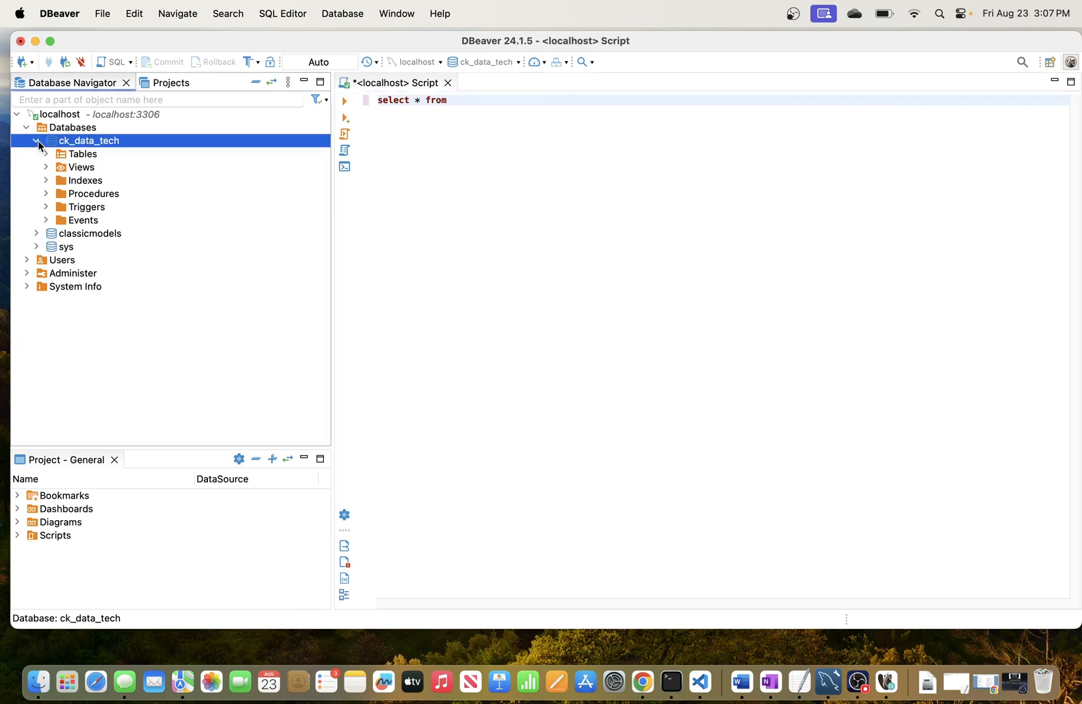
pyautogui.click(36, 140)
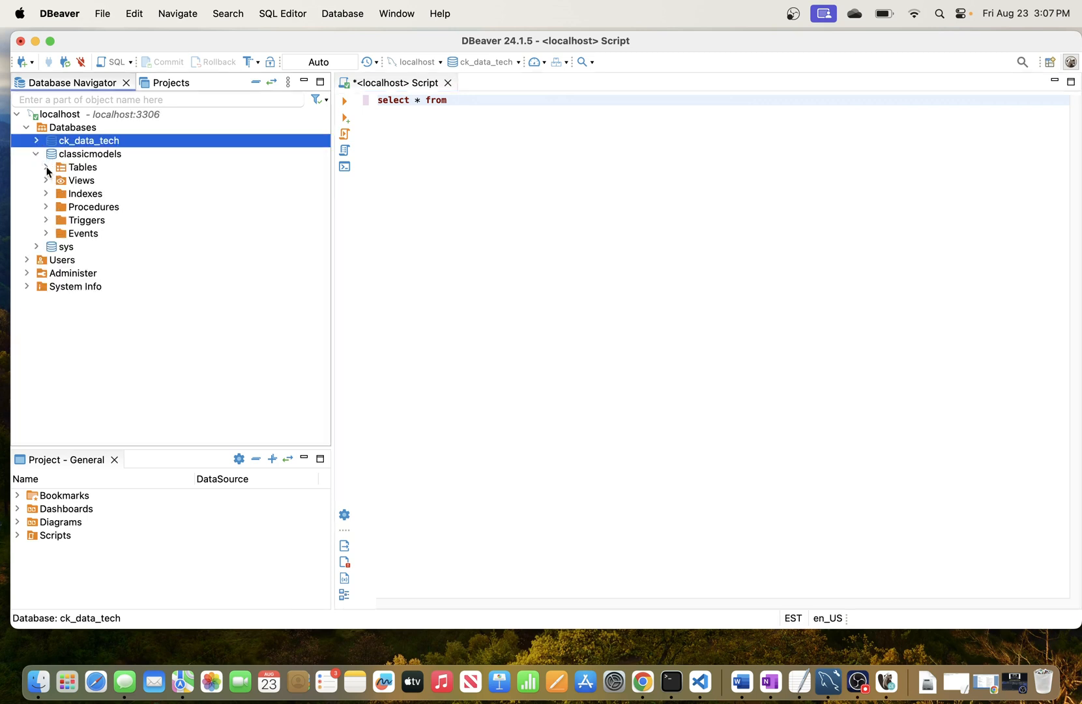
pyautogui.click(46, 166)
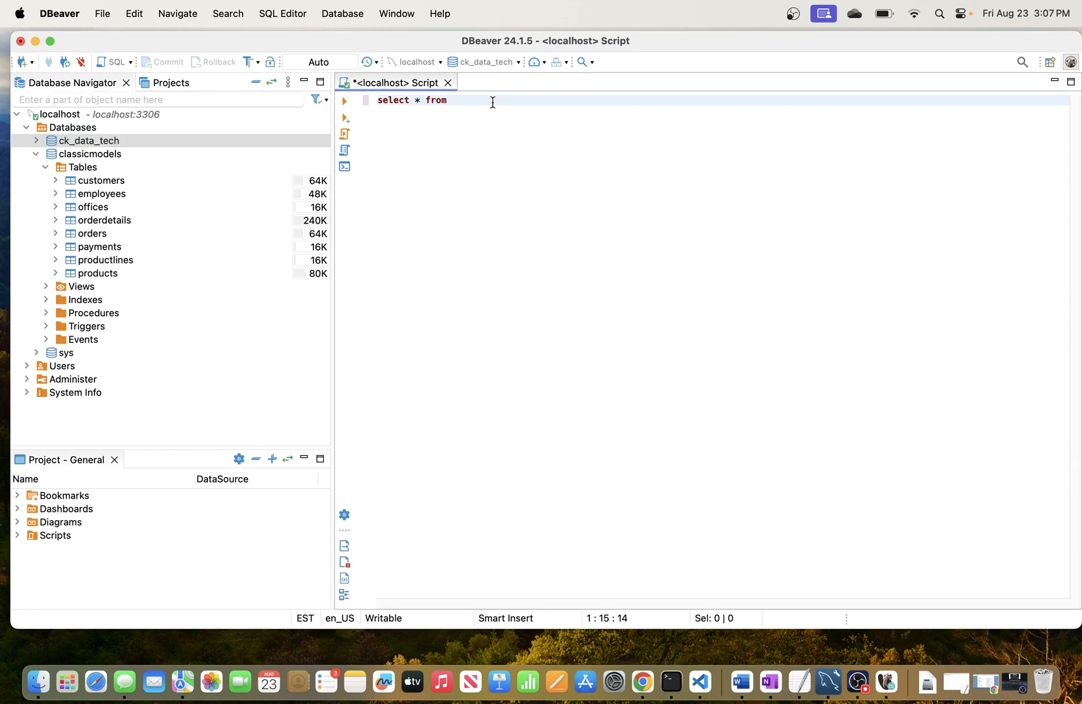
pyautogui.write('customers;')
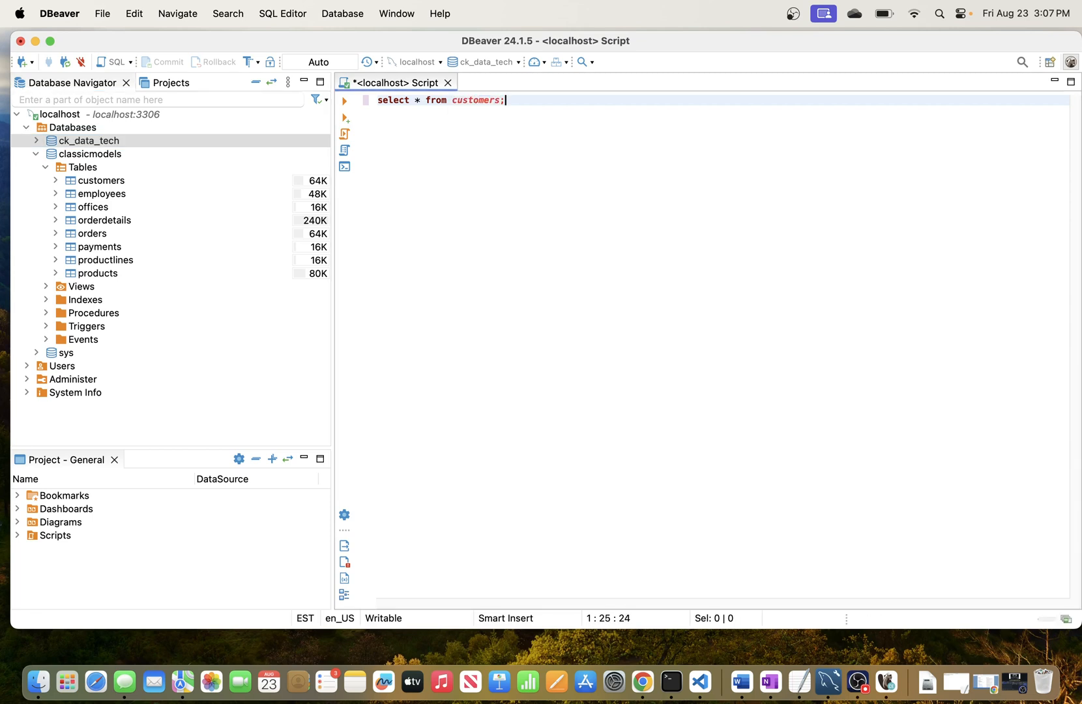
pyautogui.moveTo(344, 101)
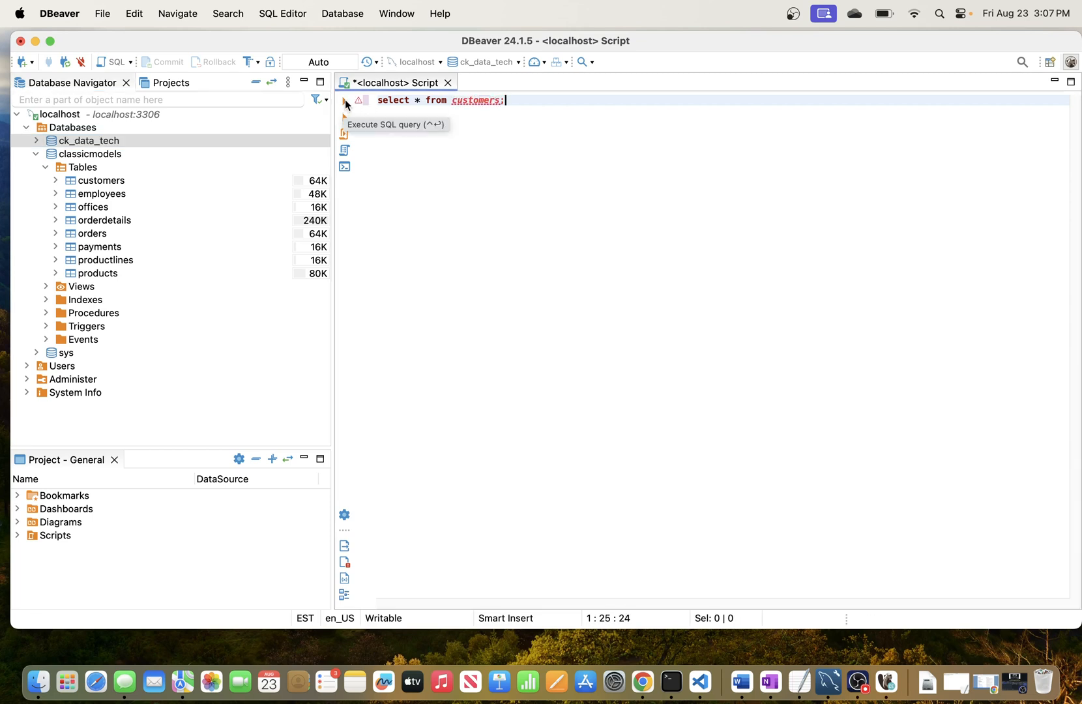
# Run the query, hit the missing ck_data_tech.customers error, and qualify the table as classicmodels.customers.
pyautogui.click(344, 100)
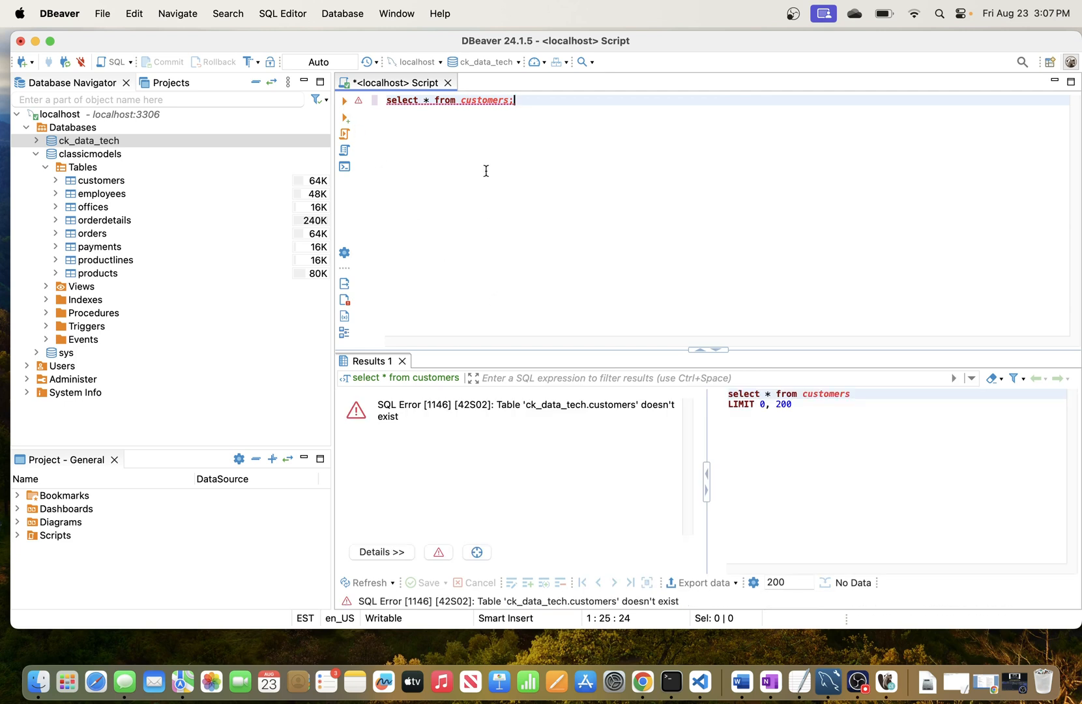
pyautogui.moveTo(516, 63)
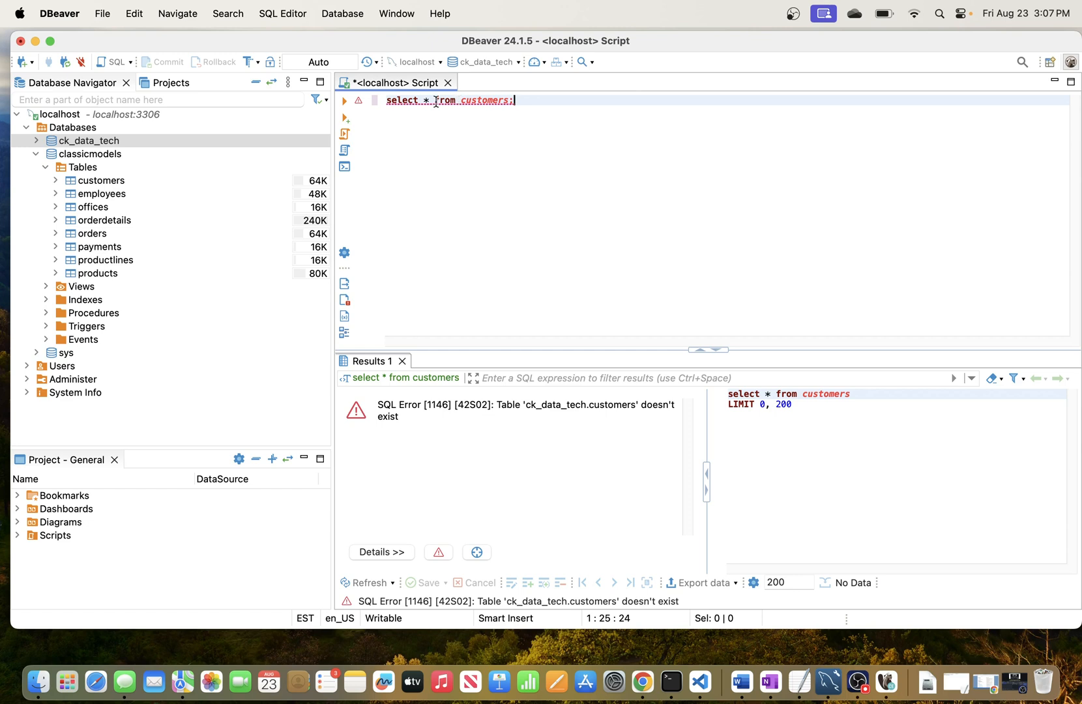
pyautogui.write('classic')
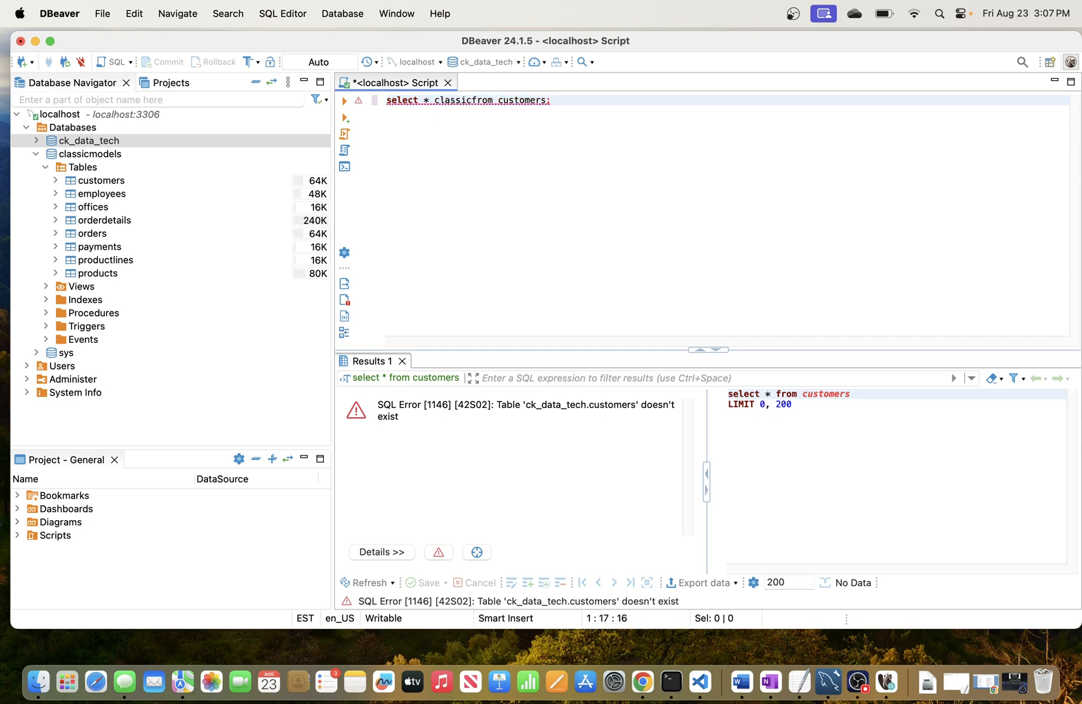
pyautogui.write('models')
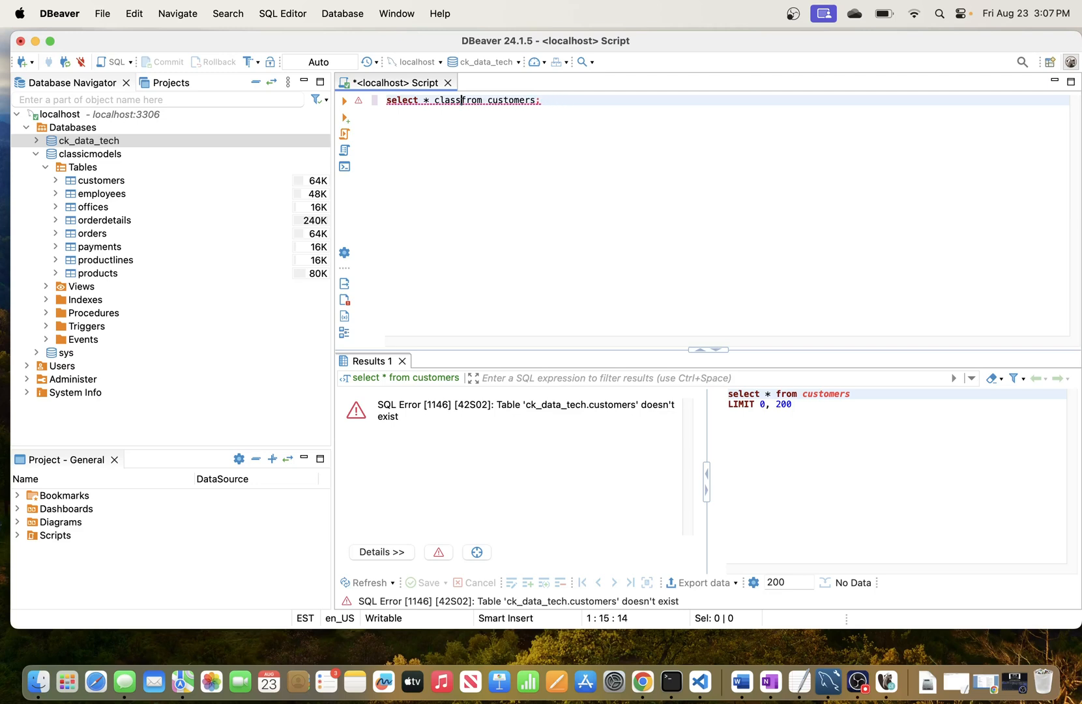
pyautogui.press('Backspace')
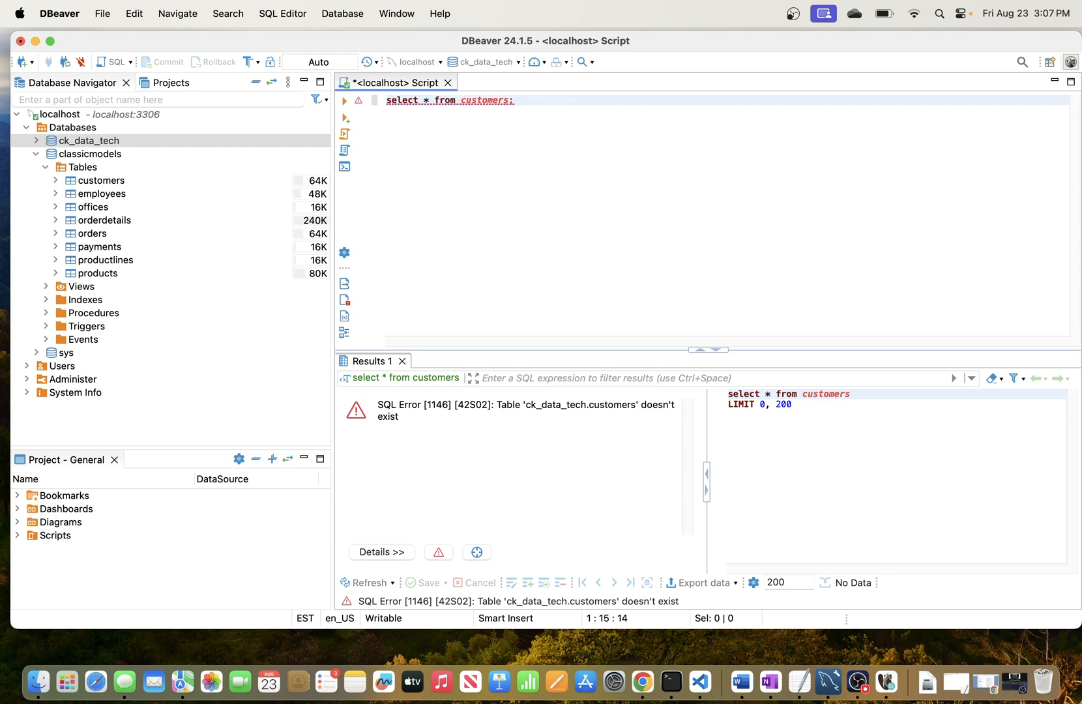
pyautogui.write('classicmodels.c')
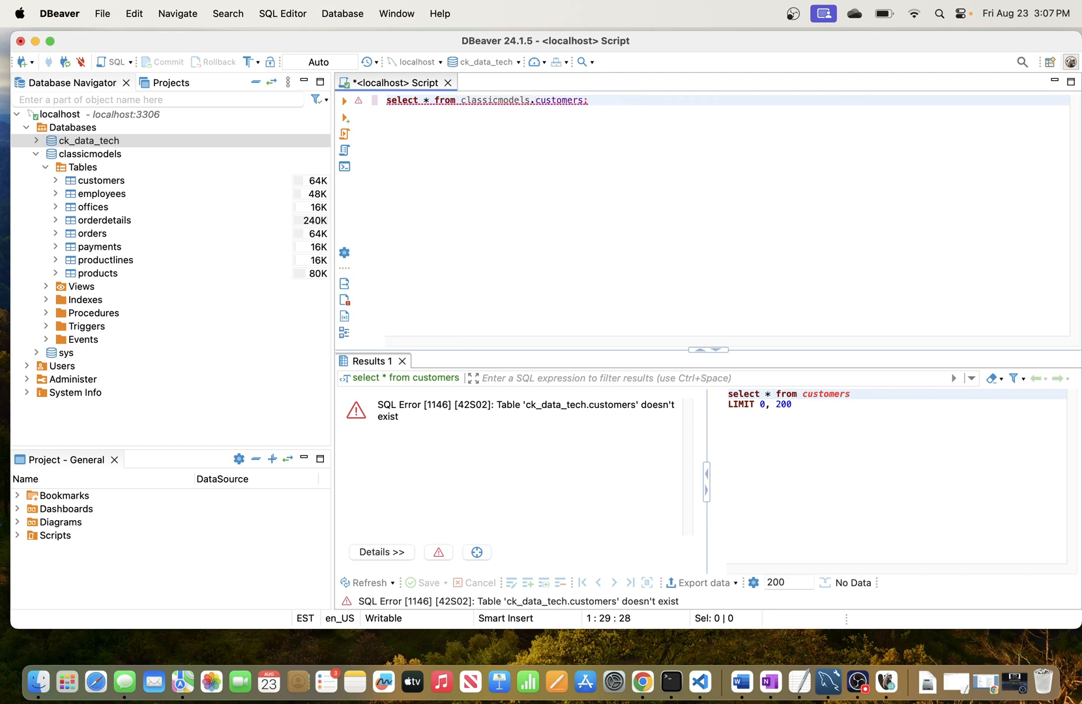
pyautogui.moveTo(344, 100)
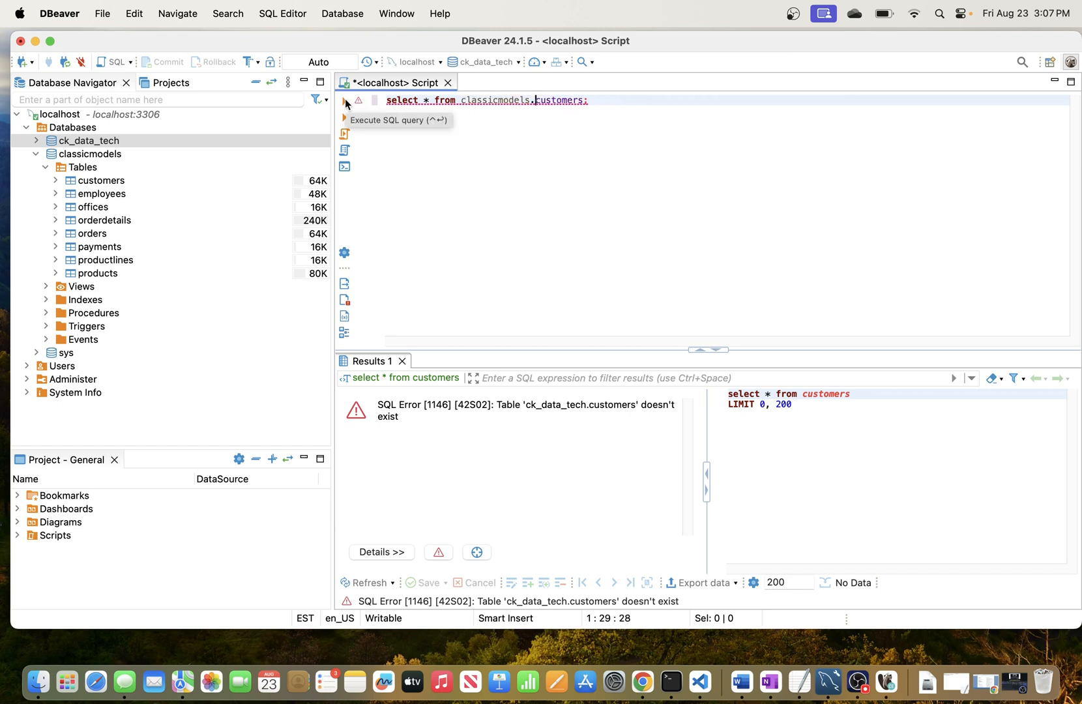
# Execute the corrected query to return all 122 classicmodels customer rows.
pyautogui.click(346, 100)
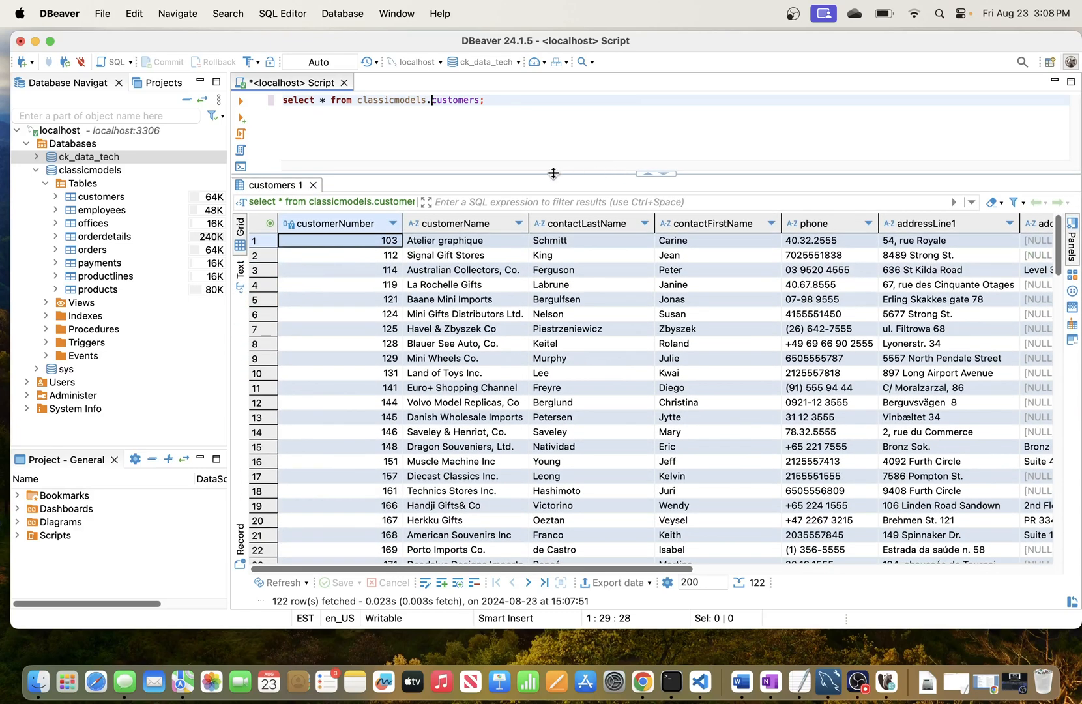
pyautogui.moveTo(607, 571)
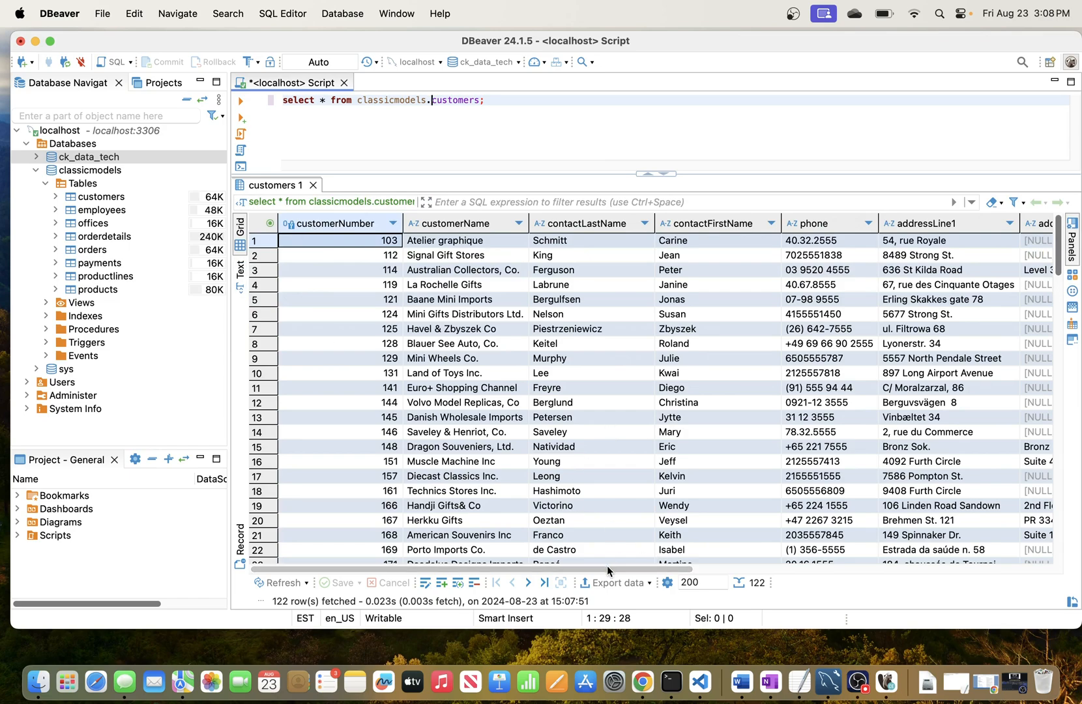
pyautogui.hscroll(3)
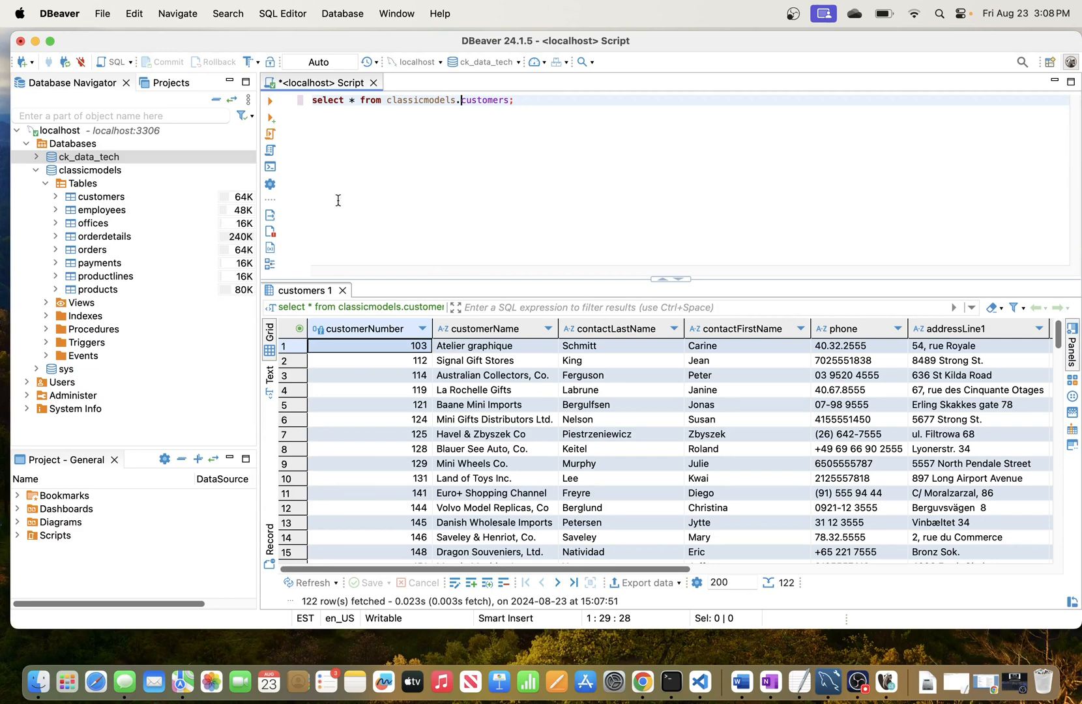
pyautogui.moveTo(532, 307)
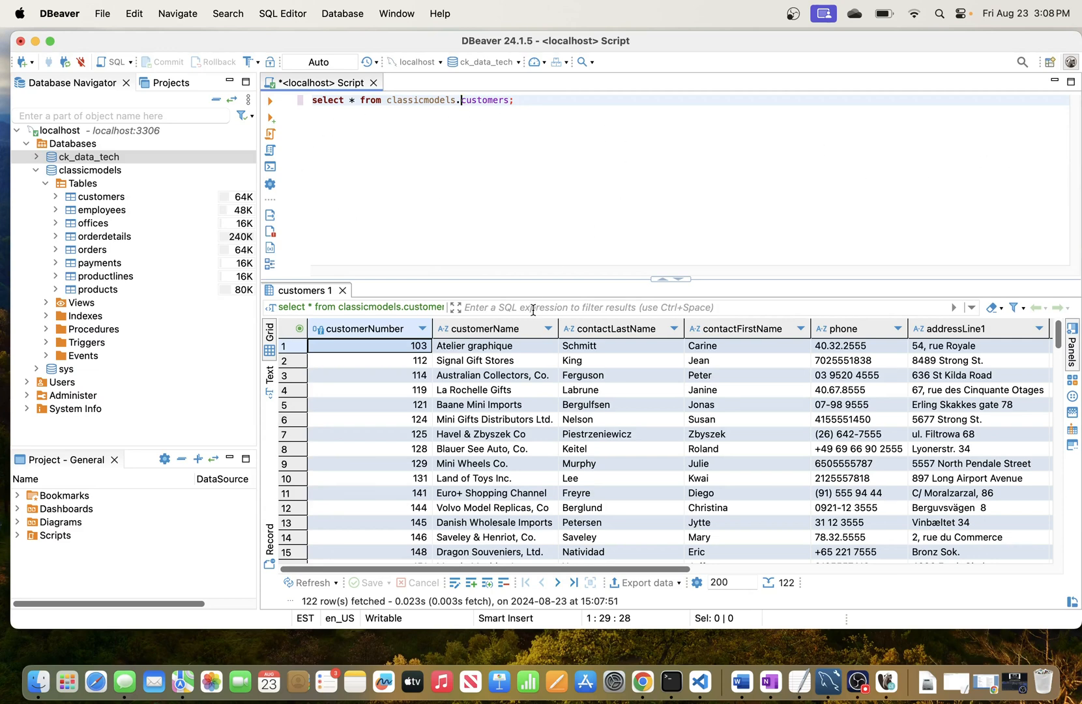
pyautogui.moveTo(521, 280)
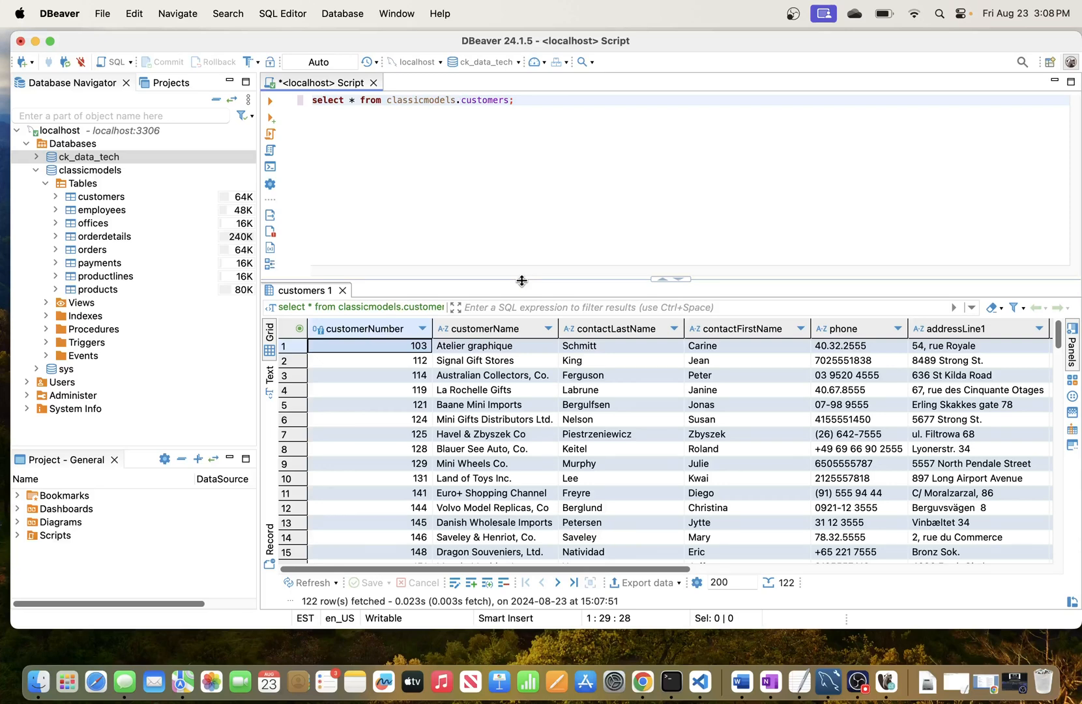
# Drag the editor/results divider upward so the results grid shows more customer rows.
pyautogui.moveTo(521, 280); pyautogui.dragTo(521, 190)
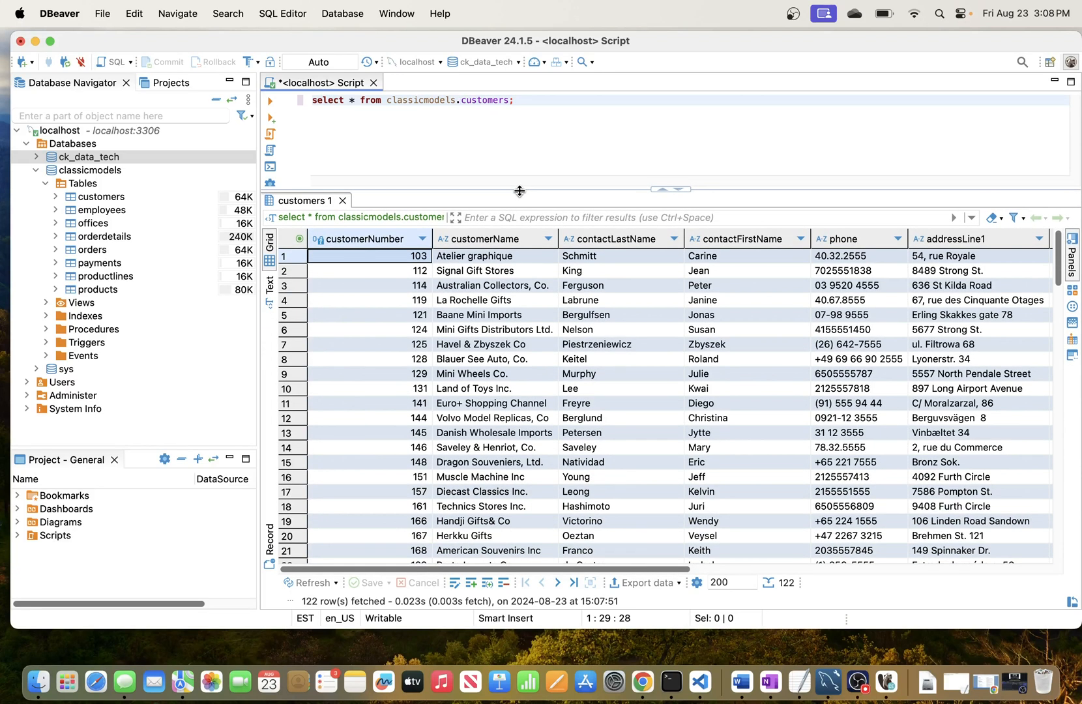
pyautogui.click(89, 157)
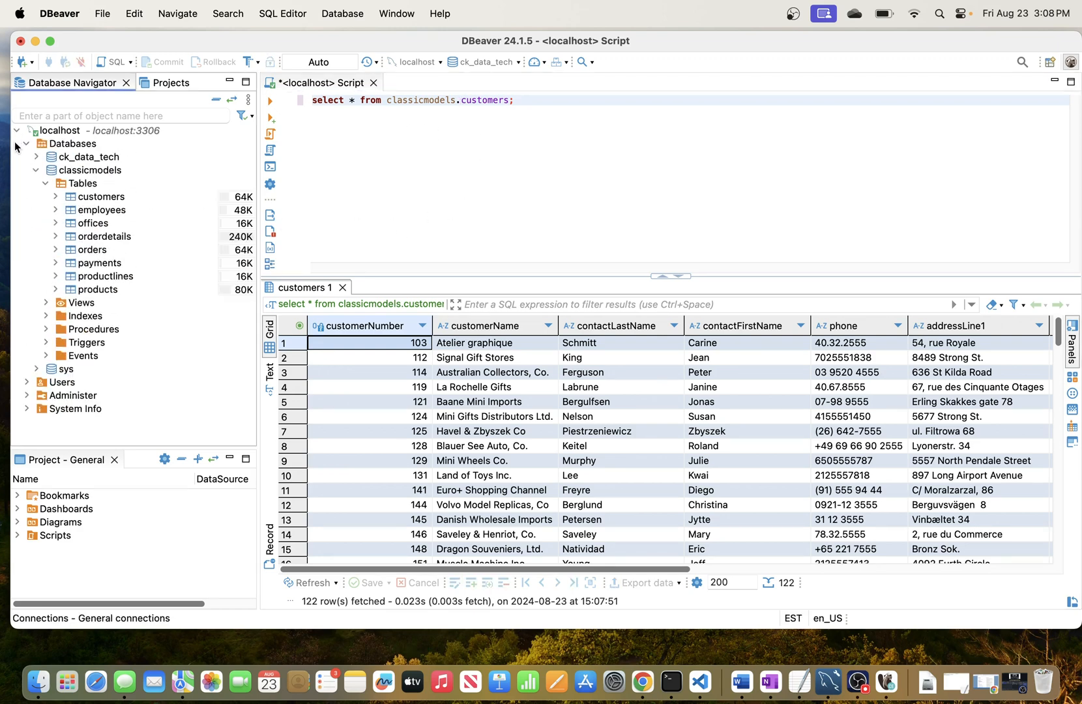
pyautogui.moveTo(131, 143)
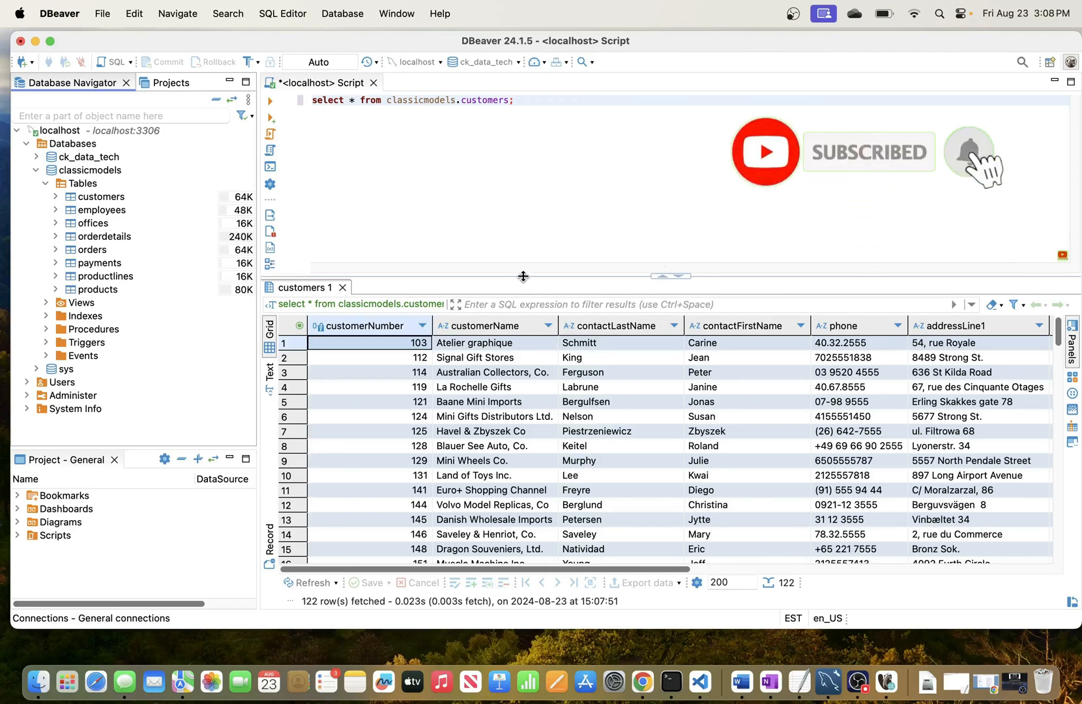
pyautogui.moveTo(517, 277); pyautogui.dragTo(516, 204)
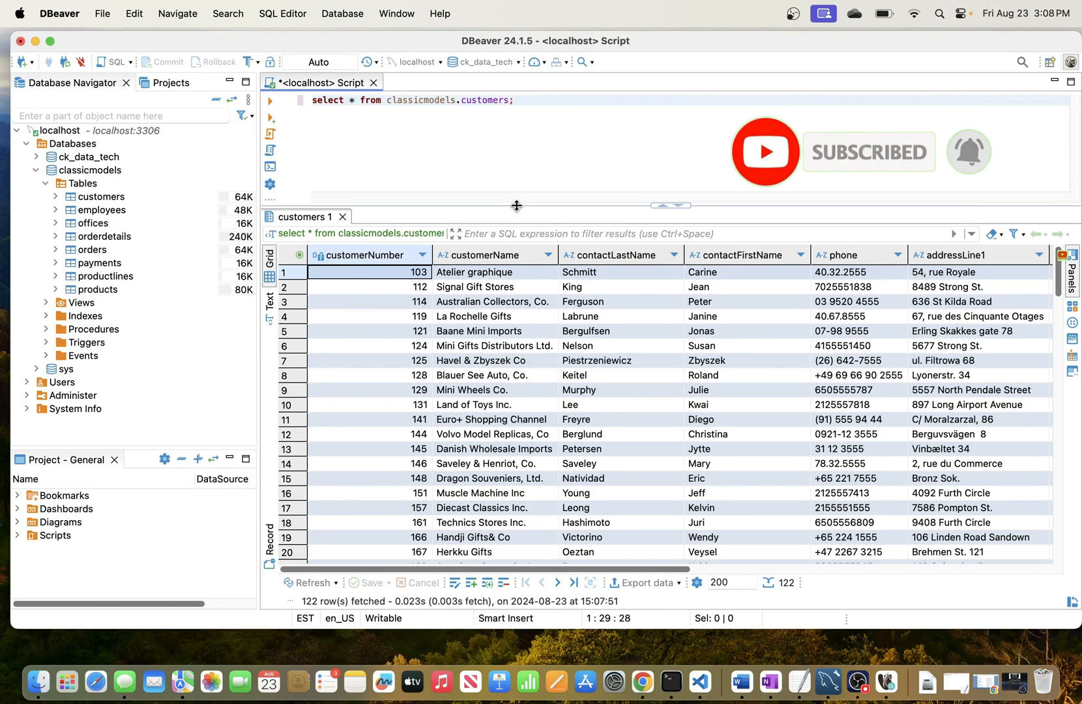